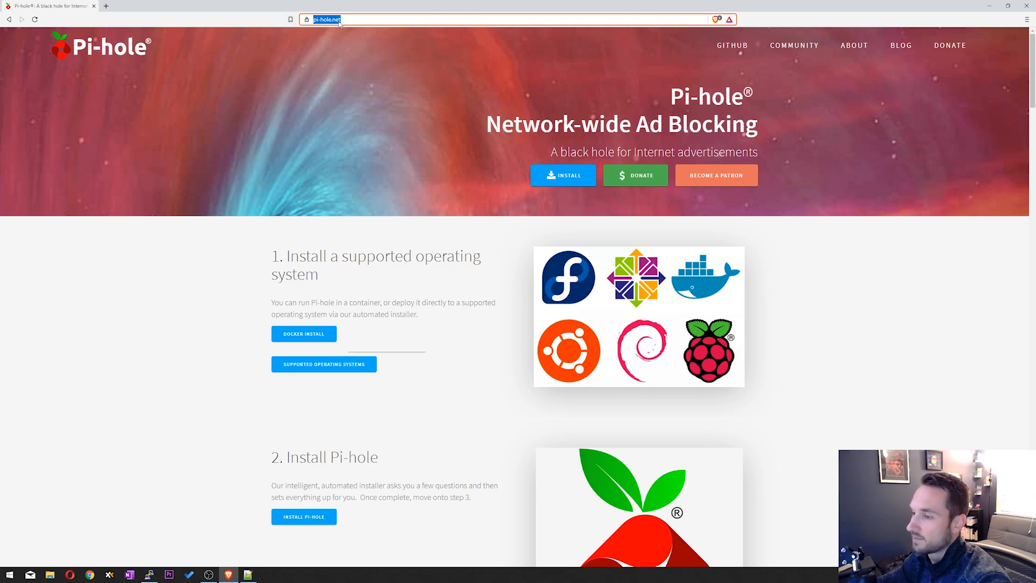
{"action": "mouse_move", "coordinate": [481, 124]}
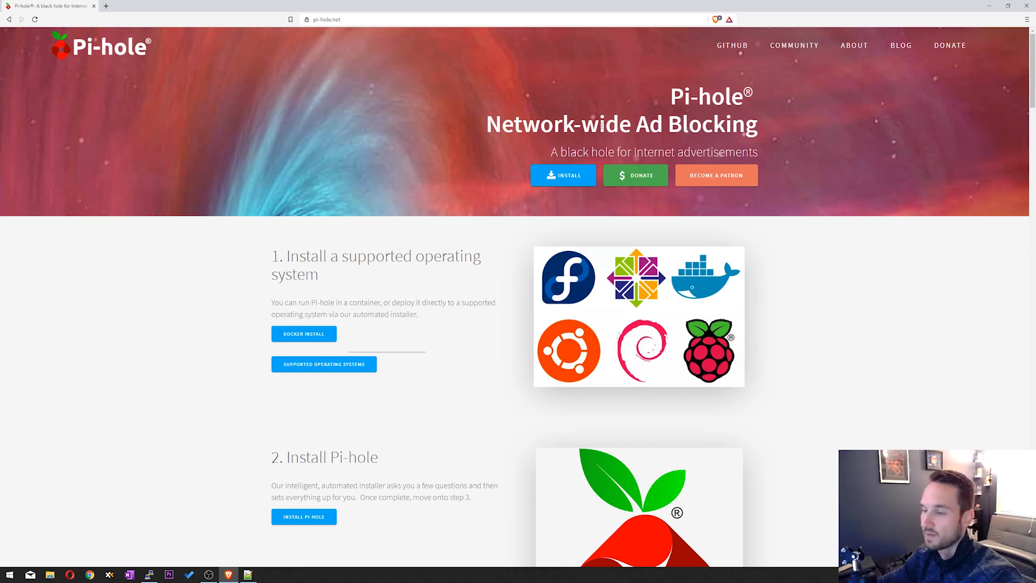
Step: Read through the Pi-hole Docker install instructions in the docker-pi-hole README
{"action": "scroll", "scroll_direction": "down", "scroll_amount": 3}
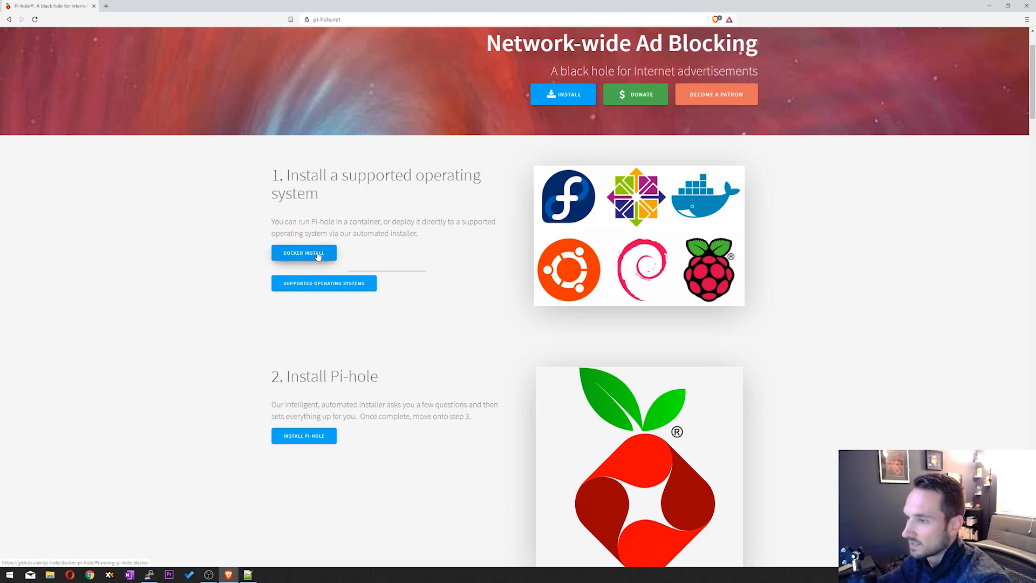
{"action": "left_click", "coordinate": [303, 253]}
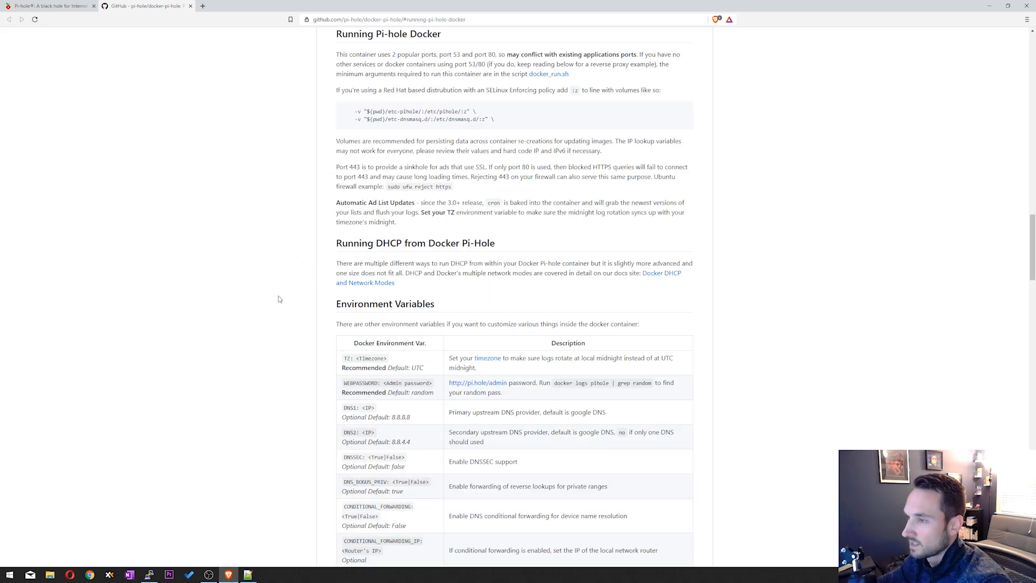
{"action": "scroll", "scroll_direction": "up", "scroll_amount": 3}
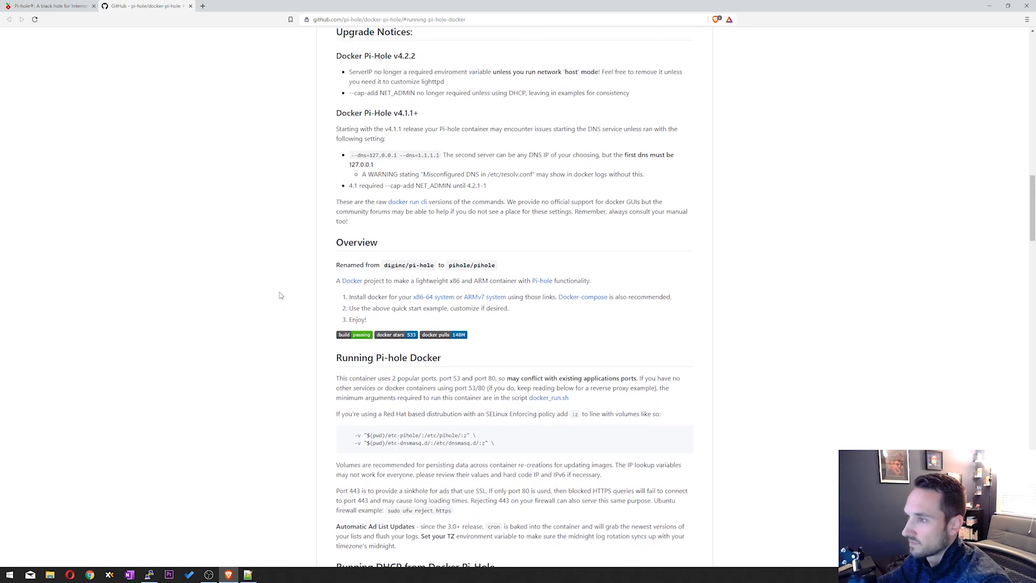
{"action": "scroll", "scroll_direction": "down", "scroll_amount": 3}
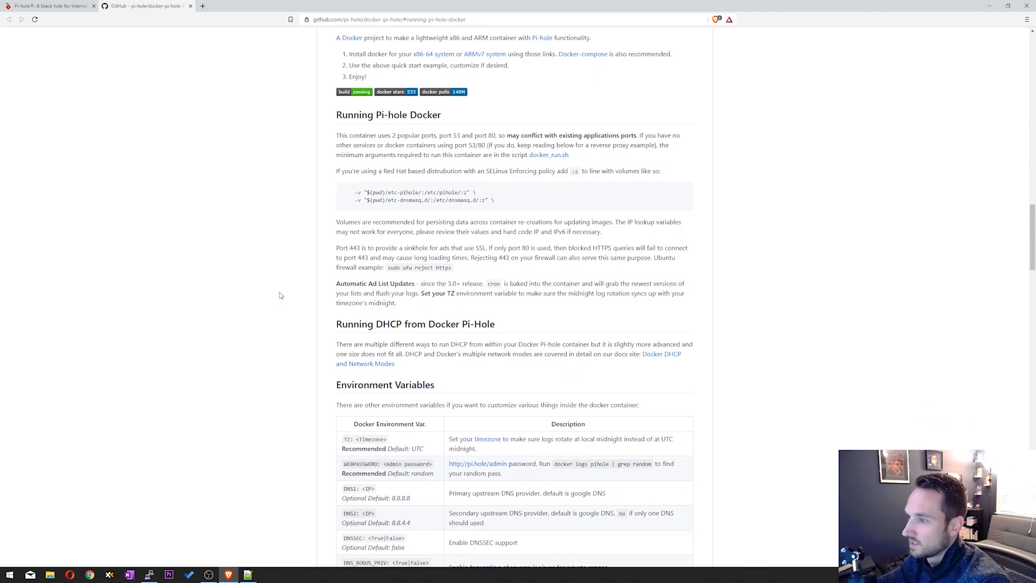
{"action": "scroll", "scroll_direction": "down", "scroll_amount": 3}
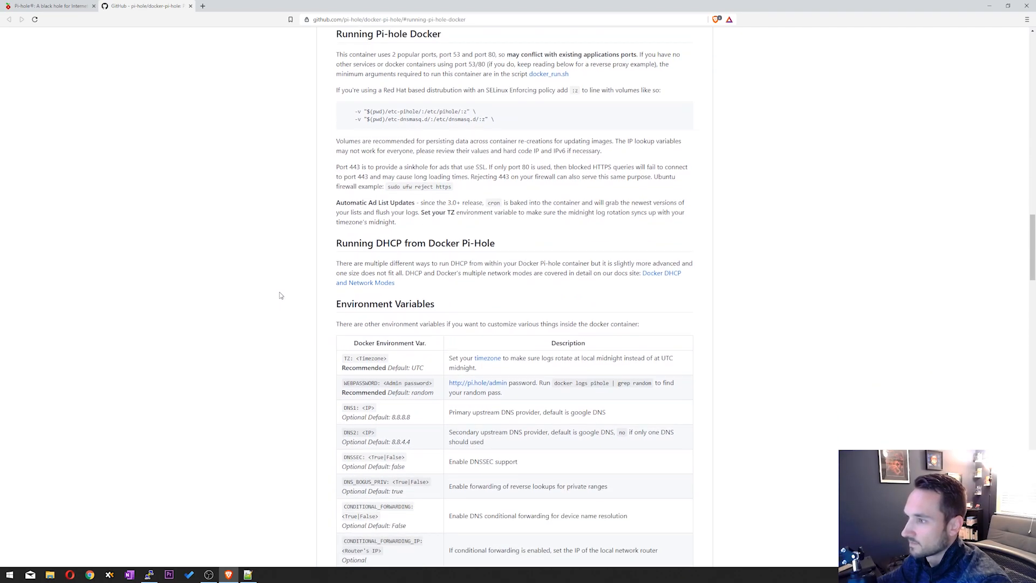
{"action": "scroll", "scroll_direction": "down", "scroll_amount": 3}
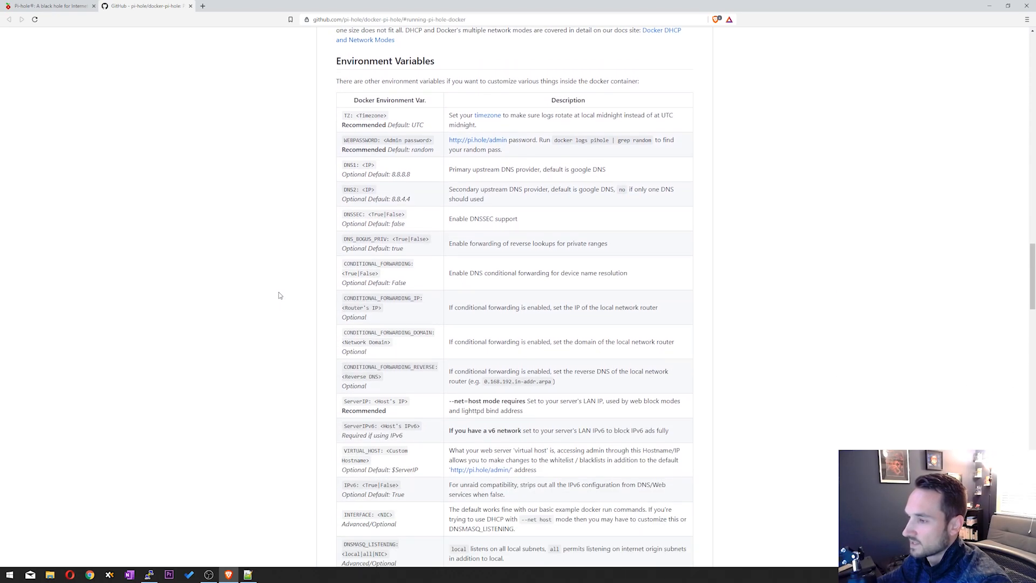
{"action": "scroll", "scroll_direction": "up", "scroll_amount": 3}
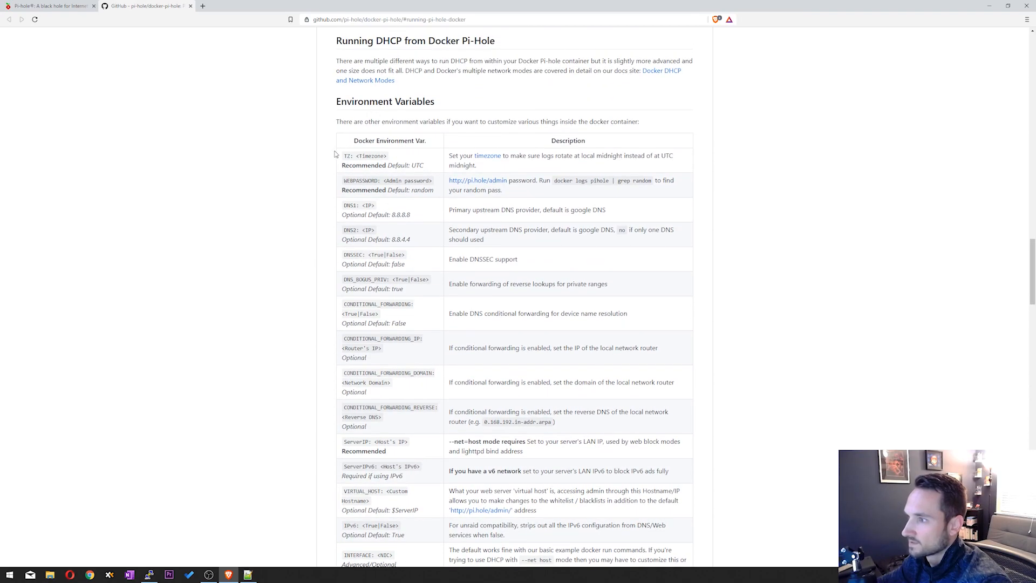
{"action": "scroll", "scroll_direction": "down", "scroll_amount": 3}
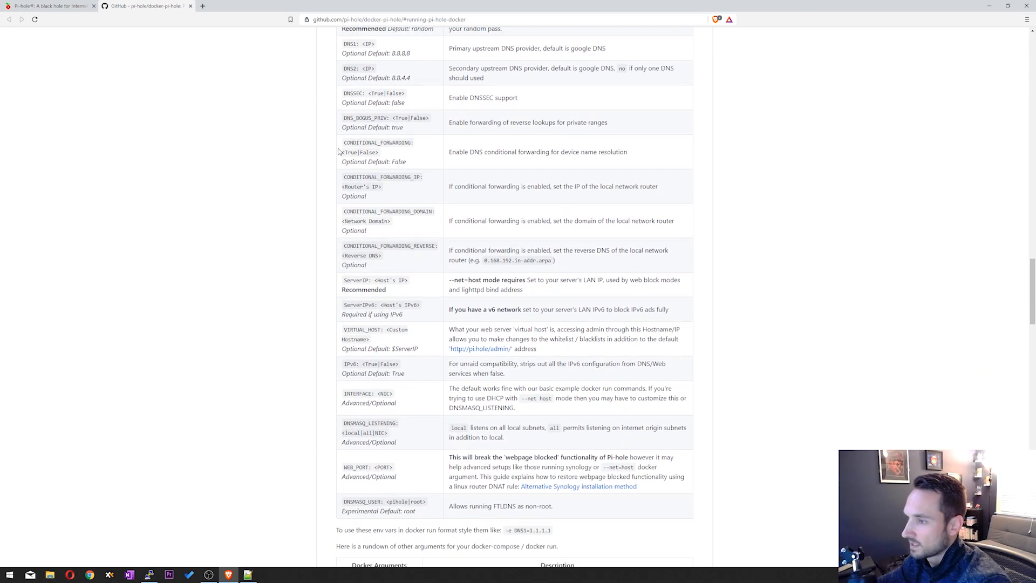
{"action": "scroll", "scroll_direction": "up", "scroll_amount": 3}
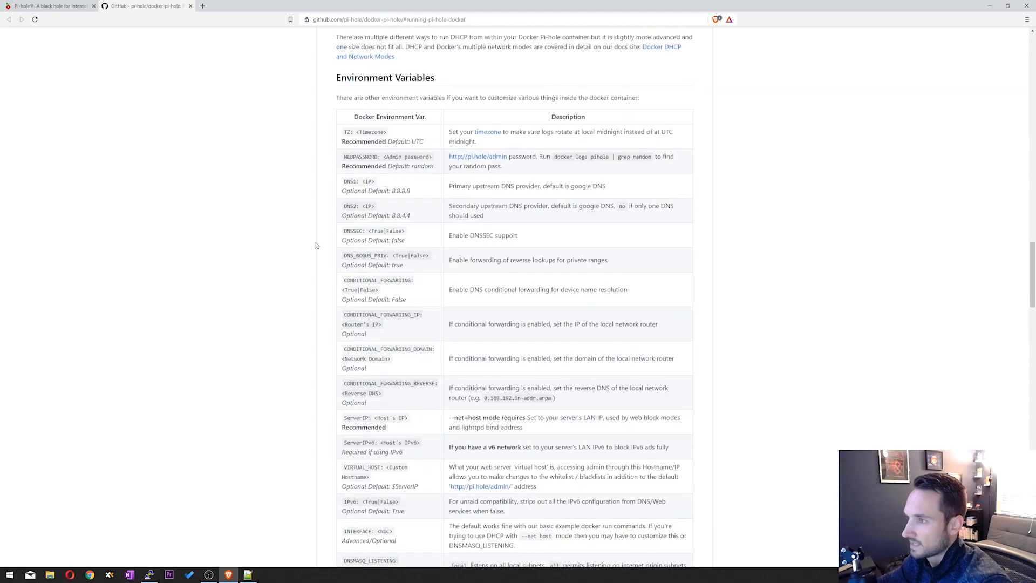
{"action": "scroll", "scroll_direction": "up", "scroll_amount": 3}
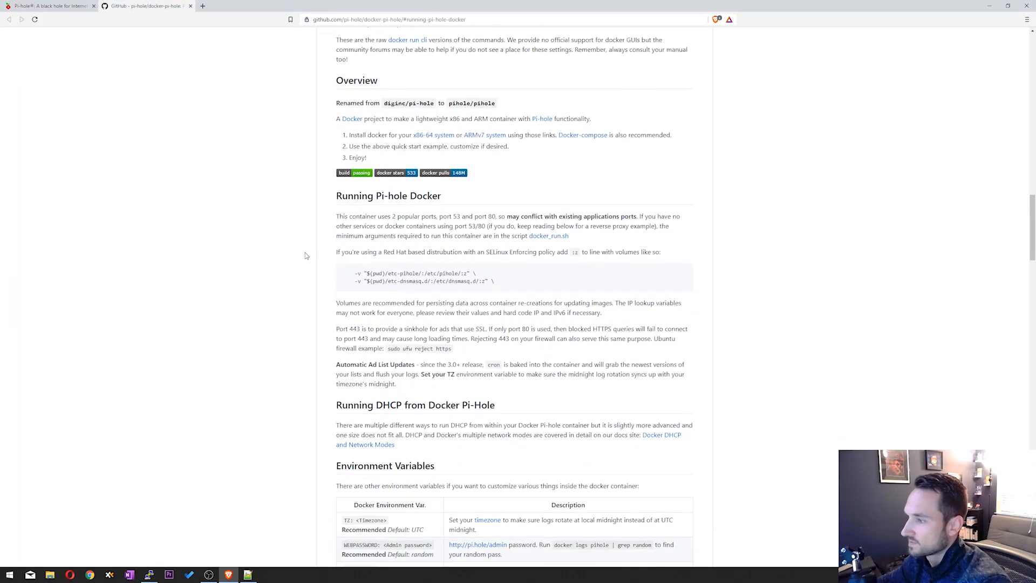
{"action": "mouse_move", "coordinate": [317, 257]}
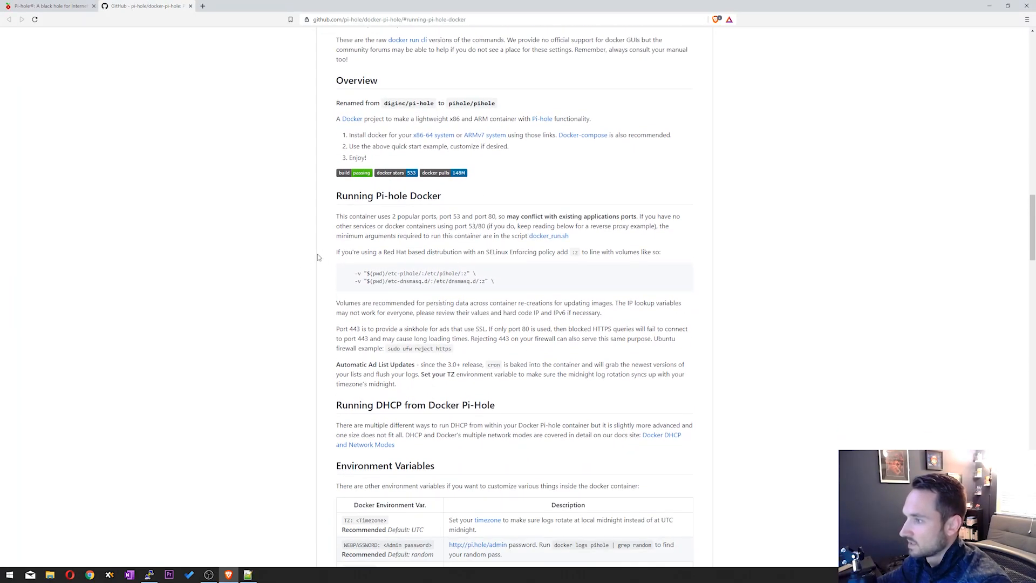
Step: Find and open the docker_run.sh example script in the repository
{"action": "left_click", "coordinate": [548, 236]}
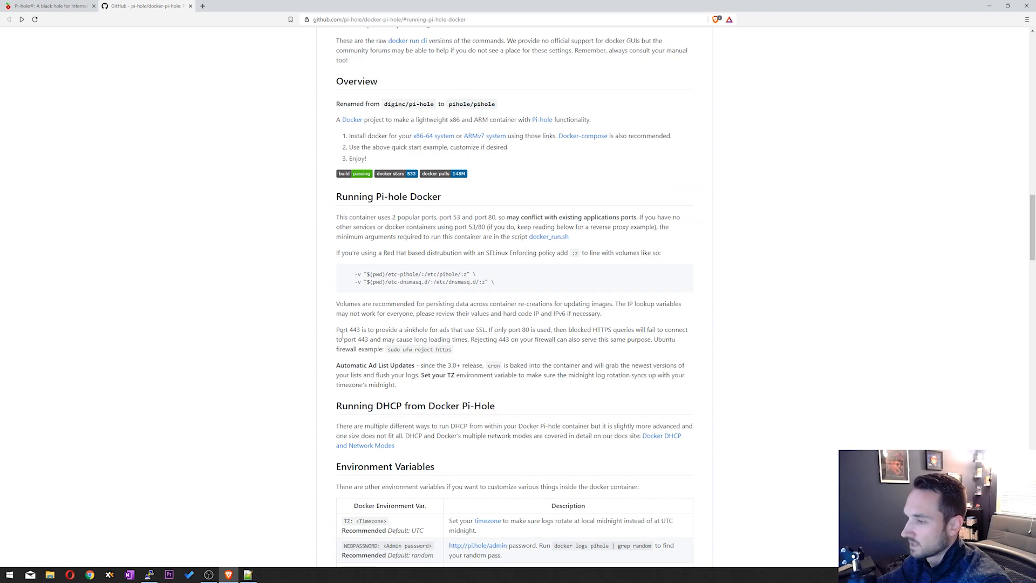
{"action": "scroll", "scroll_direction": "down", "scroll_amount": 3}
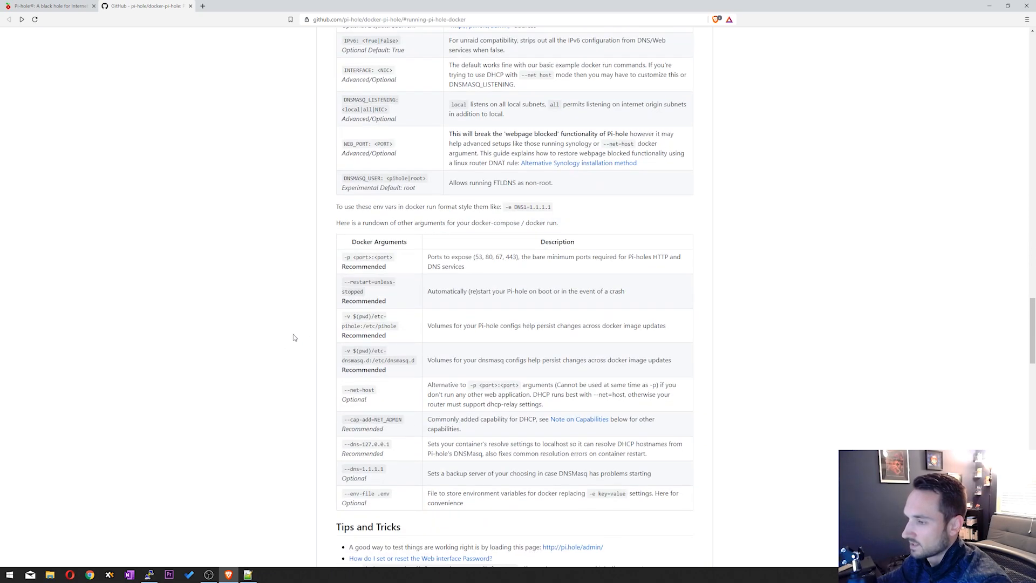
{"action": "scroll", "scroll_direction": "down", "scroll_amount": 3}
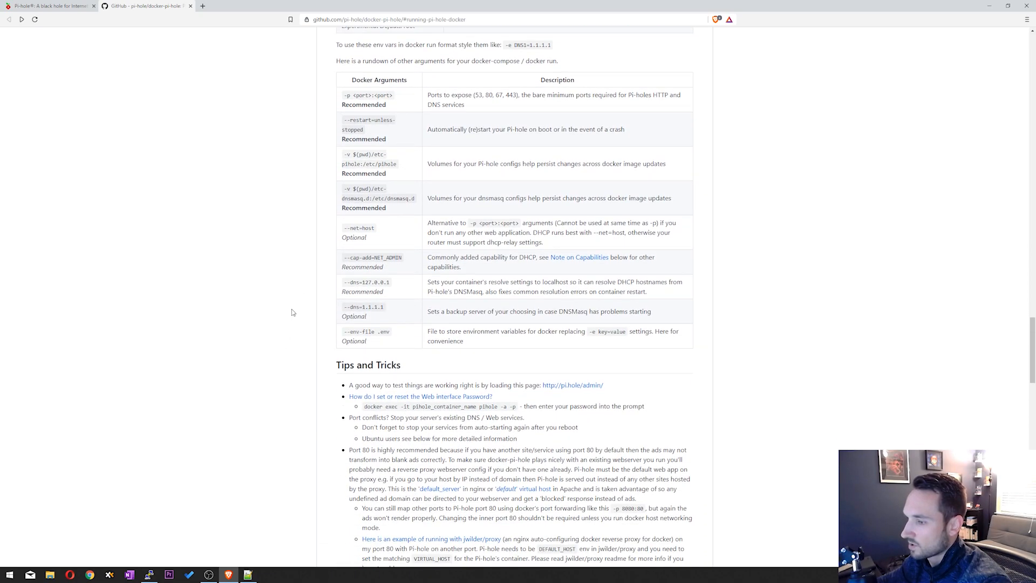
{"action": "scroll", "scroll_direction": "down", "scroll_amount": 3}
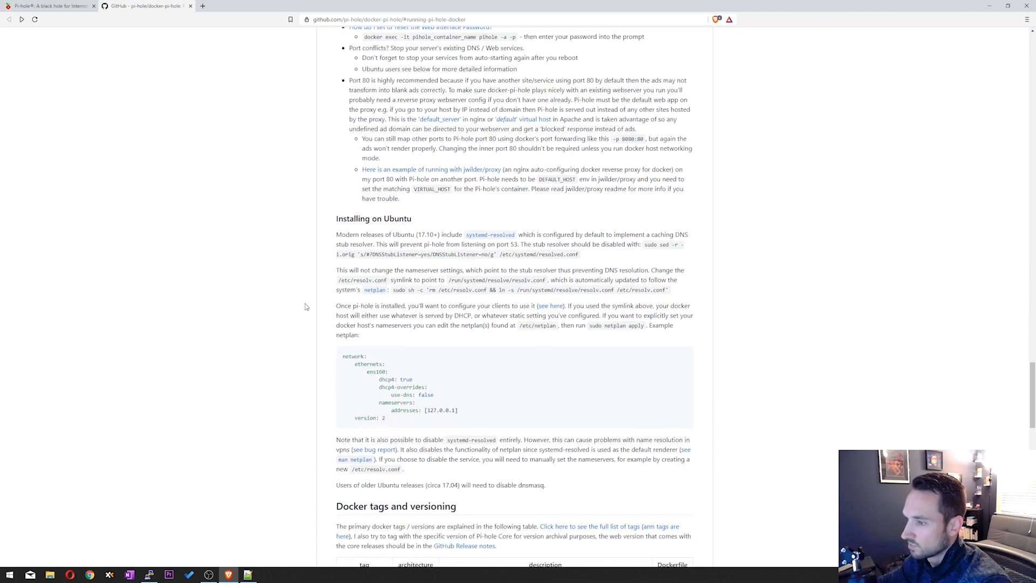
{"action": "scroll", "scroll_direction": "down", "scroll_amount": 3}
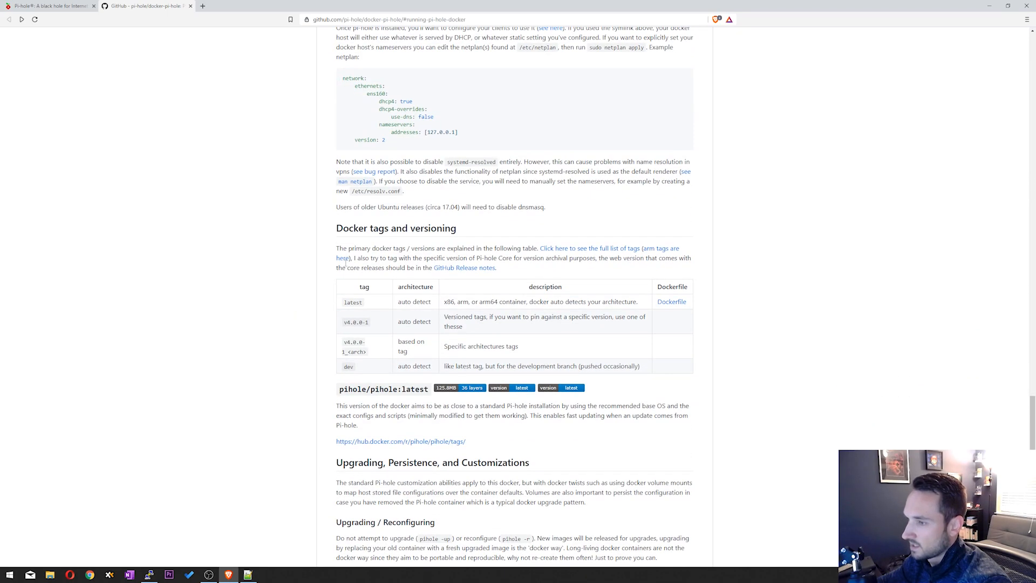
{"action": "mouse_move", "coordinate": [323, 389]}
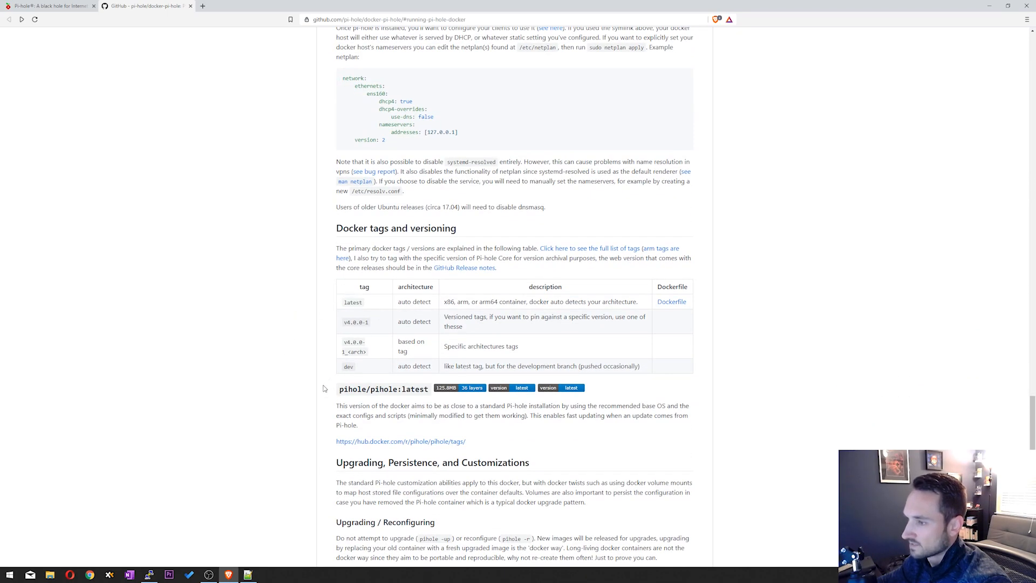
{"action": "scroll", "scroll_direction": "down", "scroll_amount": 3}
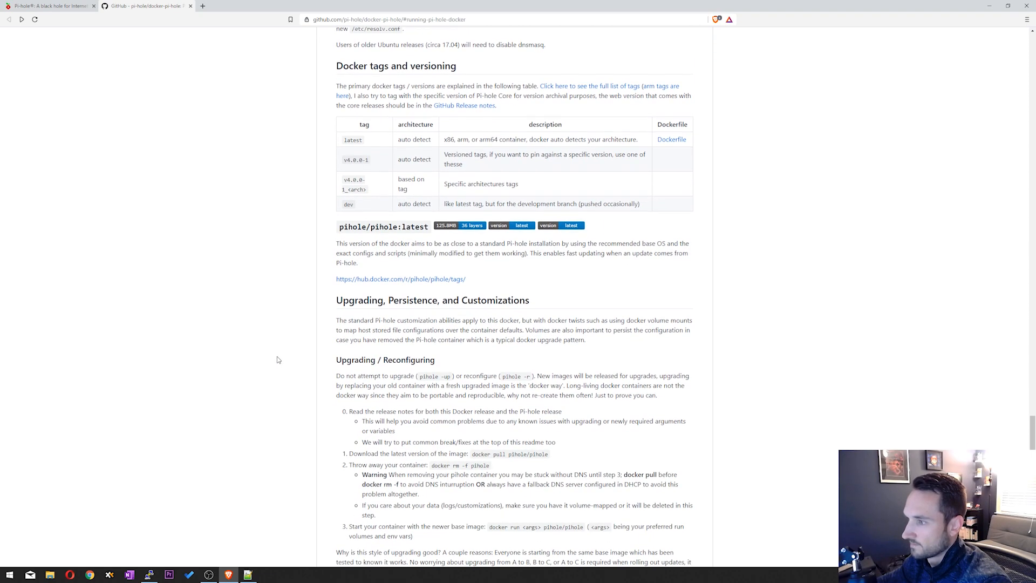
{"action": "scroll", "scroll_direction": "down", "scroll_amount": 3}
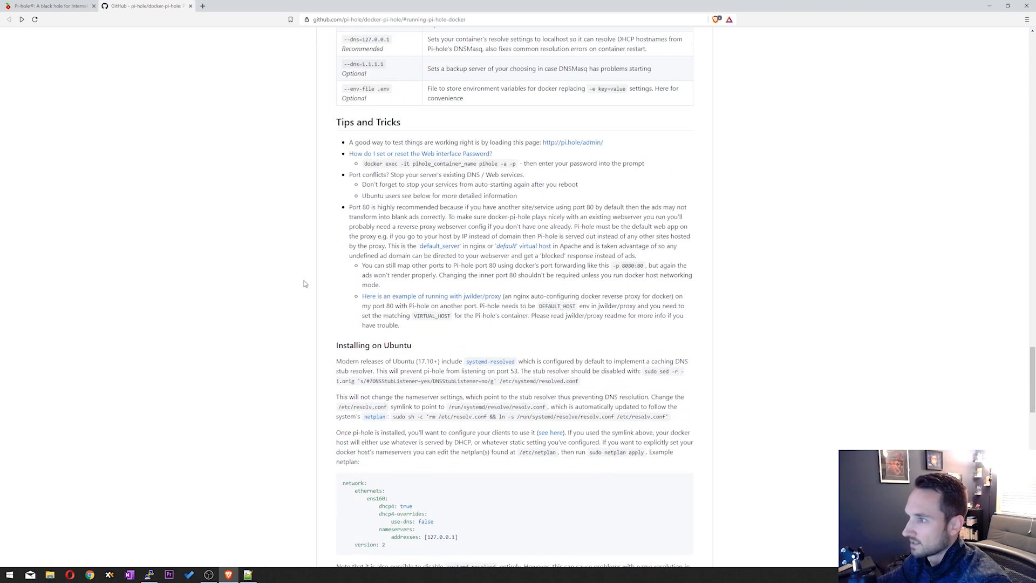
{"action": "scroll", "scroll_direction": "up", "scroll_amount": 3}
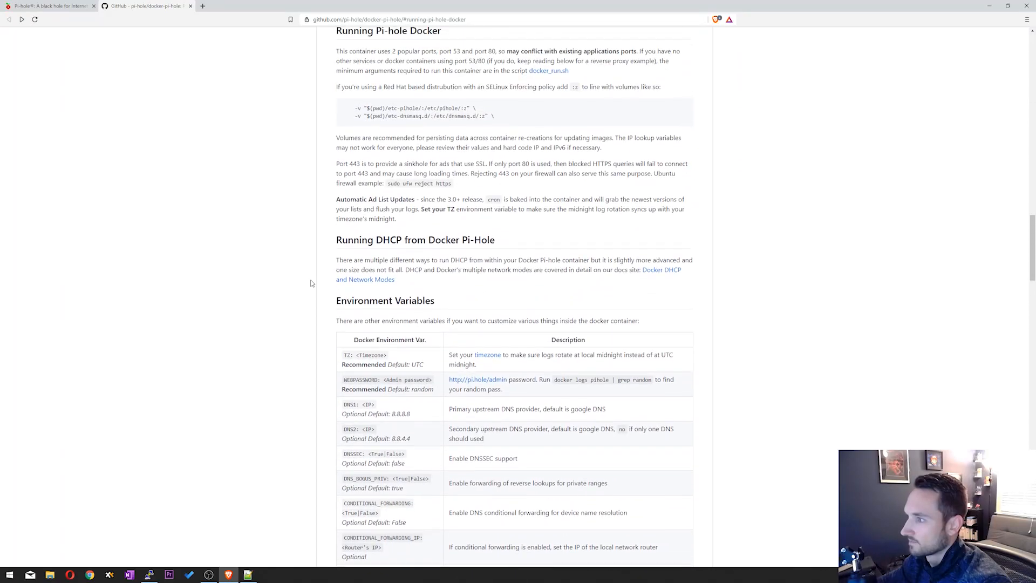
{"action": "left_click", "coordinate": [549, 70]}
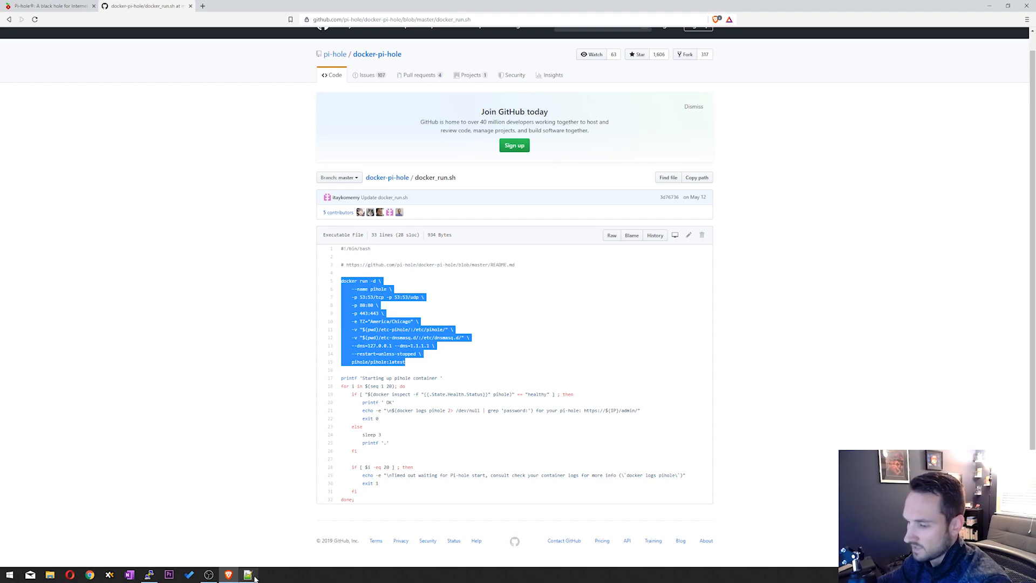
Step: Check the saved docker run command's America/New_York timezone in Notepad++ and select it all
{"action": "left_click", "coordinate": [250, 574]}
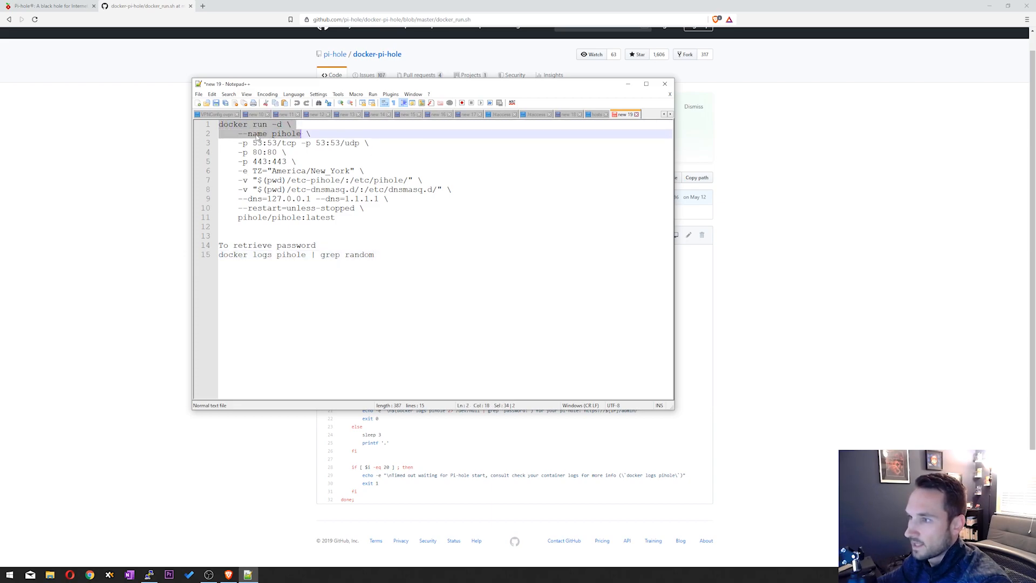
{"action": "left_click", "coordinate": [281, 134]}
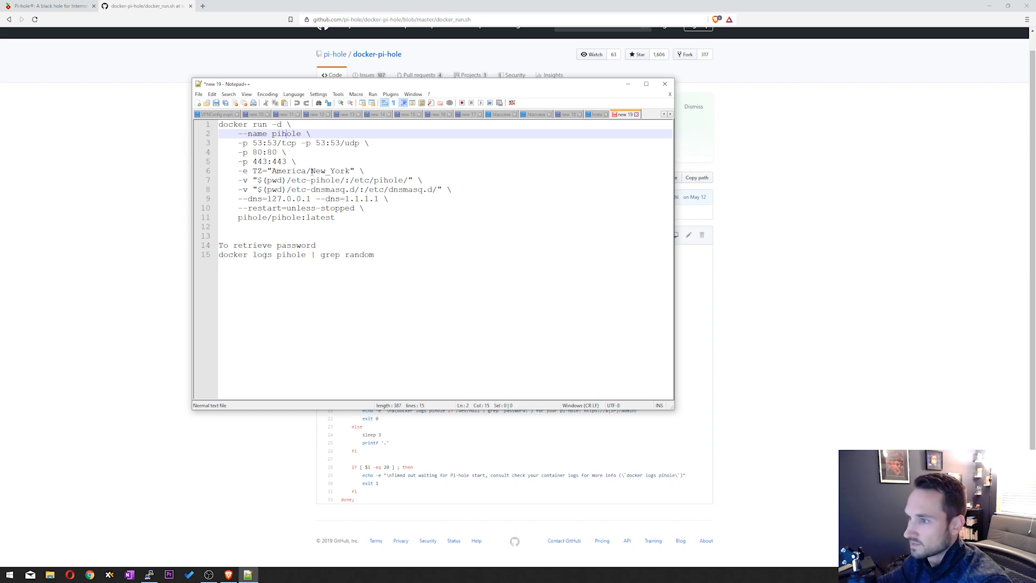
{"action": "double_click", "coordinate": [332, 171]}
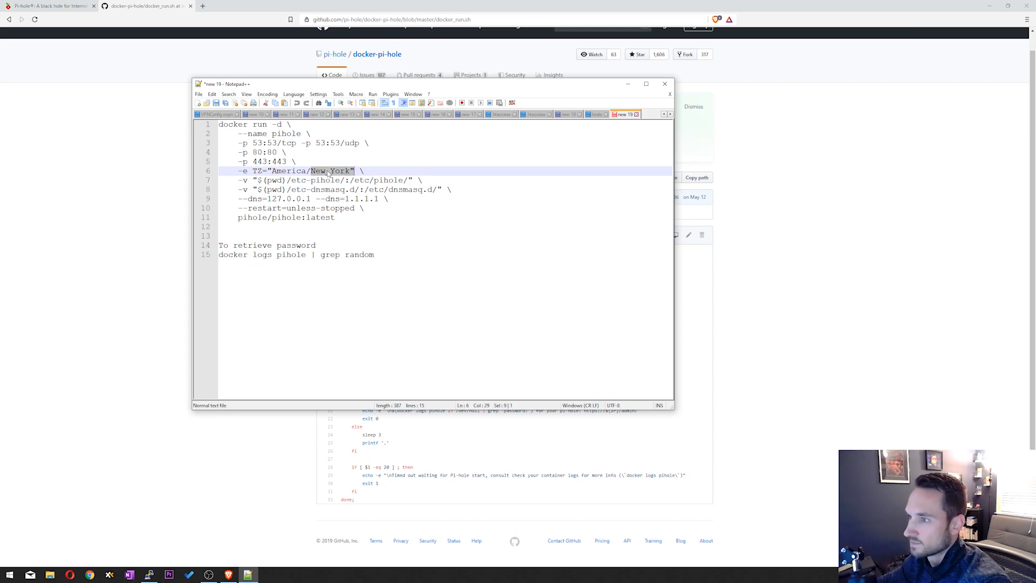
{"action": "left_click", "coordinate": [336, 171]}
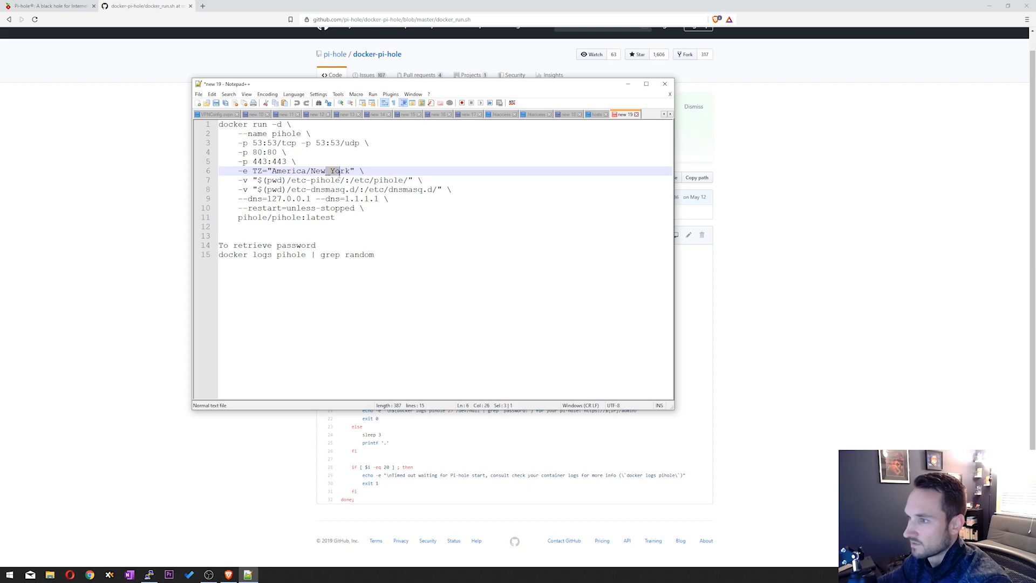
{"action": "left_click", "coordinate": [311, 190]}
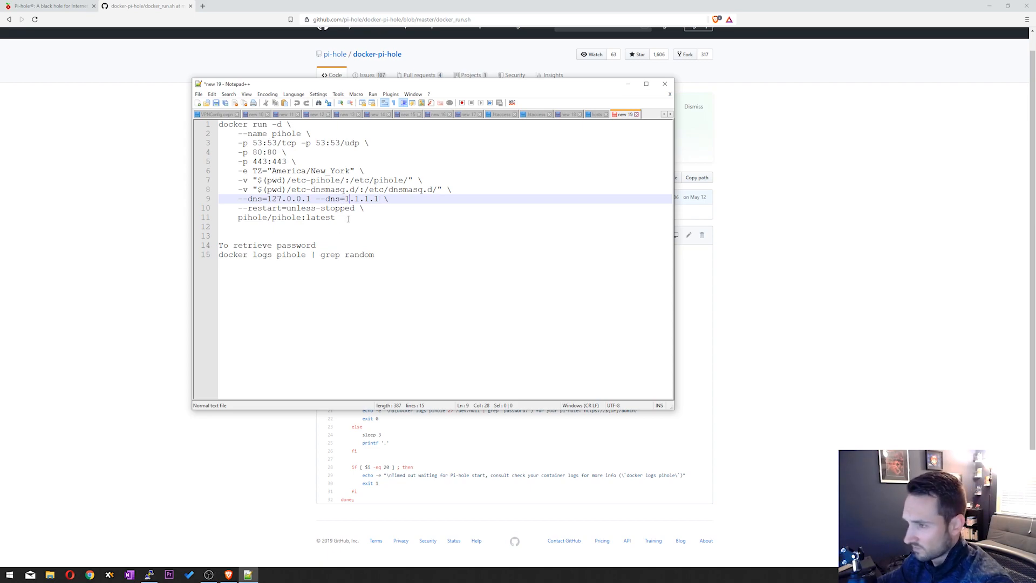
{"action": "left_click", "coordinate": [284, 254]}
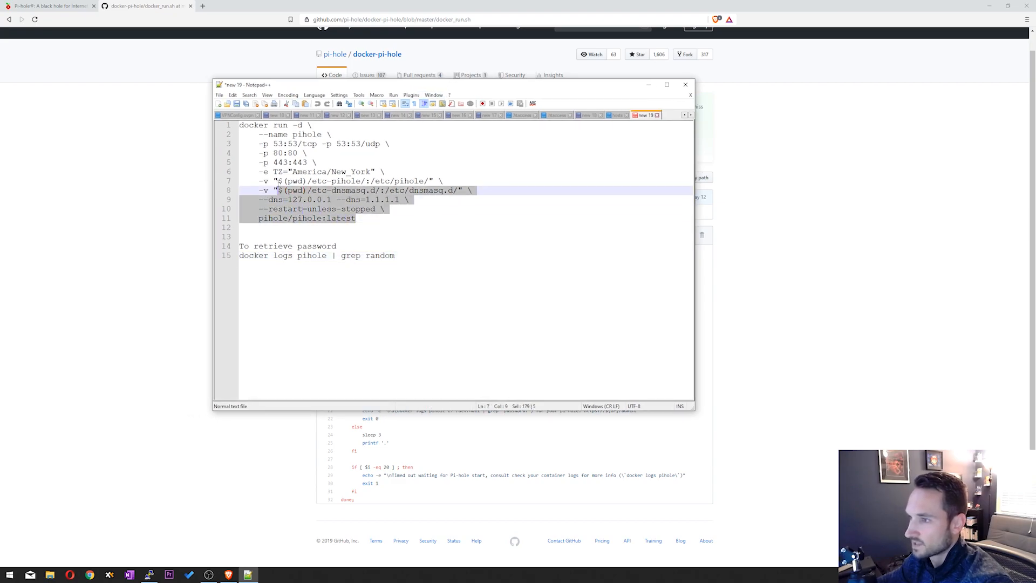
{"action": "key", "text": "ctrl+a"}
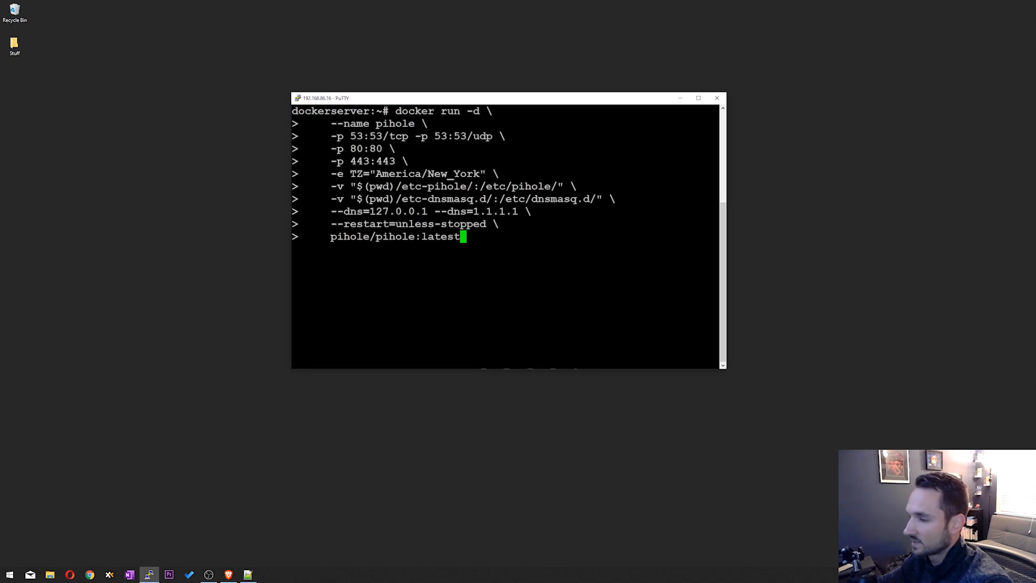
Step: Run the pasted docker run command, then run 'docker start pihole'
{"action": "key", "text": "Return"}
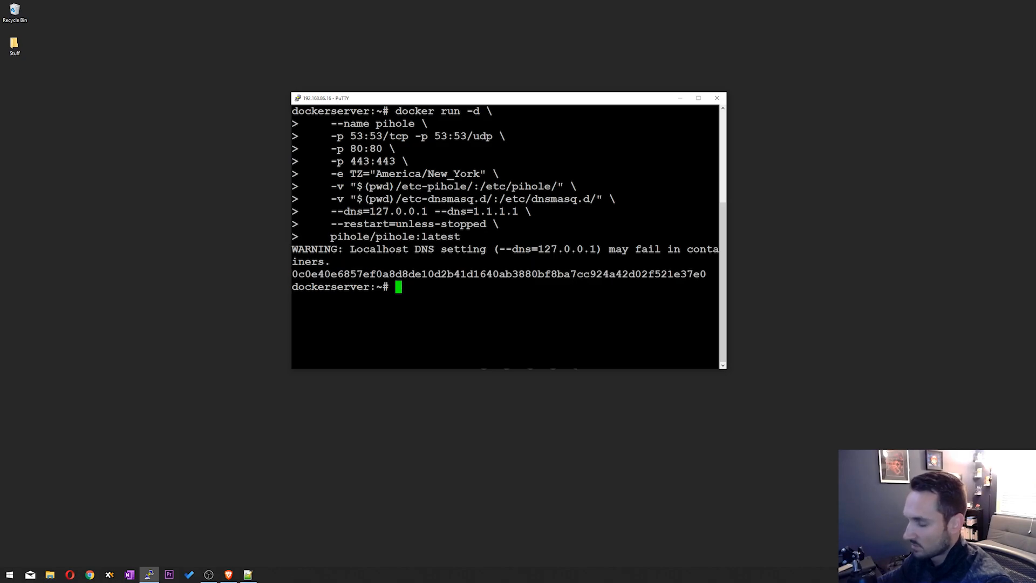
{"action": "type", "text": "d"}
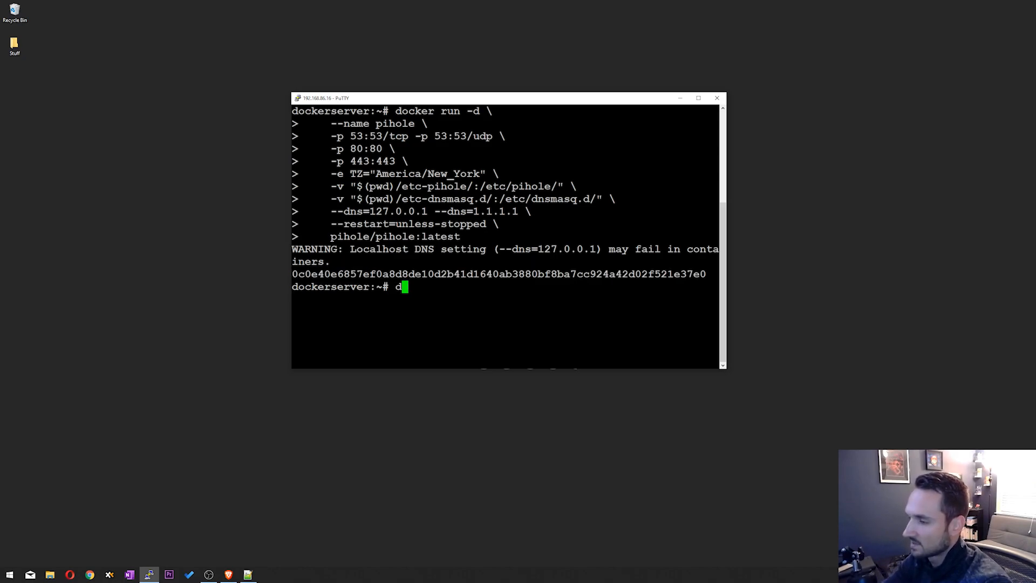
{"action": "type", "text": "ocker start pi"}
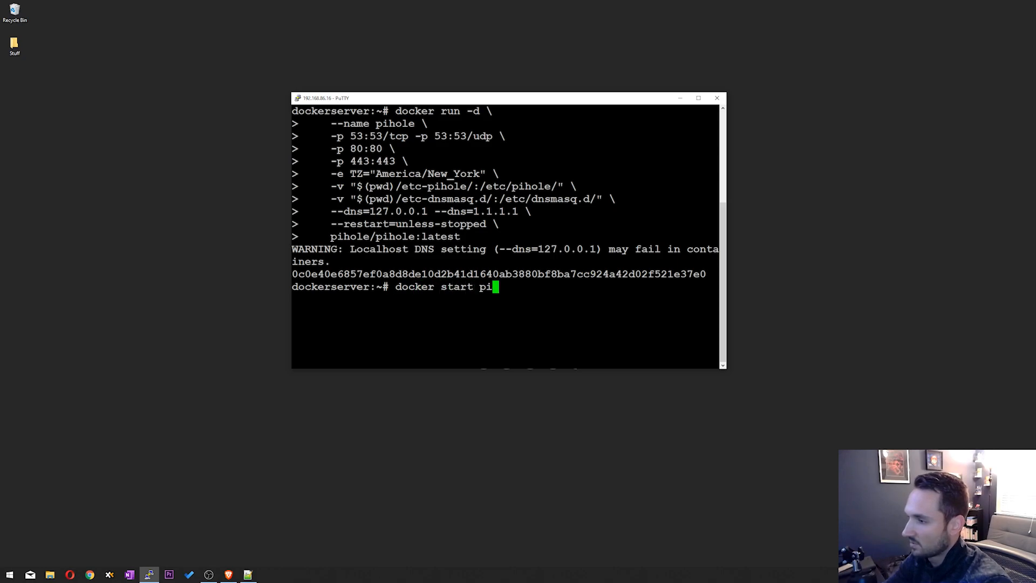
{"action": "key", "text": "Return"}
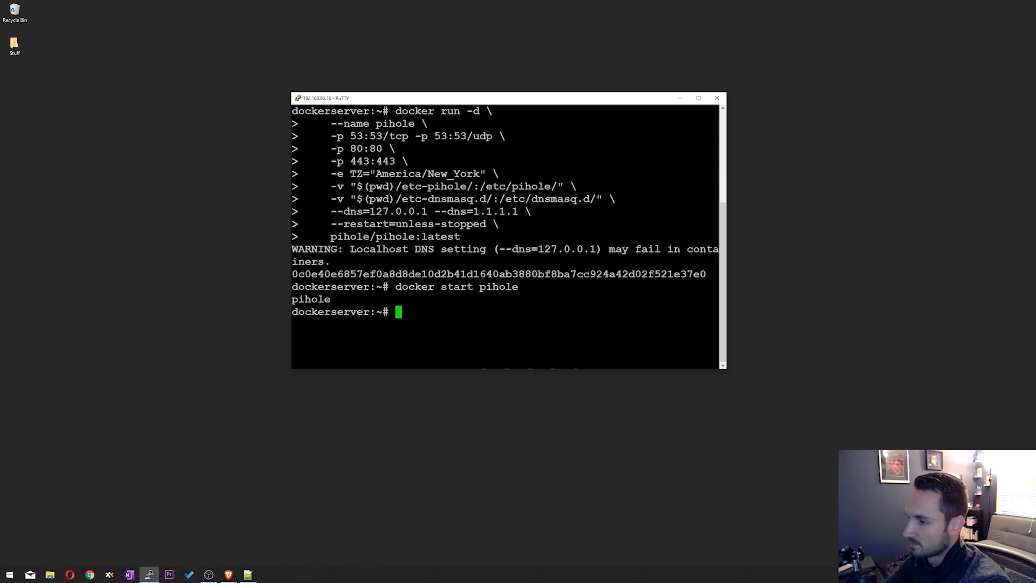
{"action": "mouse_move", "coordinate": [228, 531]}
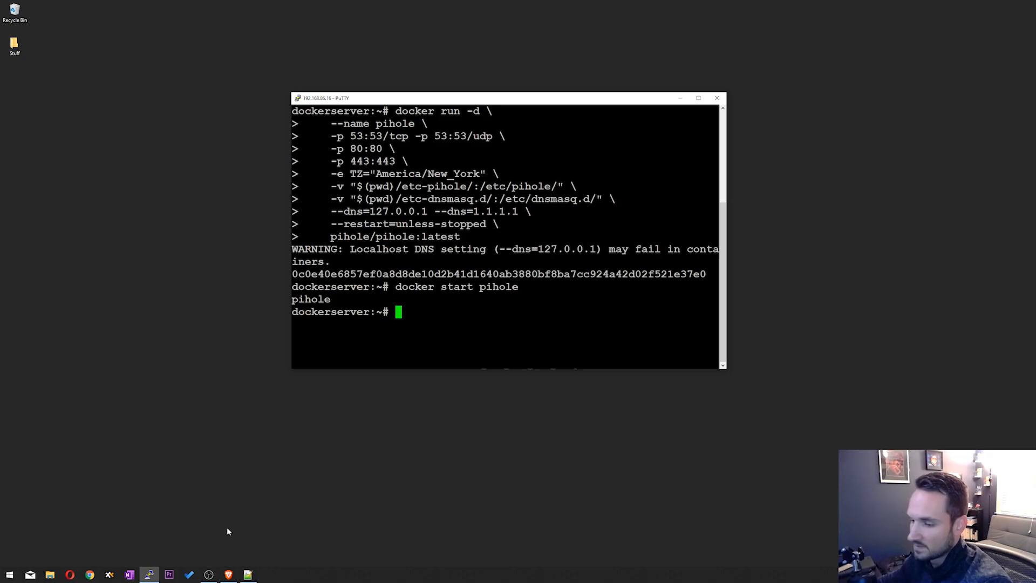
Step: Open a new Brave tab, run ifconfig, and select eth0's address 192.168.86.16
{"action": "left_click", "coordinate": [146, 6]}
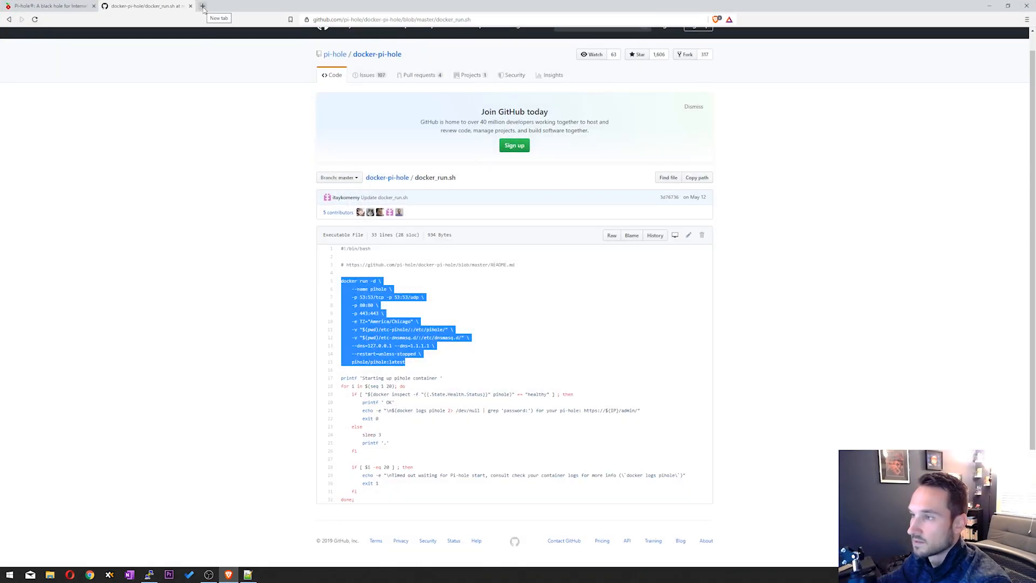
{"action": "left_click", "coordinate": [203, 6]}
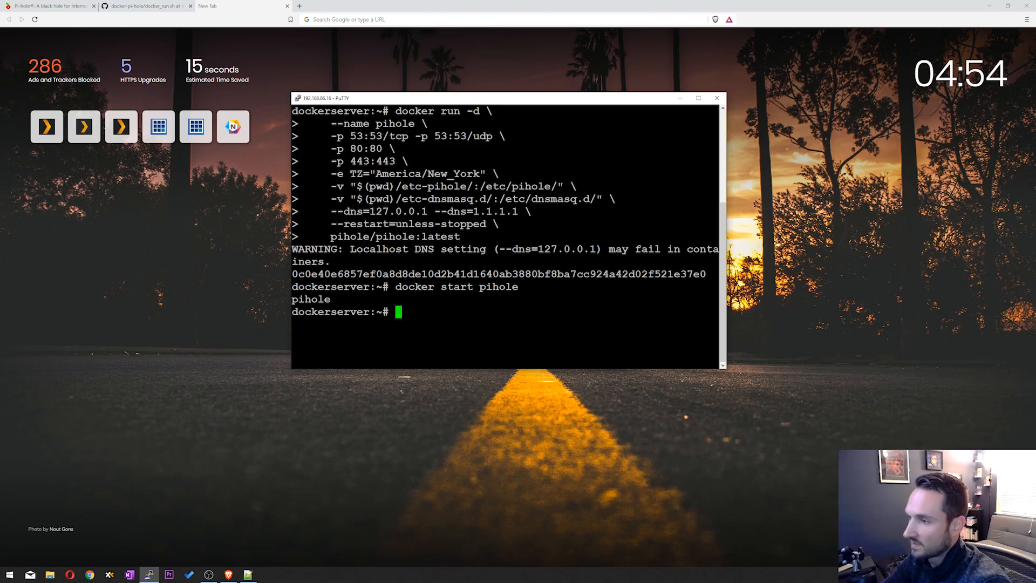
{"action": "type", "text": "ifcondig"}
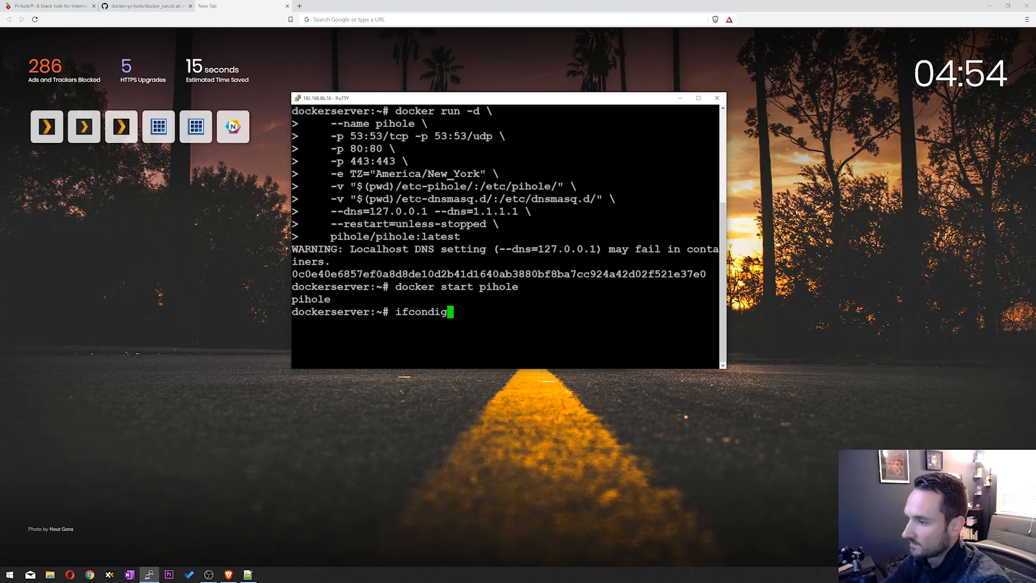
{"action": "key", "text": "Backspace"}
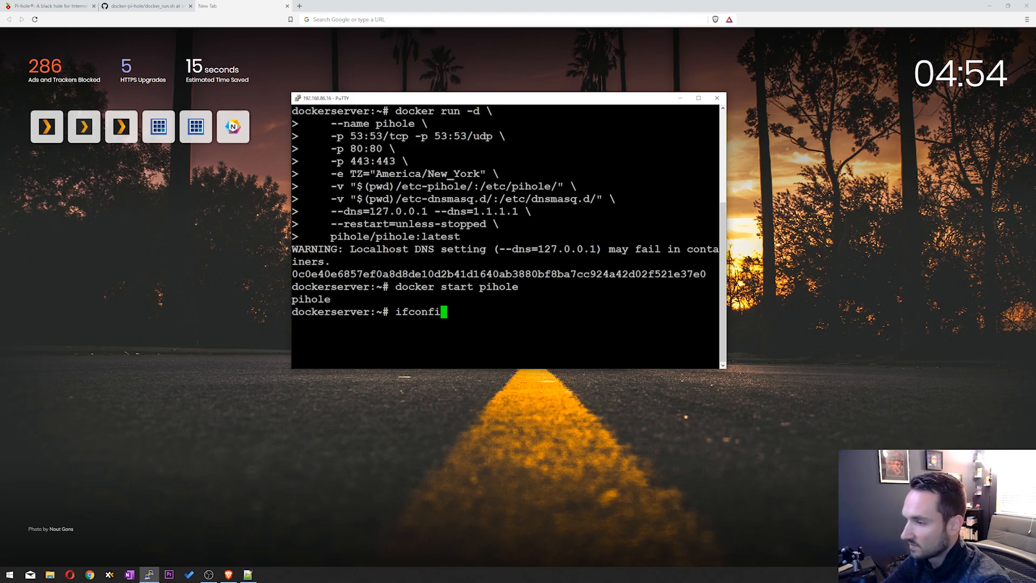
{"action": "type", "text": "g"}
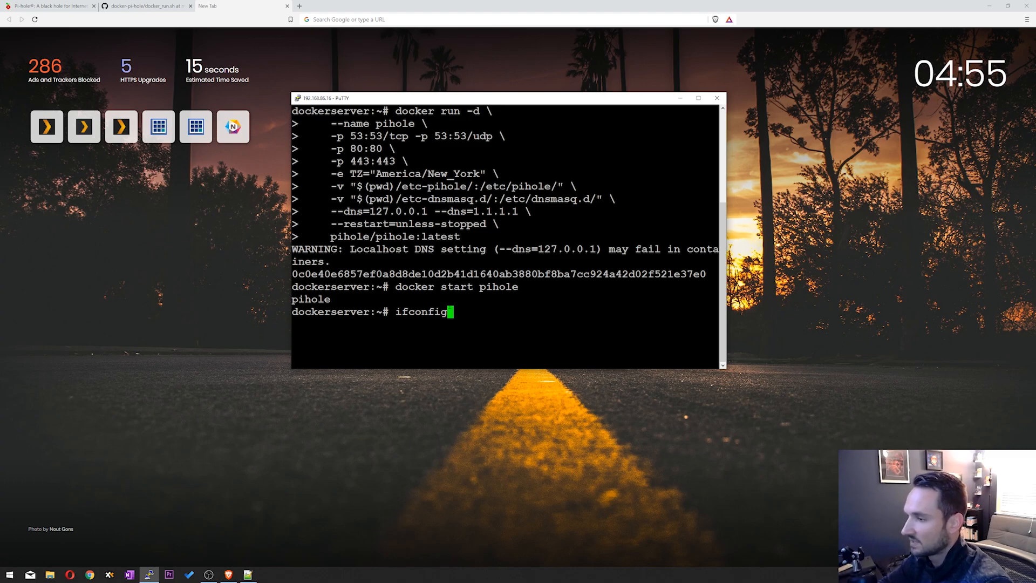
{"action": "key", "text": "Return"}
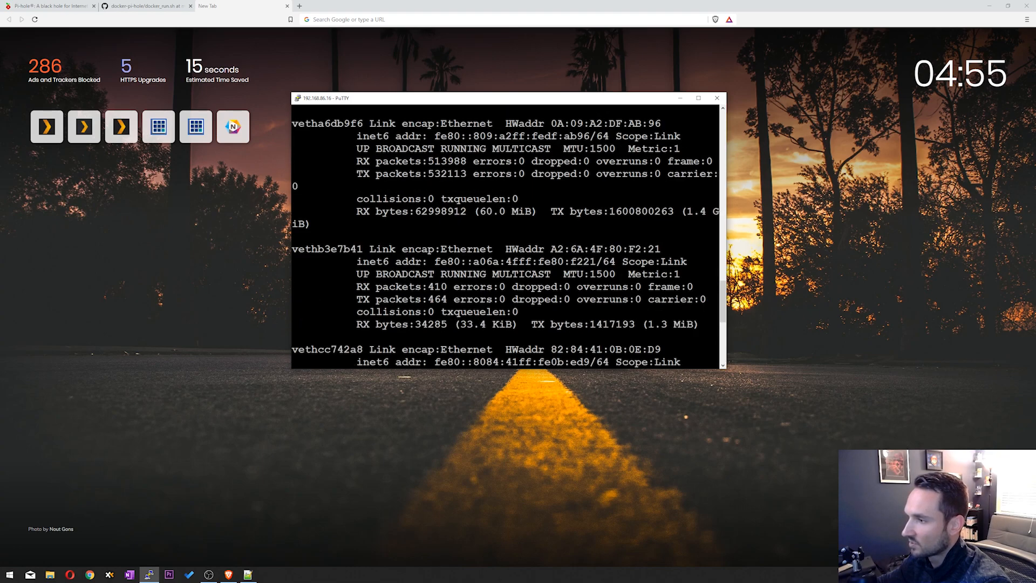
{"action": "scroll", "scroll_direction": "up", "scroll_amount": 3}
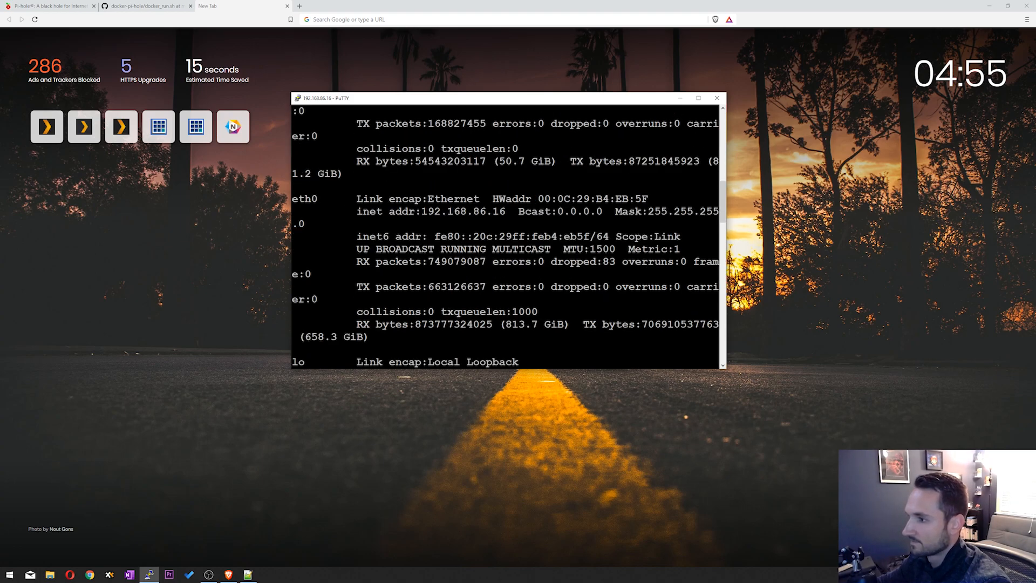
{"action": "double_click", "coordinate": [462, 211]}
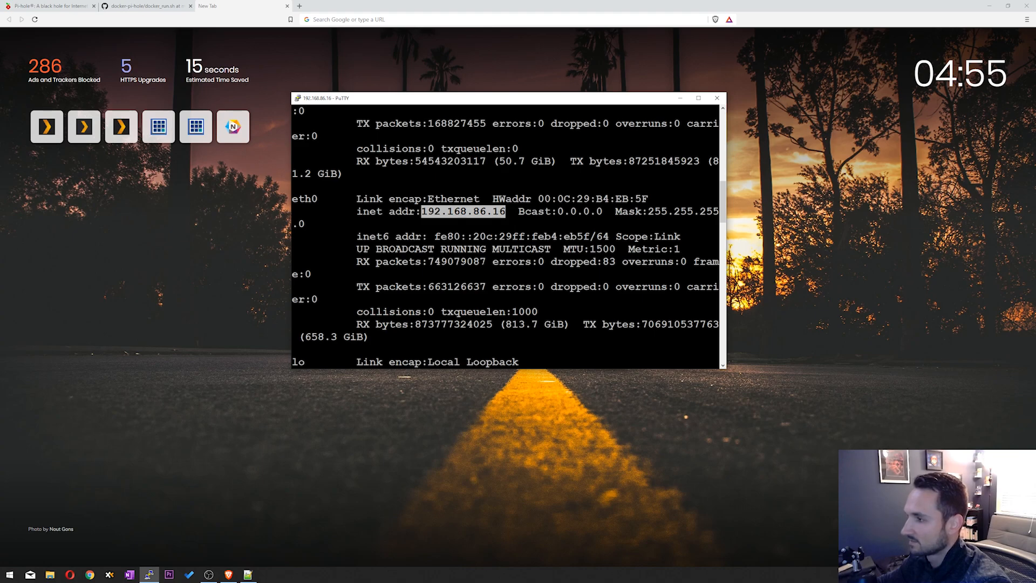
Step: Enter 192.168.86.16 in the new tab's address bar to load Pi-hole
{"action": "scroll", "scroll_direction": "down", "scroll_amount": 3}
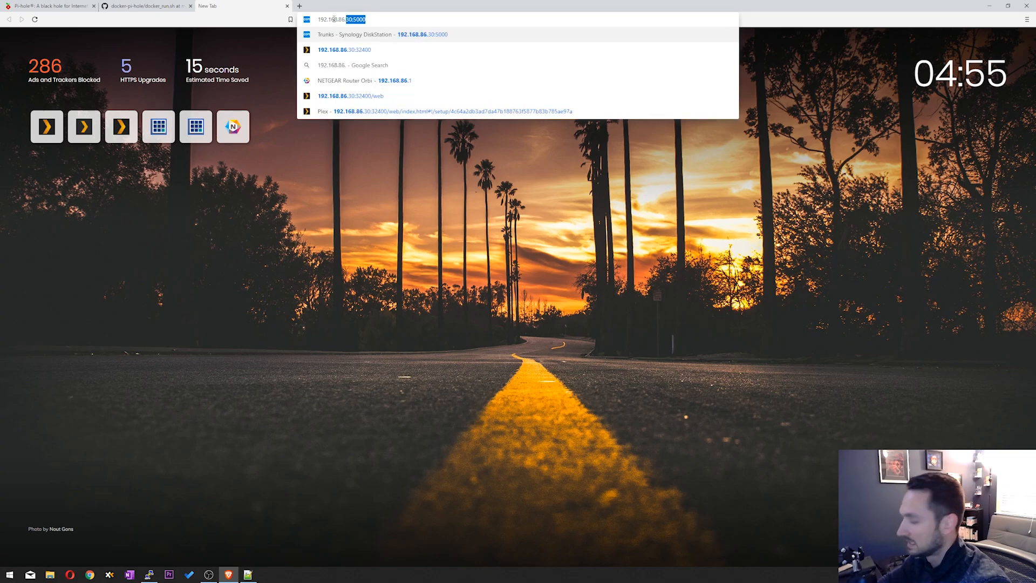
{"action": "type", "text": "192.168.86.16"}
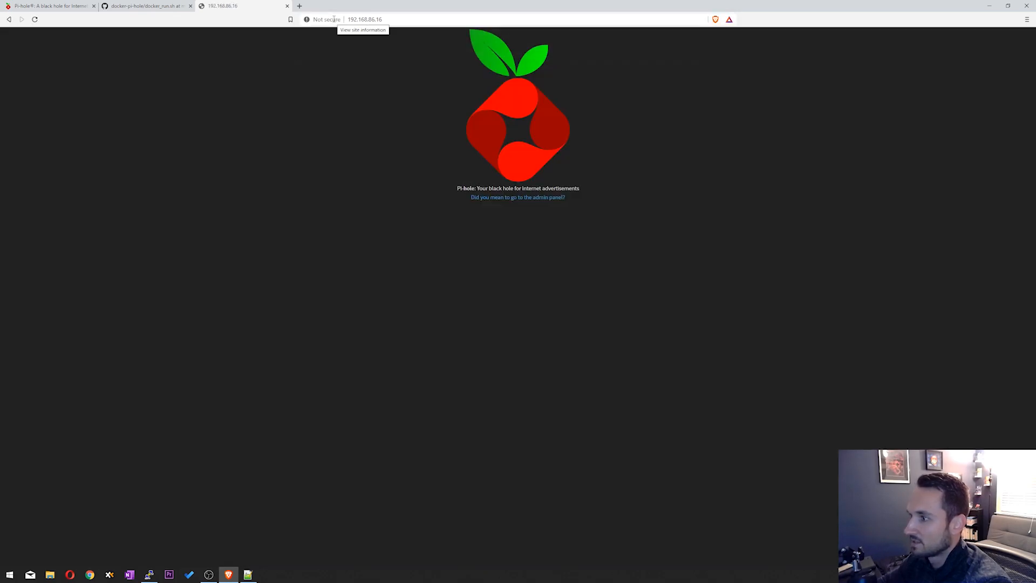
{"action": "mouse_move", "coordinate": [517, 197]}
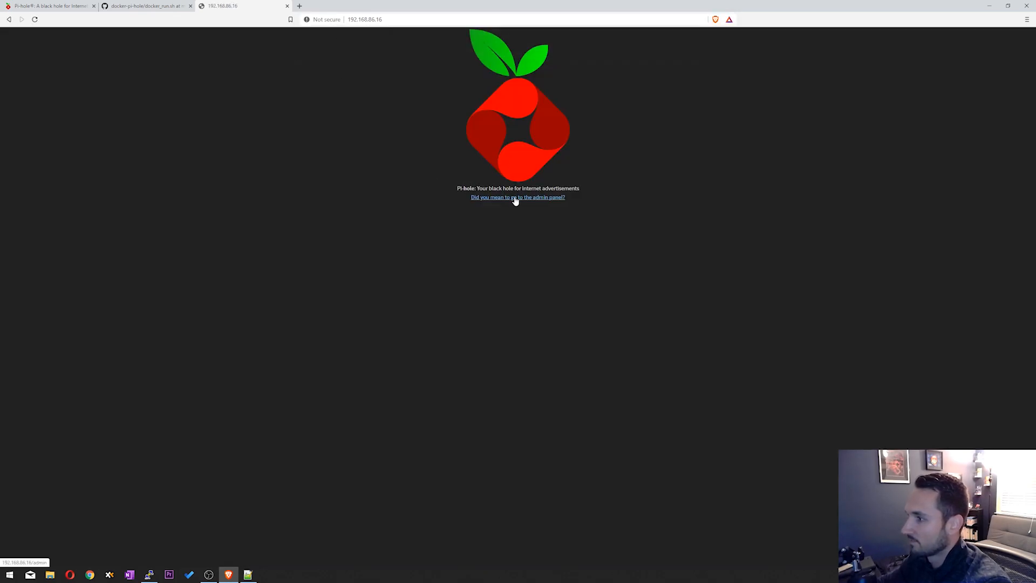
Step: Follow the landing page's admin panel link, then open Login from the sidebar
{"action": "left_click", "coordinate": [517, 197]}
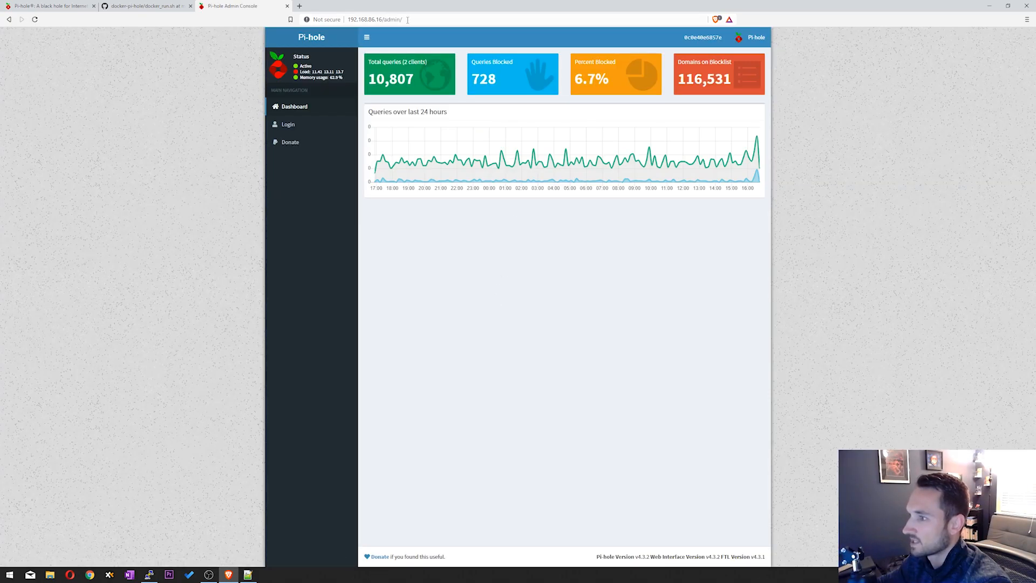
{"action": "mouse_move", "coordinate": [547, 292]}
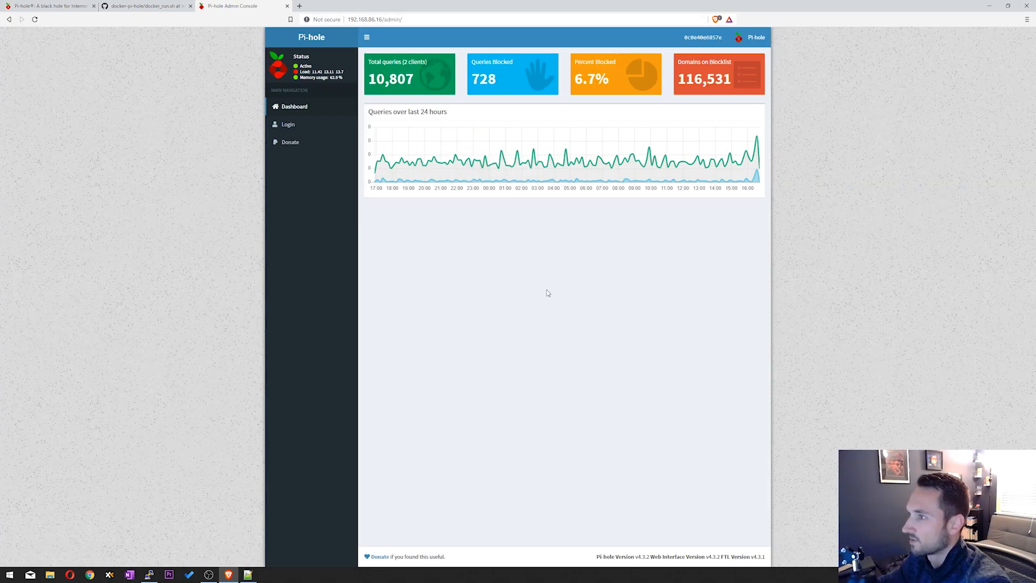
{"action": "mouse_move", "coordinate": [503, 70]}
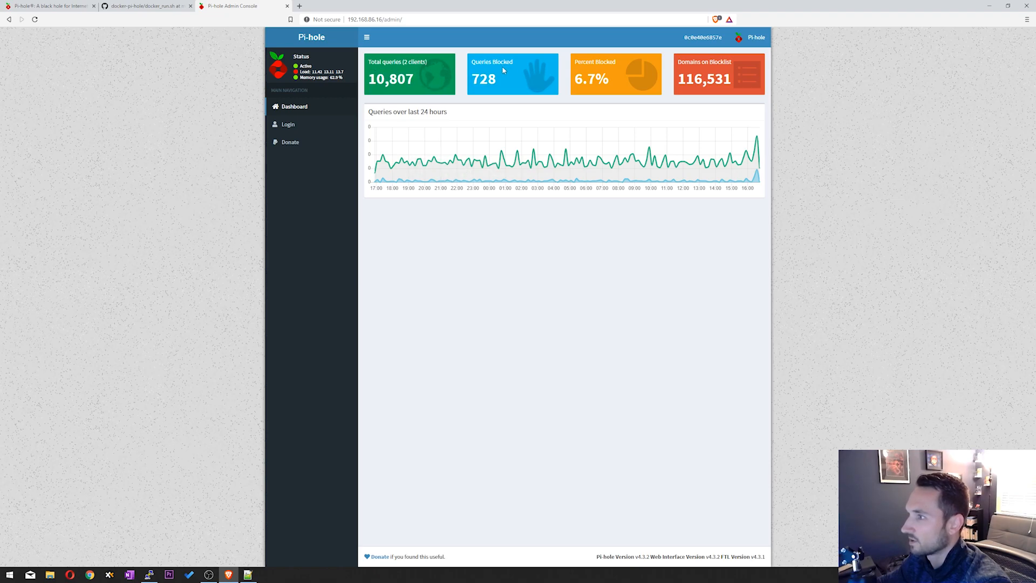
{"action": "mouse_move", "coordinate": [408, 280]}
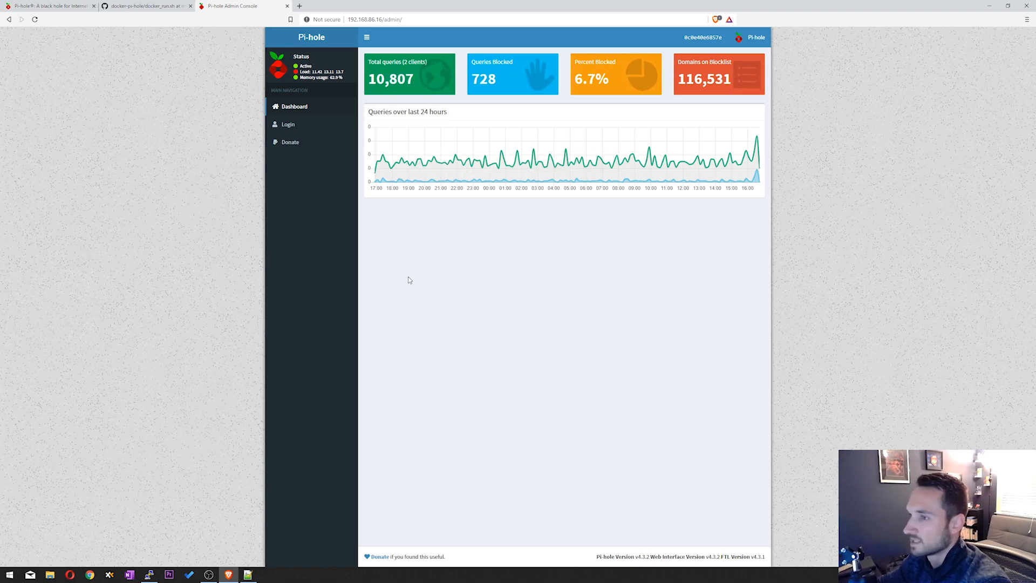
{"action": "left_click", "coordinate": [288, 124]}
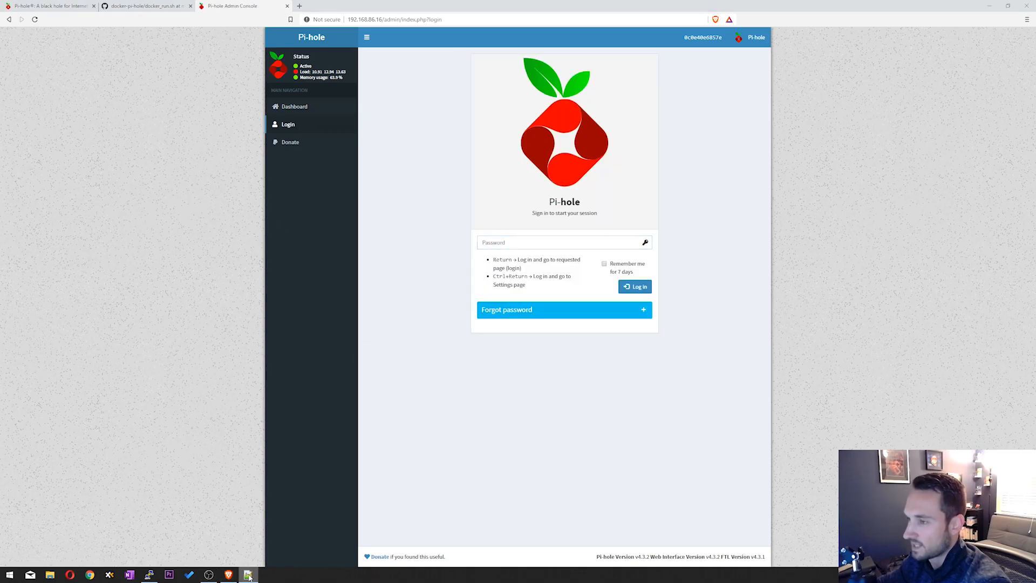
Step: Run 'docker logs pihole | grep random' in PuTTY and copy the random admin password
{"action": "left_click", "coordinate": [248, 574]}
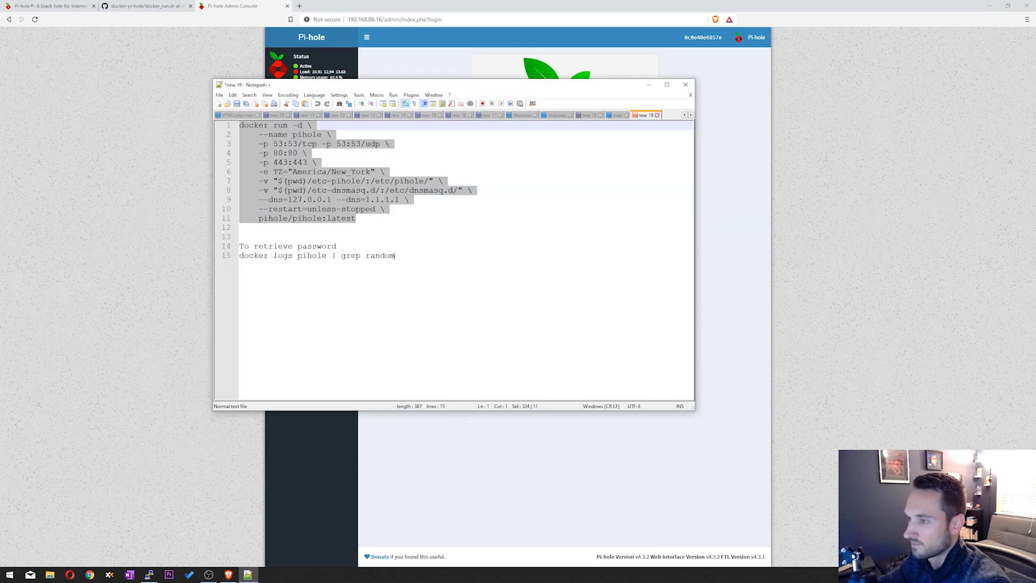
{"action": "triple_click", "coordinate": [318, 256]}
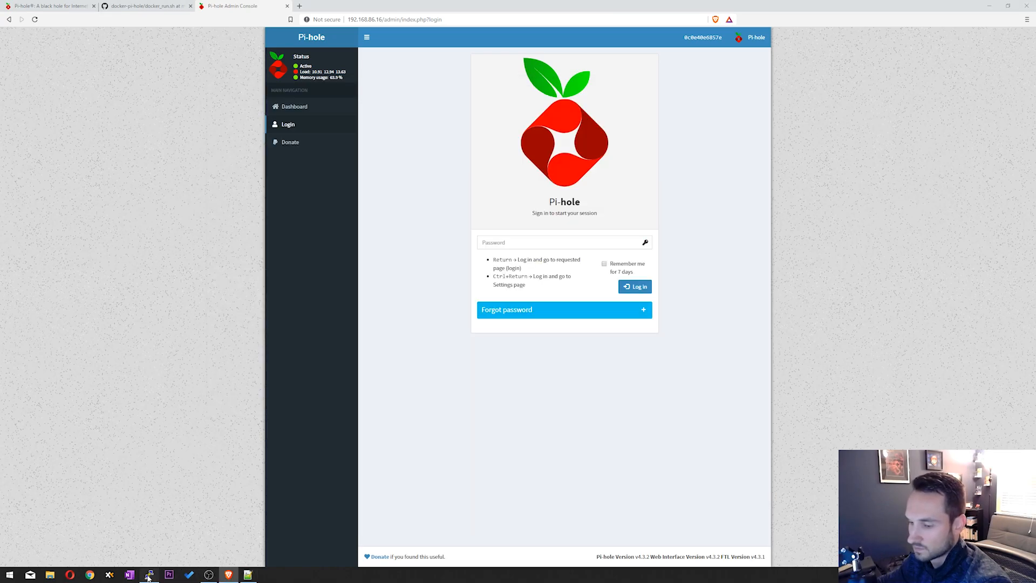
{"action": "left_click", "coordinate": [149, 573]}
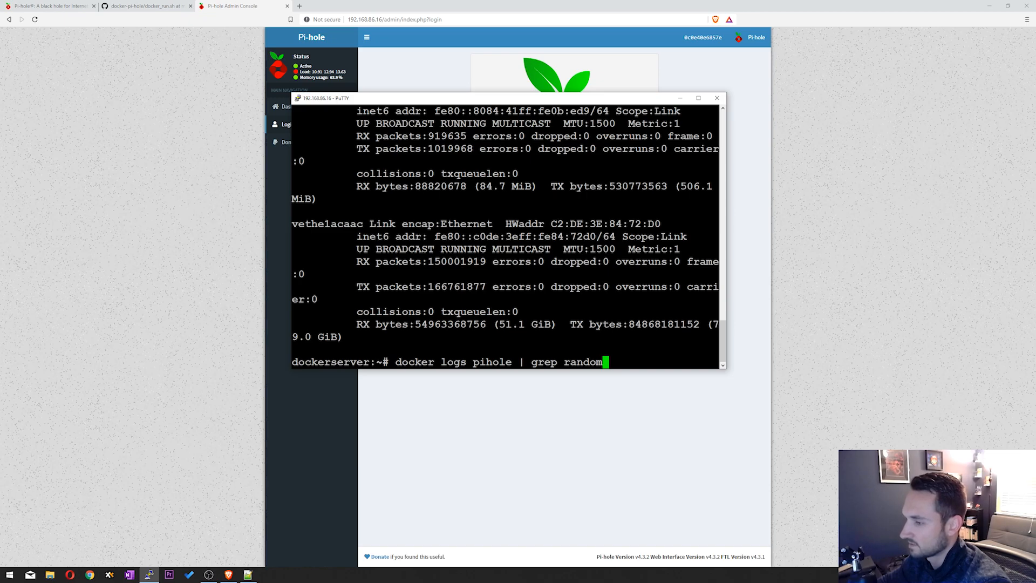
{"action": "key", "text": "Return"}
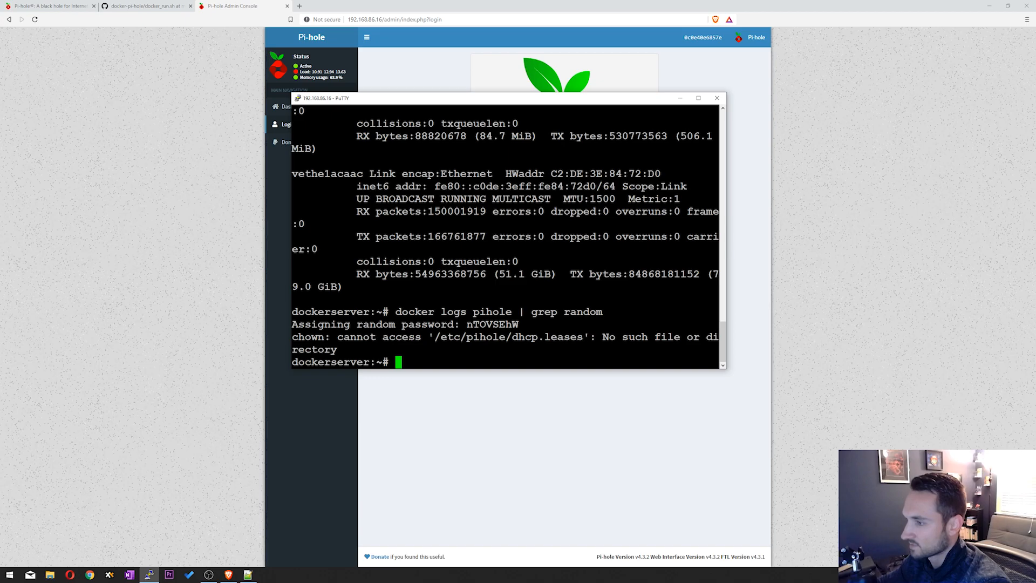
{"action": "double_click", "coordinate": [492, 324]}
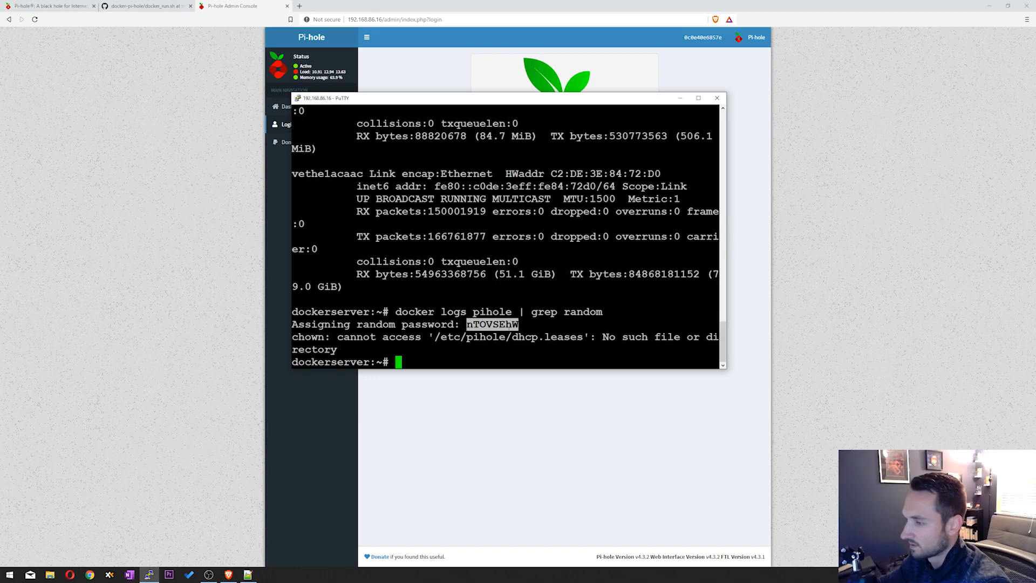
{"action": "type", "text": "nTOVSEhW"}
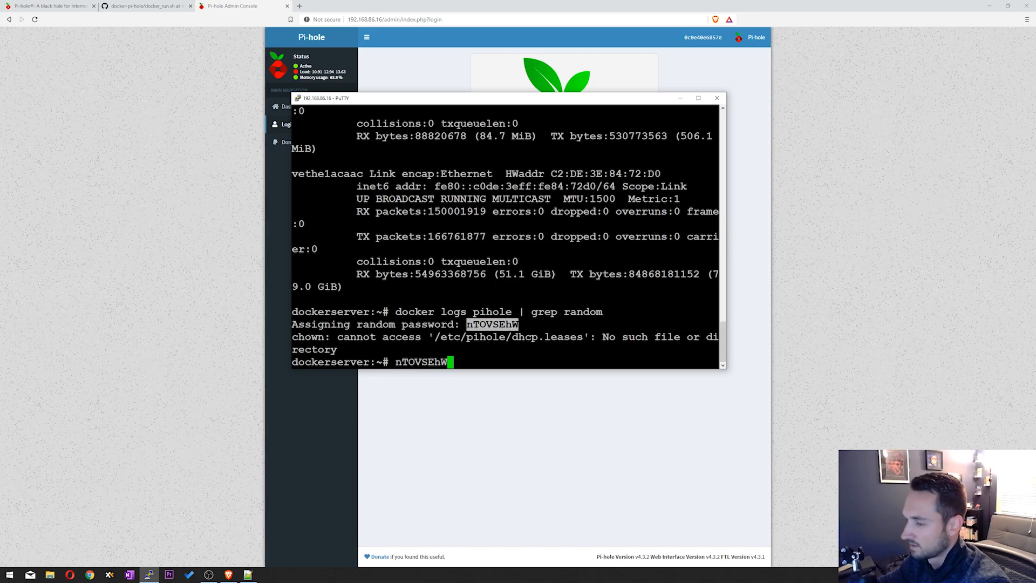
{"action": "key", "text": "Backspace"}
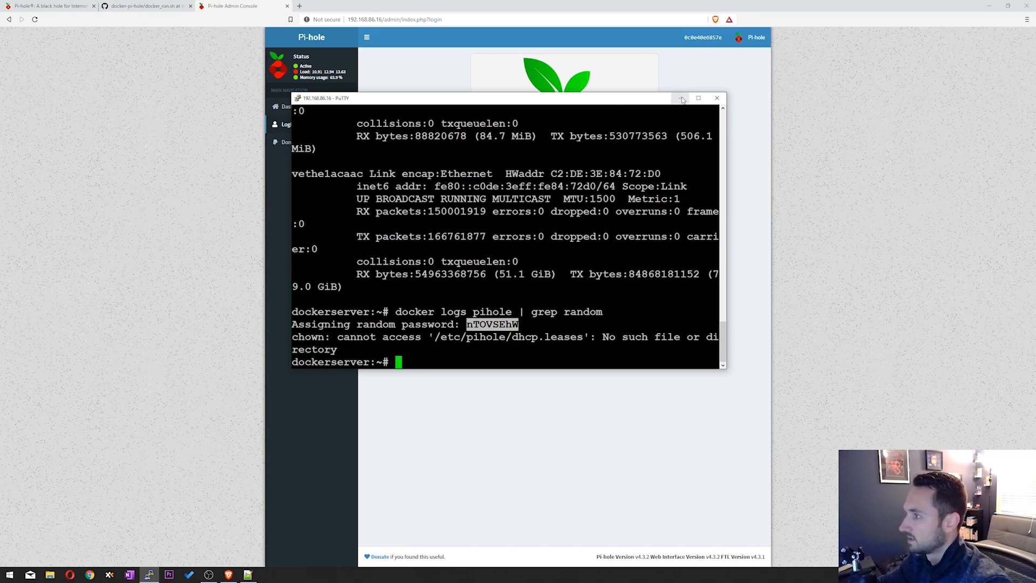
Step: Paste the random password into the Pi-hole Password field and log in
{"action": "right_click", "coordinate": [562, 242]}
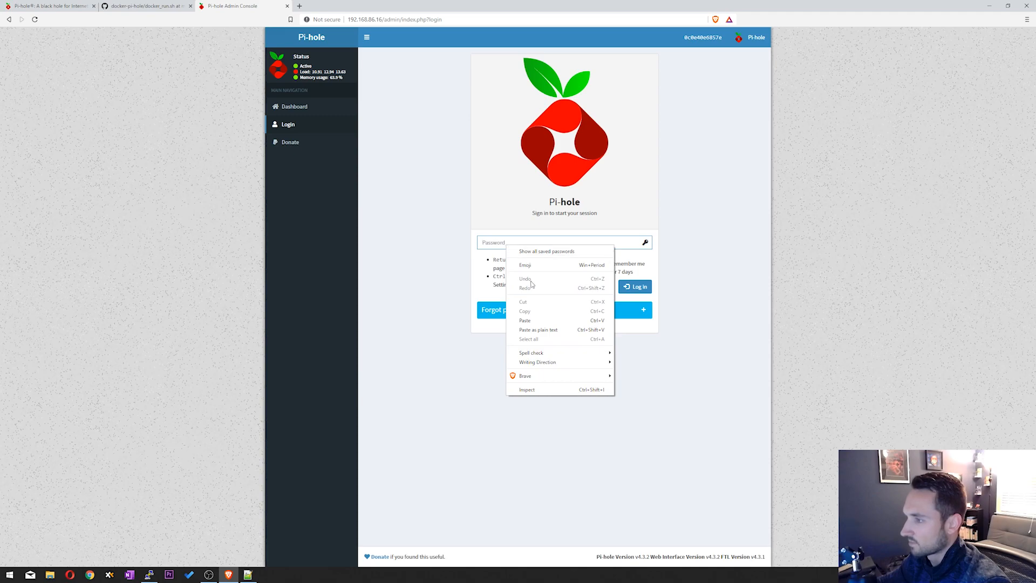
{"action": "left_click", "coordinate": [524, 321]}
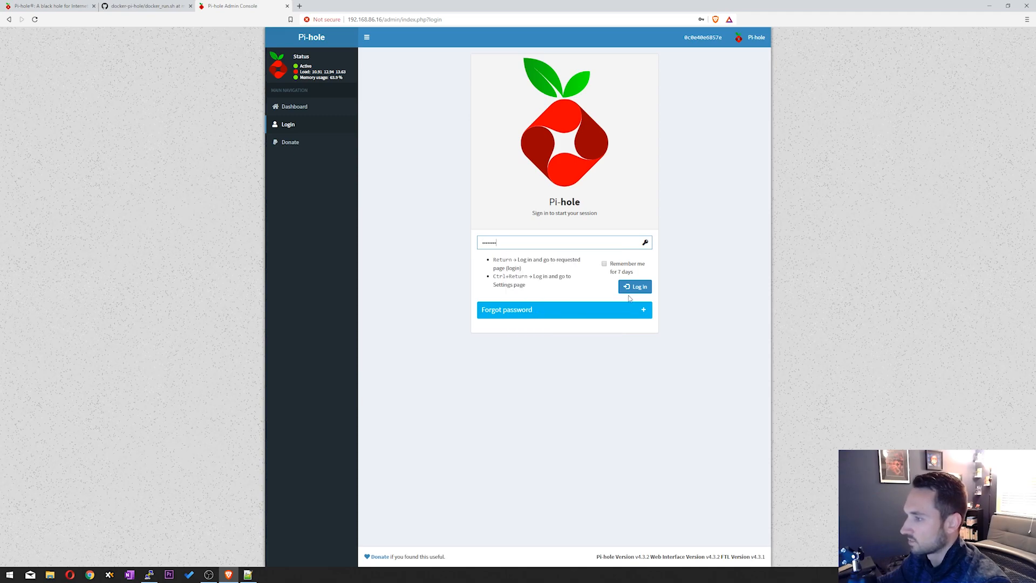
{"action": "left_click", "coordinate": [635, 286]}
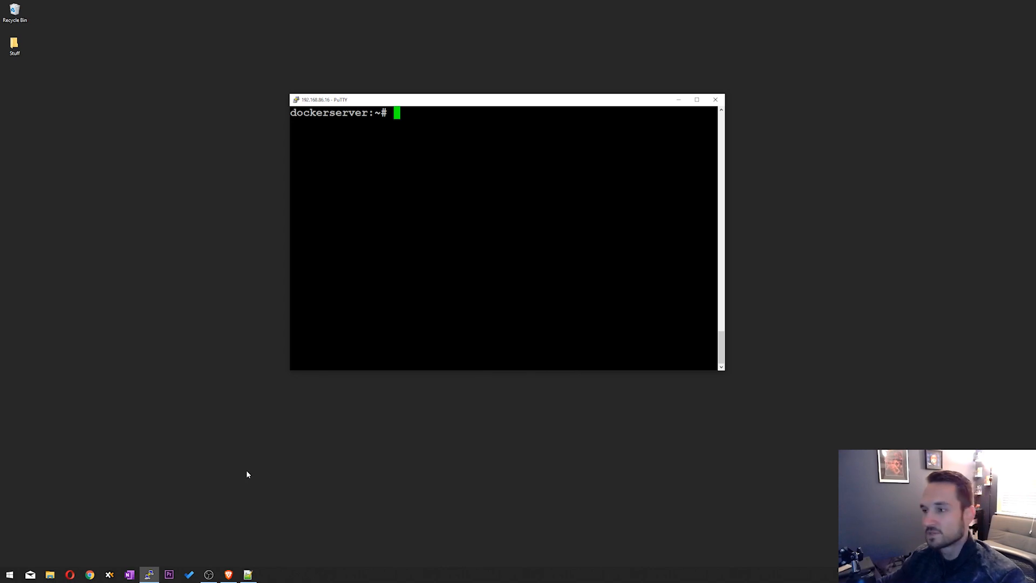
{"action": "mouse_move", "coordinate": [235, 463]}
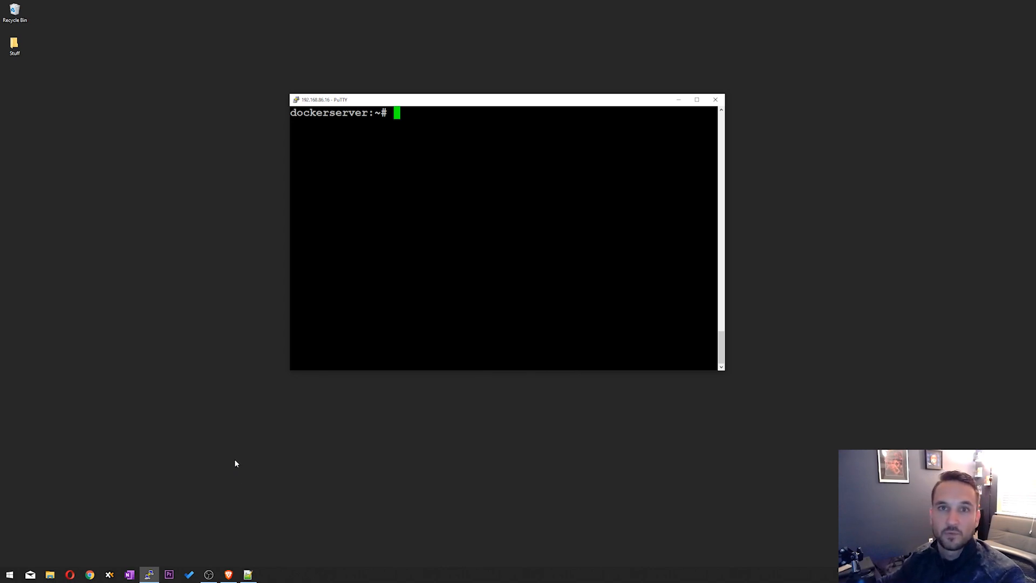
{"action": "mouse_move", "coordinate": [192, 510]}
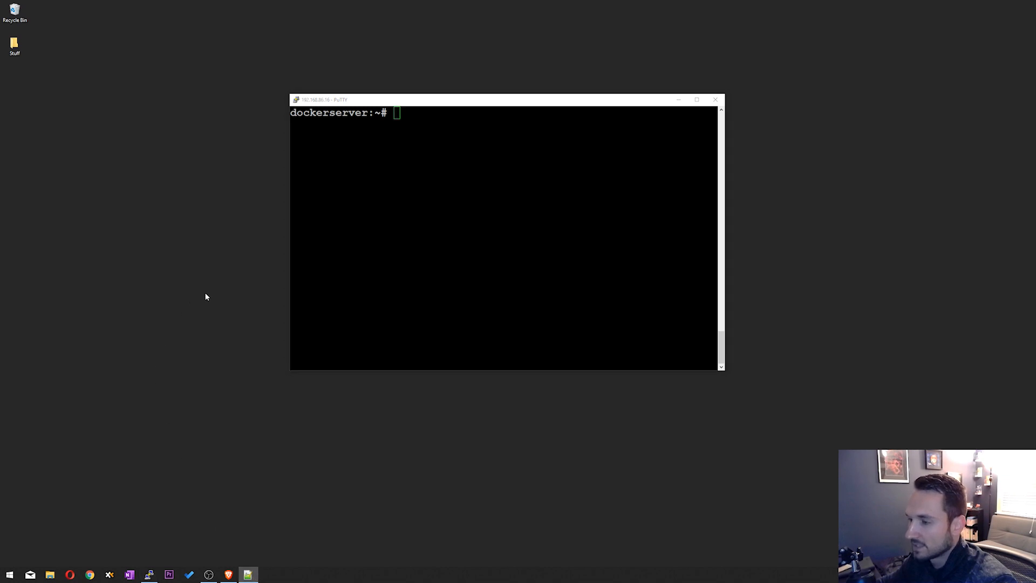
Step: Select the 'pihole -a -p' password reset command in the readme's tips
{"action": "left_click", "coordinate": [248, 574]}
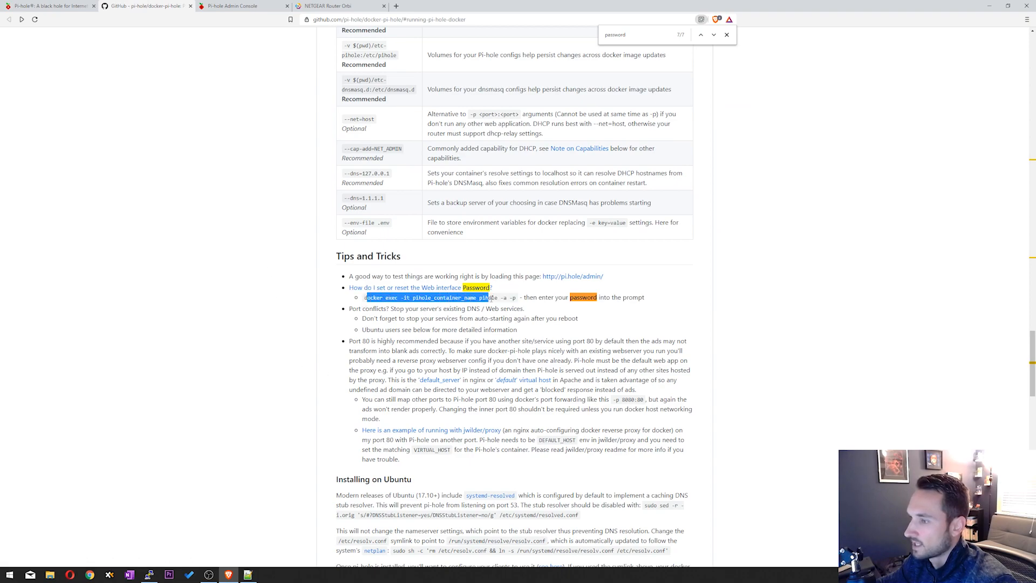
{"action": "left_click", "coordinate": [428, 297]}
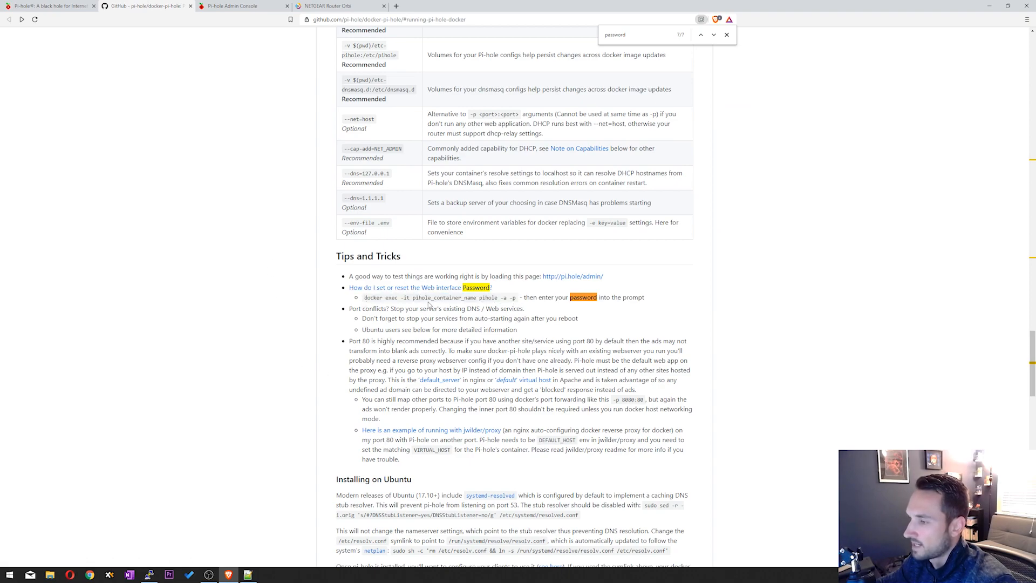
{"action": "double_click", "coordinate": [488, 298]}
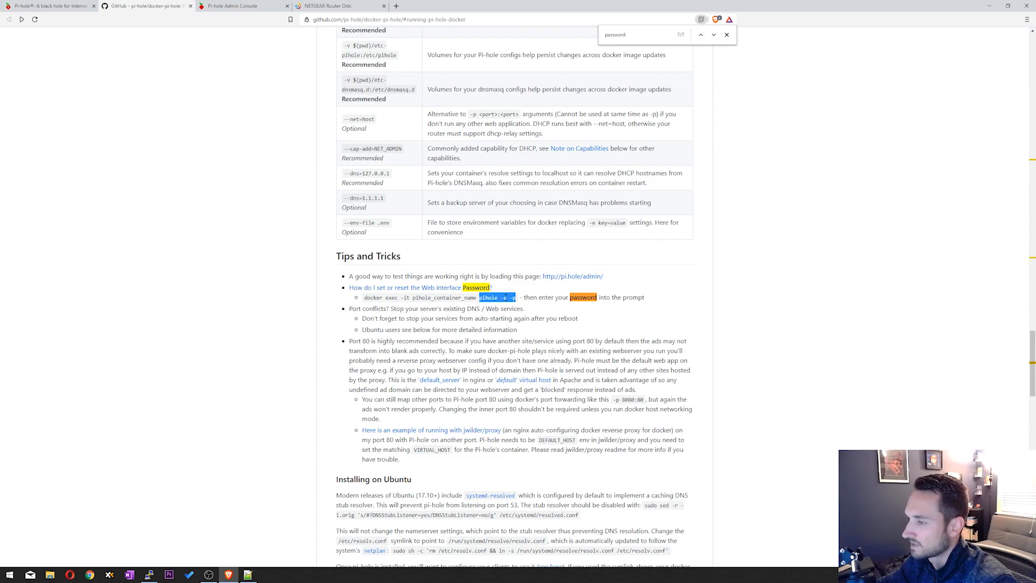
{"action": "left_click", "coordinate": [418, 185]}
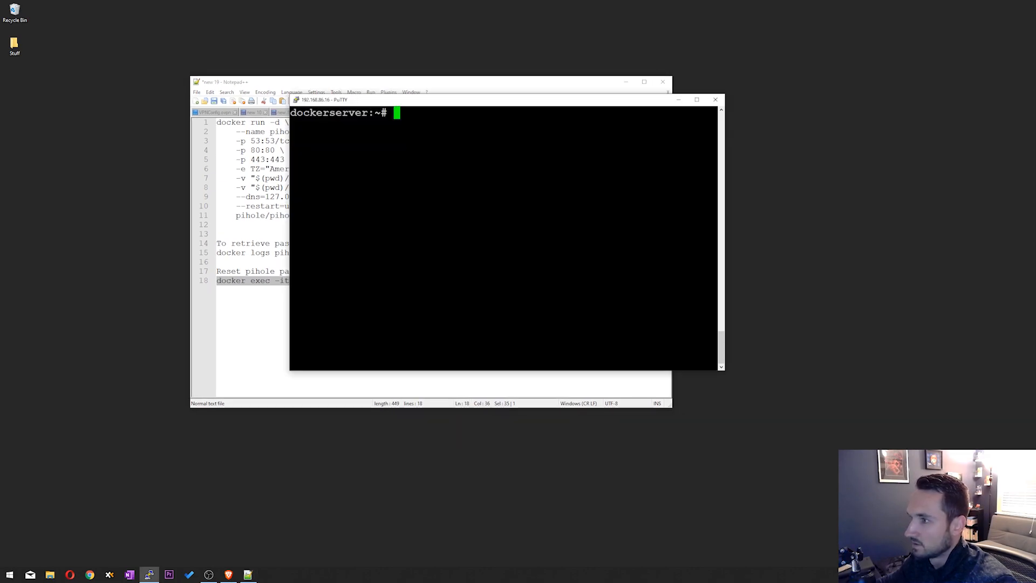
Step: Run 'docker exec -it pihole pihole -a -p', then enter and confirm the new password
{"action": "type", "text": "docker exec -it pihole pihole -a -p"}
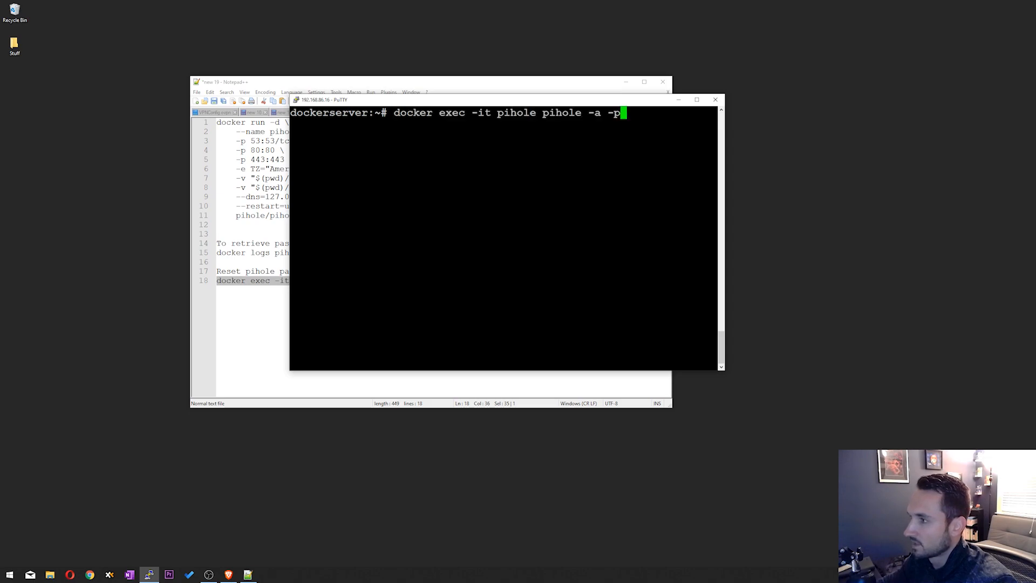
{"action": "key", "text": "Return"}
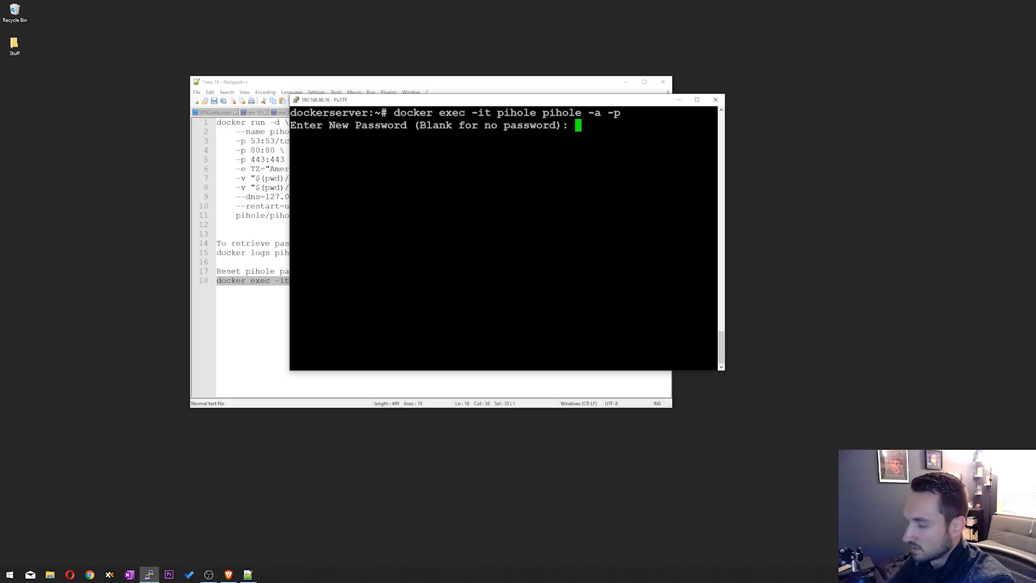
{"action": "key", "text": "Return"}
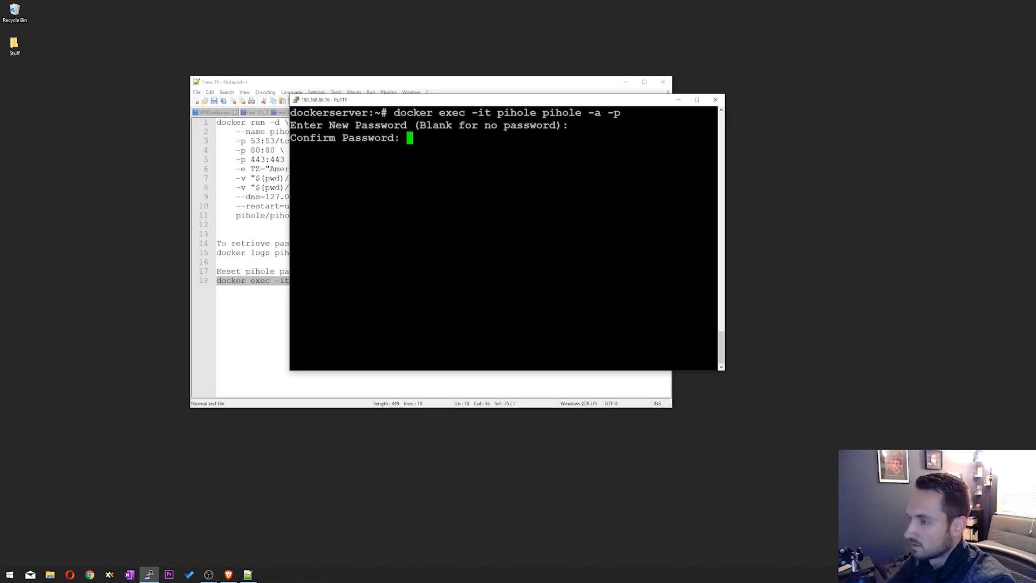
{"action": "key", "text": "Return"}
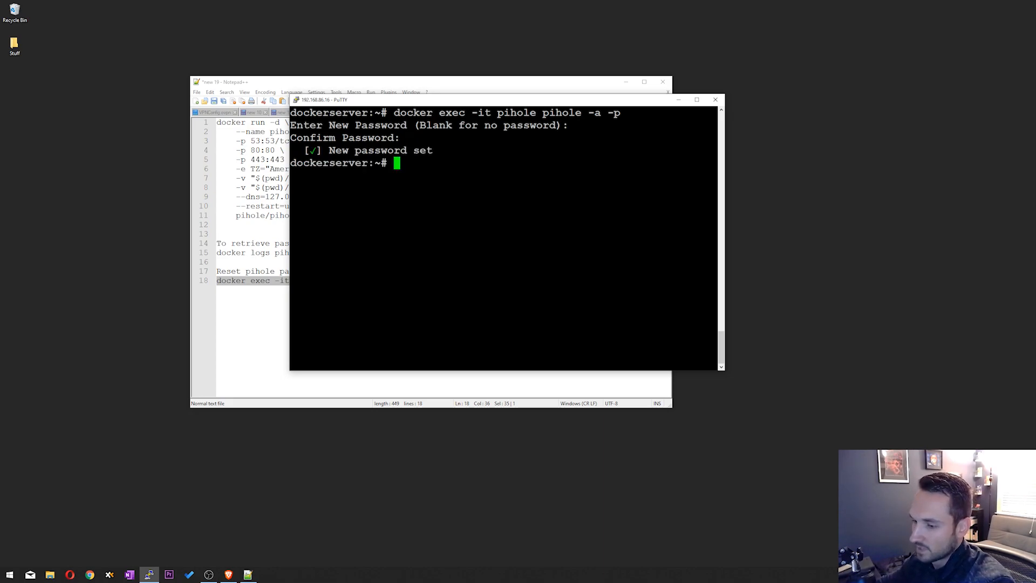
{"action": "left_click", "coordinate": [70, 574]}
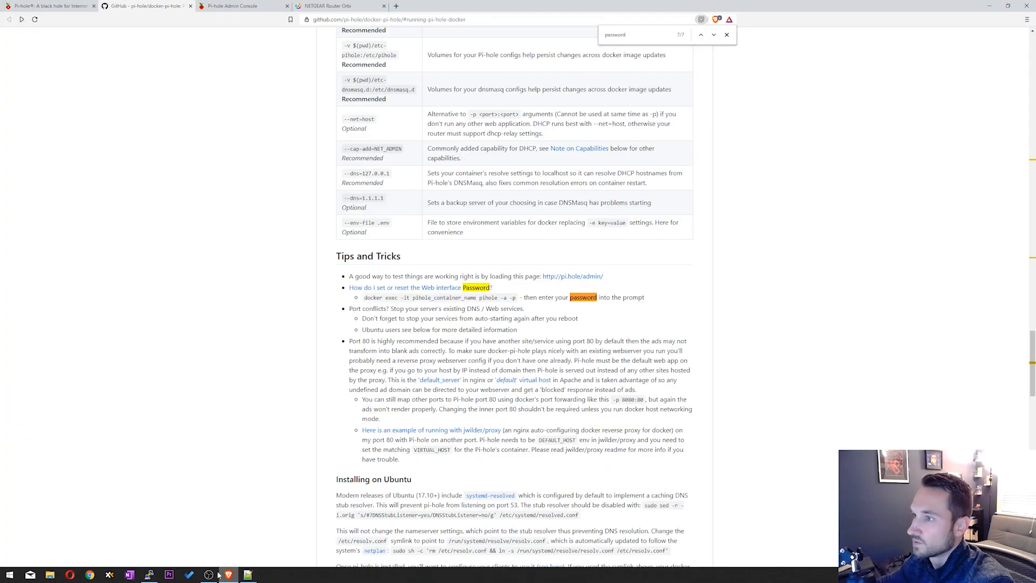
Step: Return to the Pi-hole Admin Console tab and open its Login page
{"action": "left_click", "coordinate": [238, 6]}
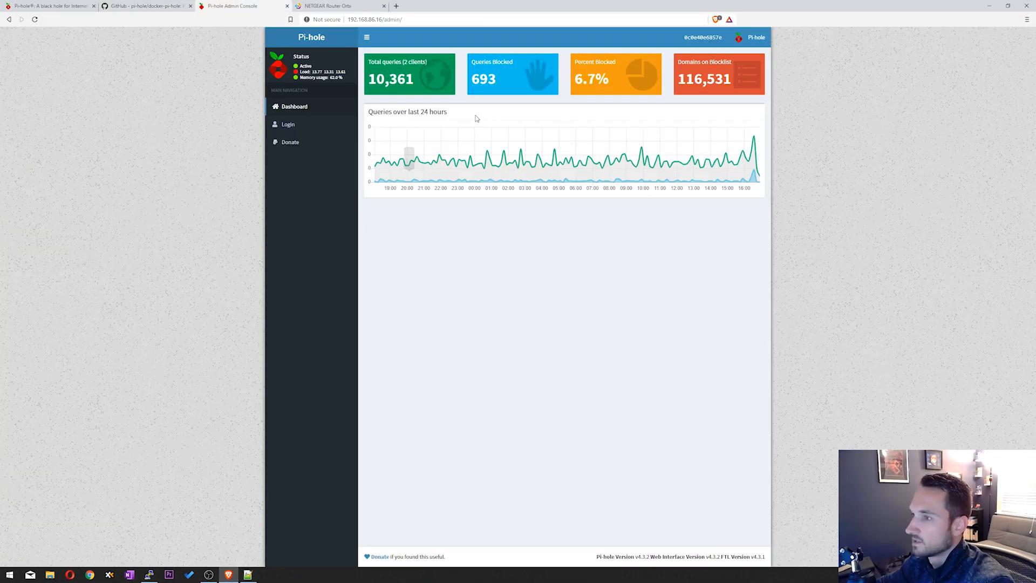
{"action": "left_click", "coordinate": [287, 124]}
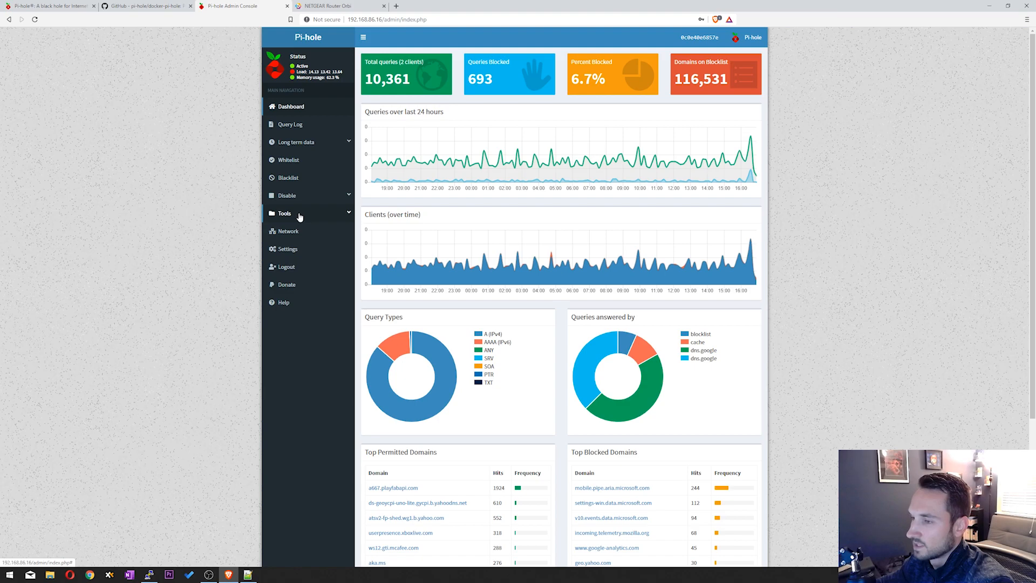
Step: Run Update Gravity from the Tools menu until Success, then return to the dashboard
{"action": "left_click", "coordinate": [297, 227]}
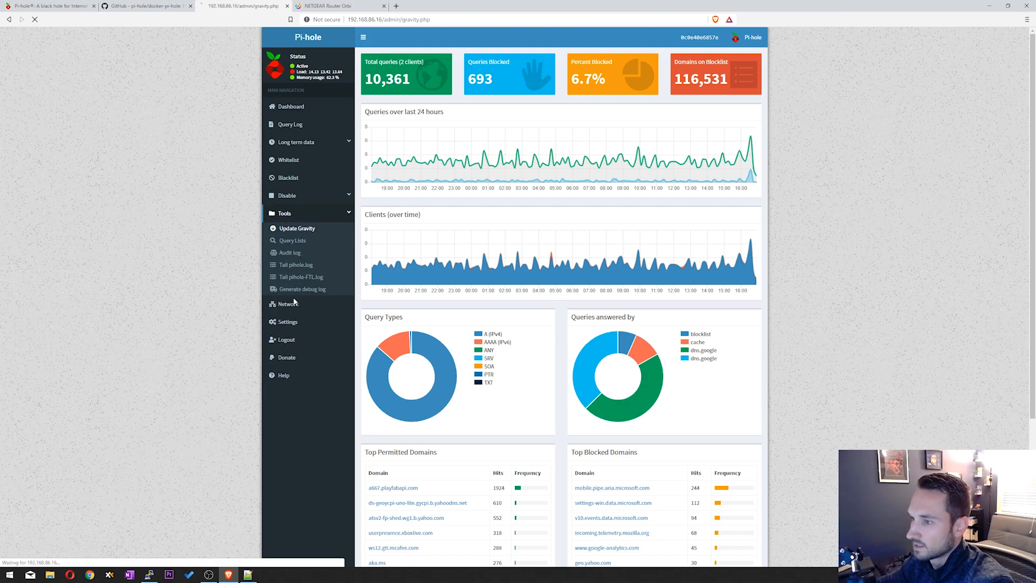
{"action": "left_click", "coordinate": [297, 228]}
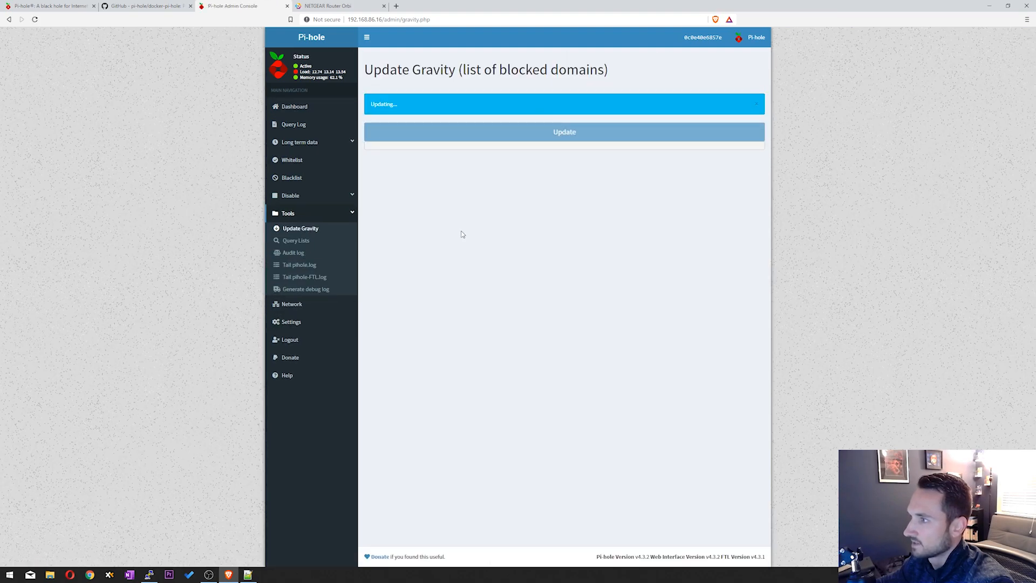
{"action": "double_click", "coordinate": [529, 70]}
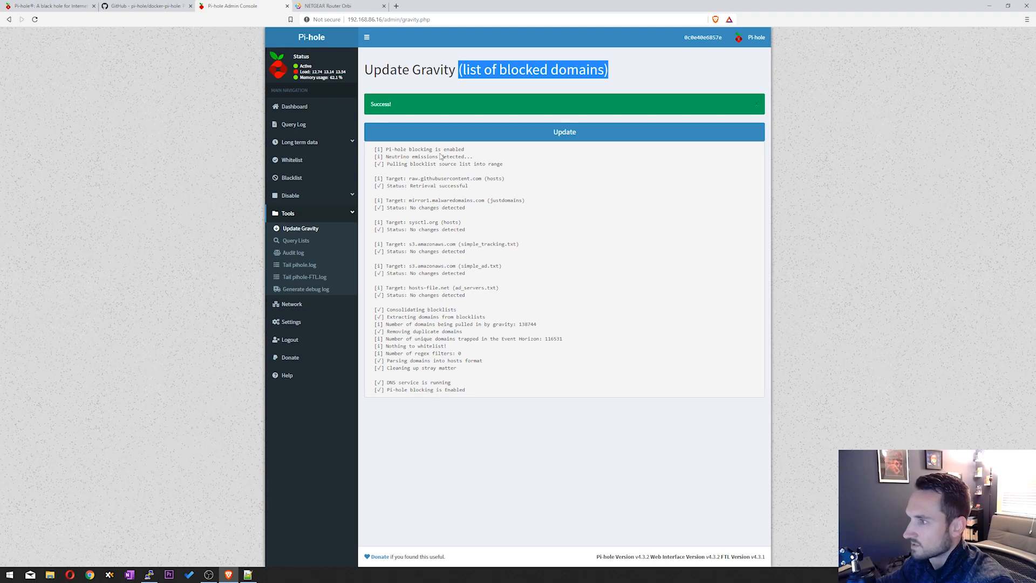
{"action": "mouse_move", "coordinate": [299, 141]}
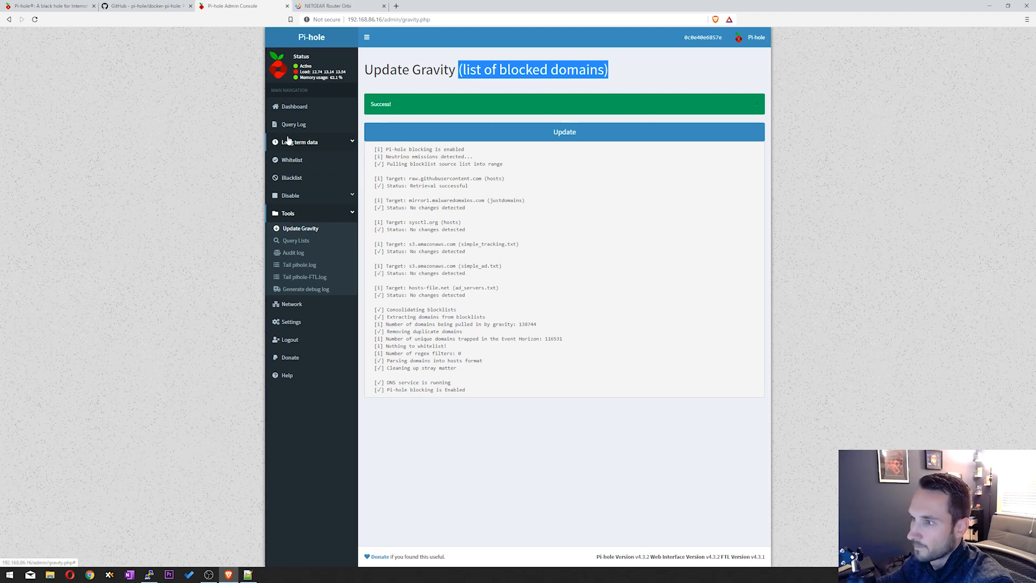
{"action": "left_click", "coordinate": [292, 106]}
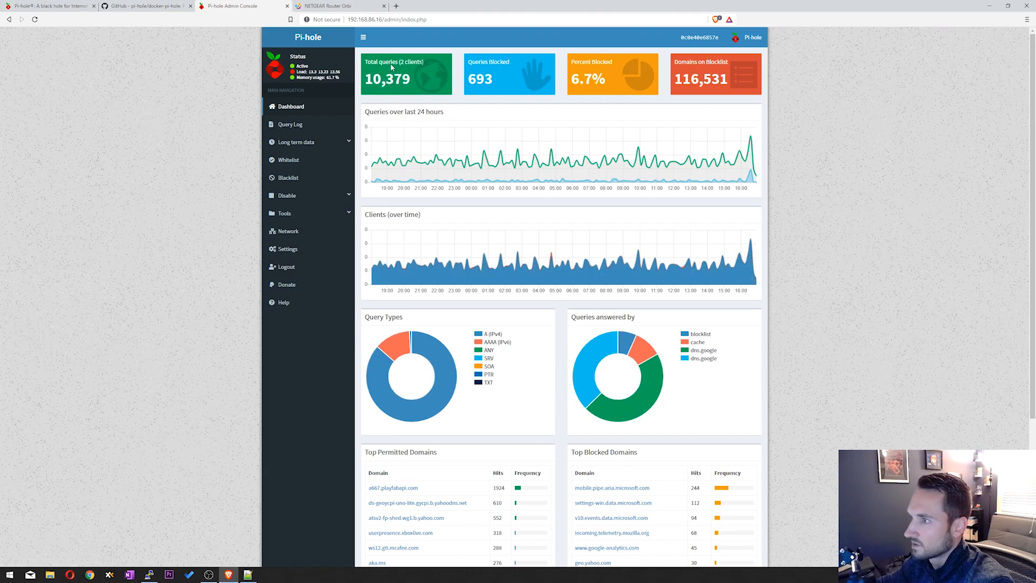
{"action": "mouse_move", "coordinate": [504, 63]}
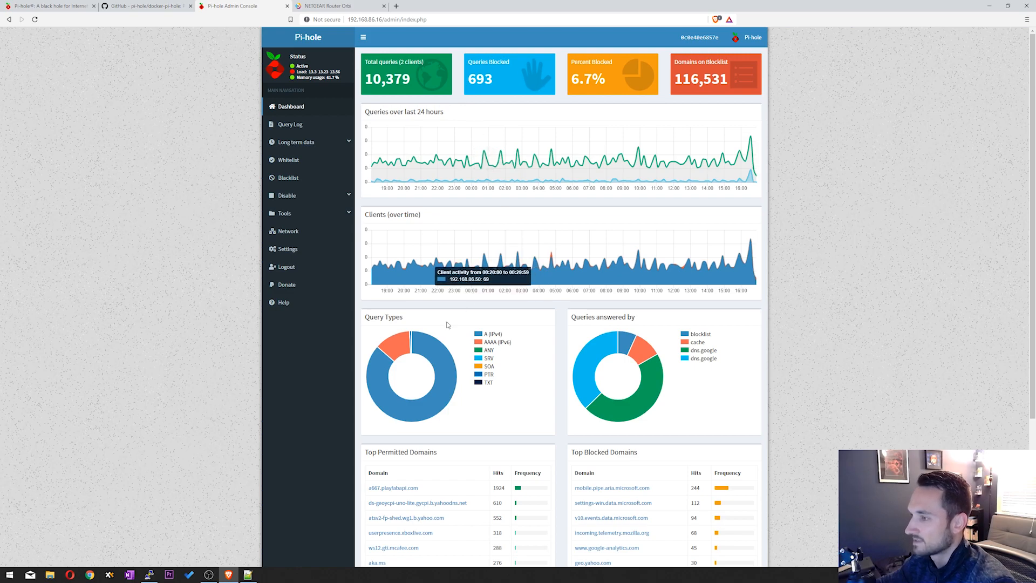
{"action": "mouse_move", "coordinate": [672, 295]}
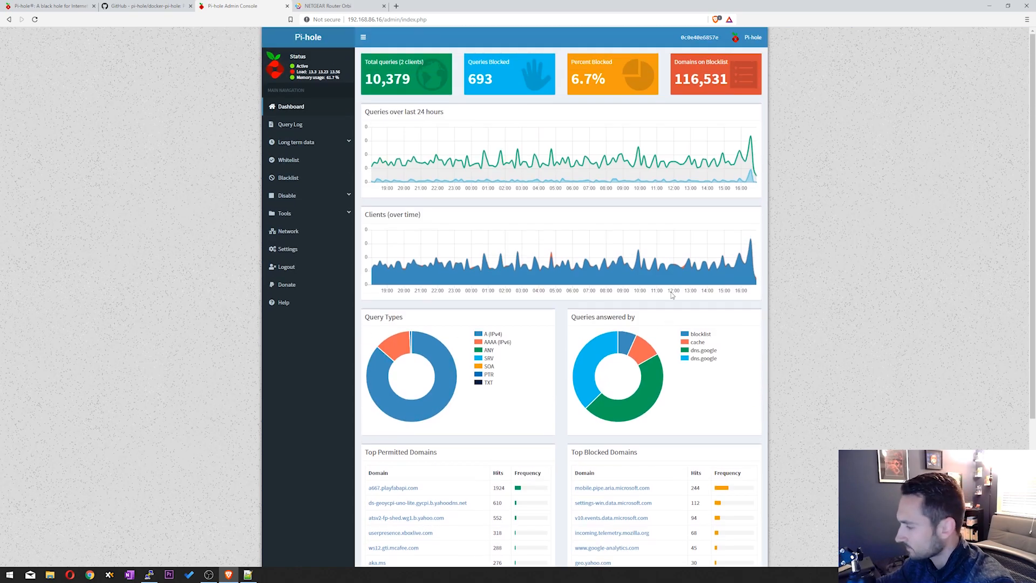
{"action": "mouse_move", "coordinate": [312, 66]}
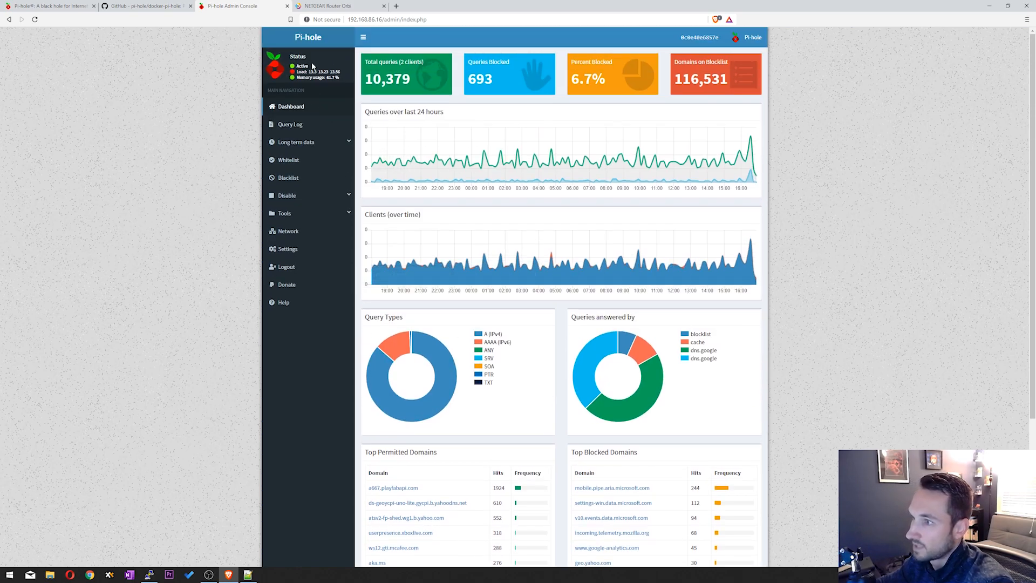
{"action": "mouse_move", "coordinate": [476, 271]}
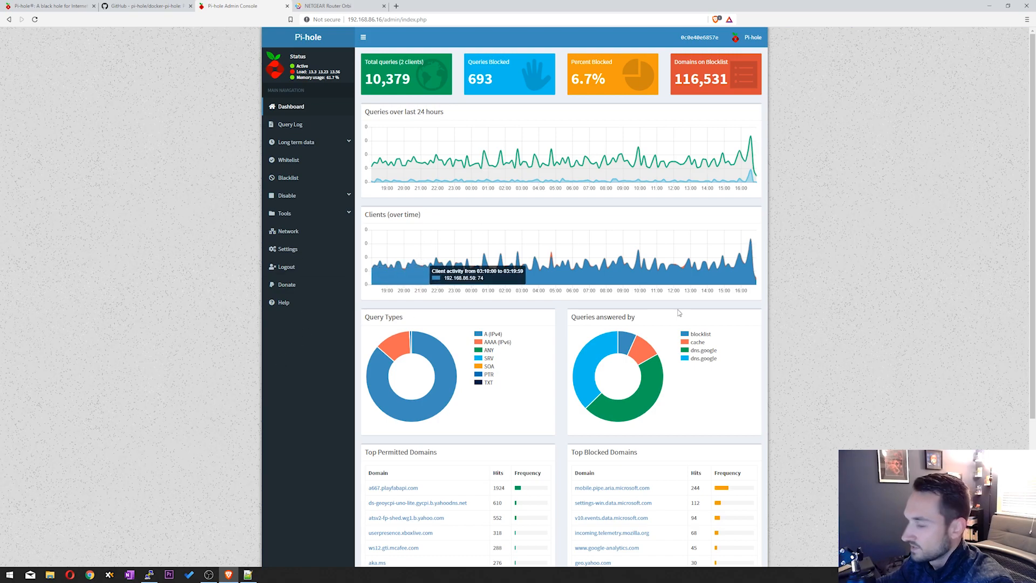
{"action": "mouse_move", "coordinate": [677, 312]}
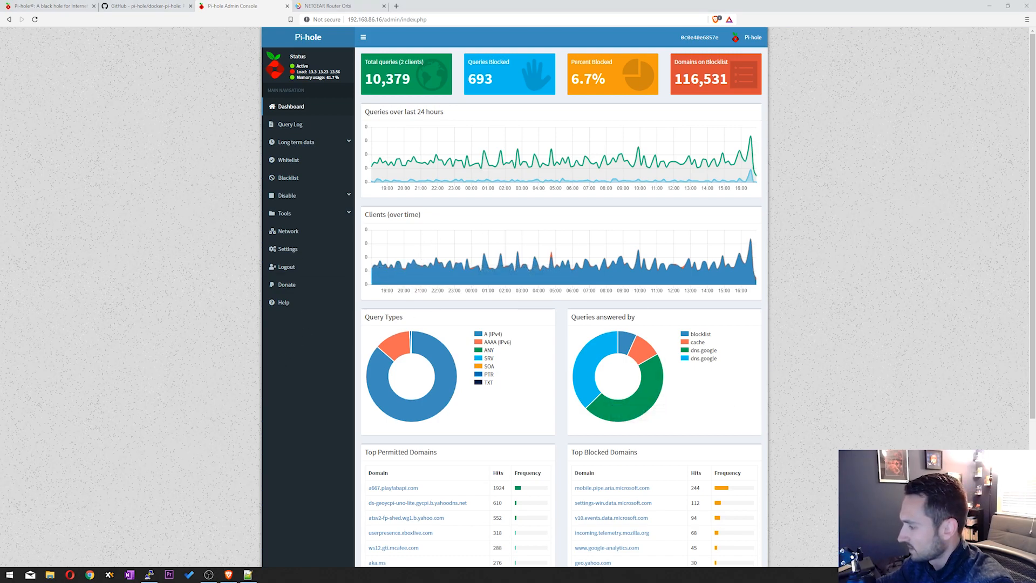
{"action": "mouse_move", "coordinate": [717, 273]}
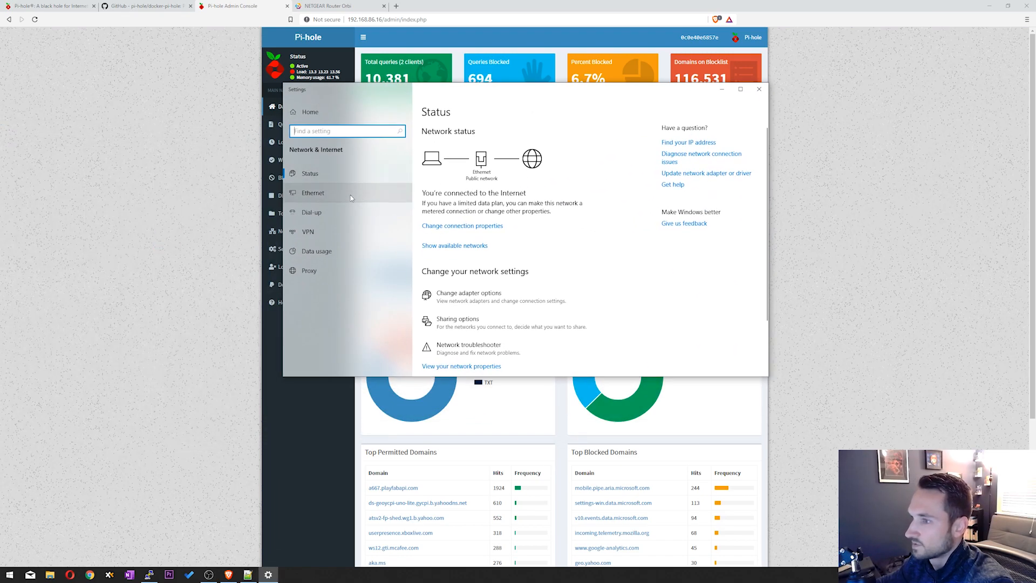
Step: Open Ethernet IPv4 properties via Change adapter options, showing DNS 192.168.86.16 and 1.1.1.1
{"action": "left_click", "coordinate": [312, 192]}
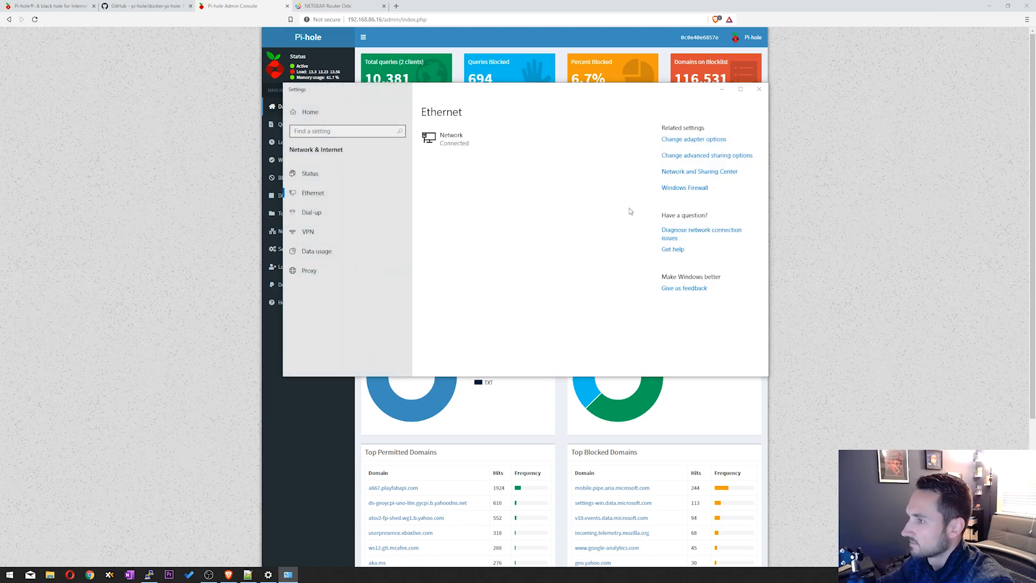
{"action": "left_click", "coordinate": [693, 138]}
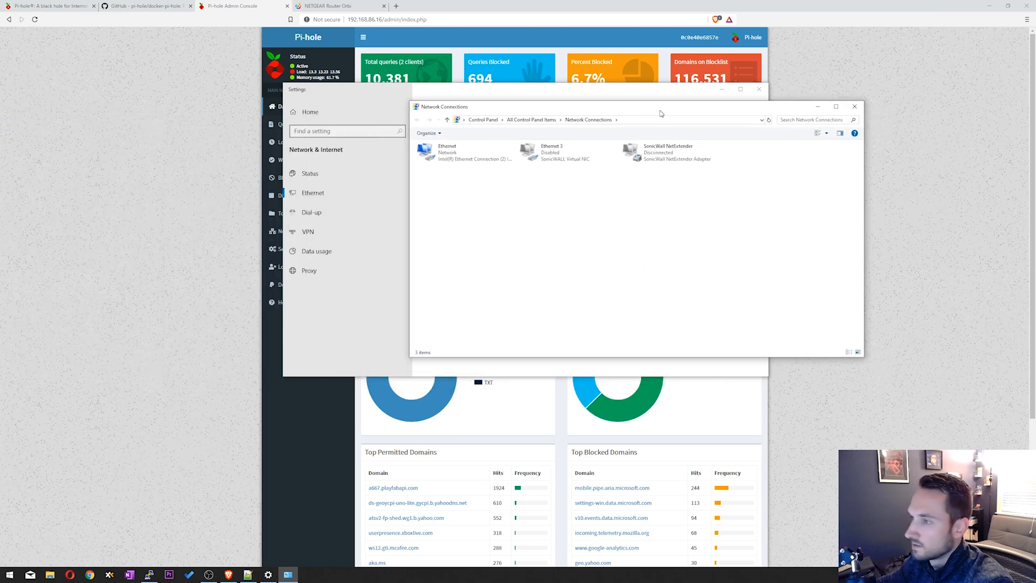
{"action": "left_click", "coordinate": [463, 152]}
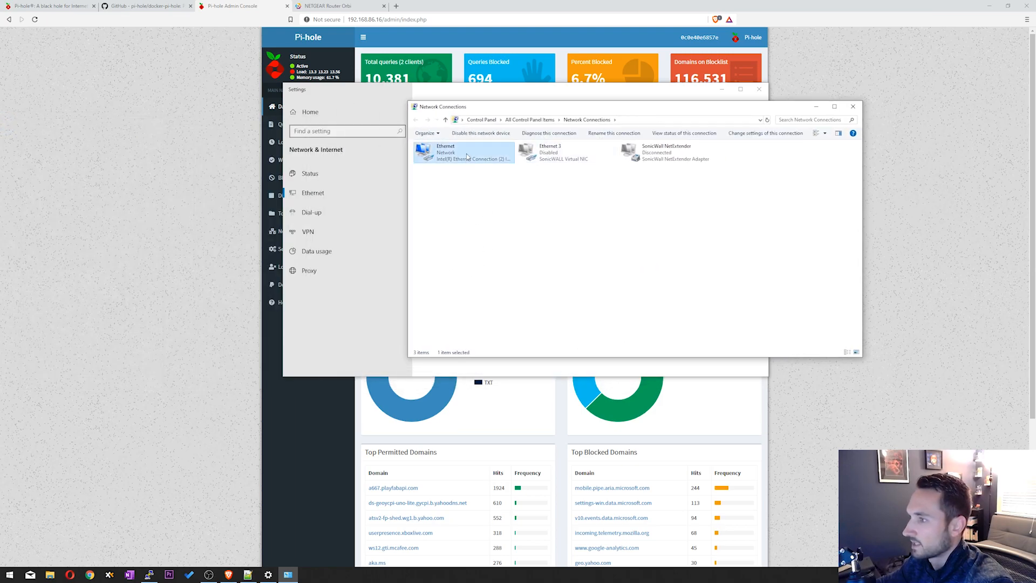
{"action": "right_click", "coordinate": [462, 153]}
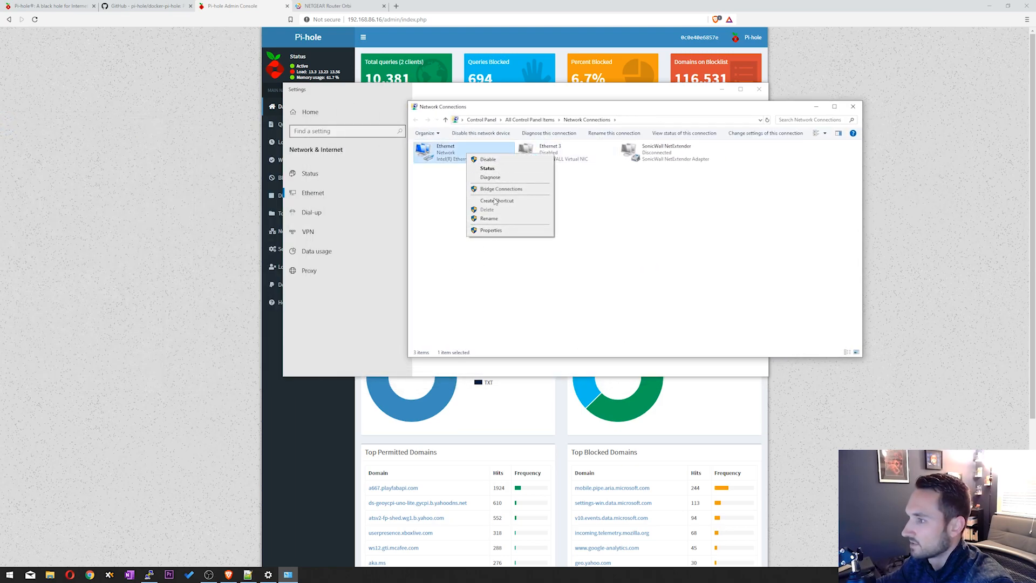
{"action": "left_click", "coordinate": [491, 230]}
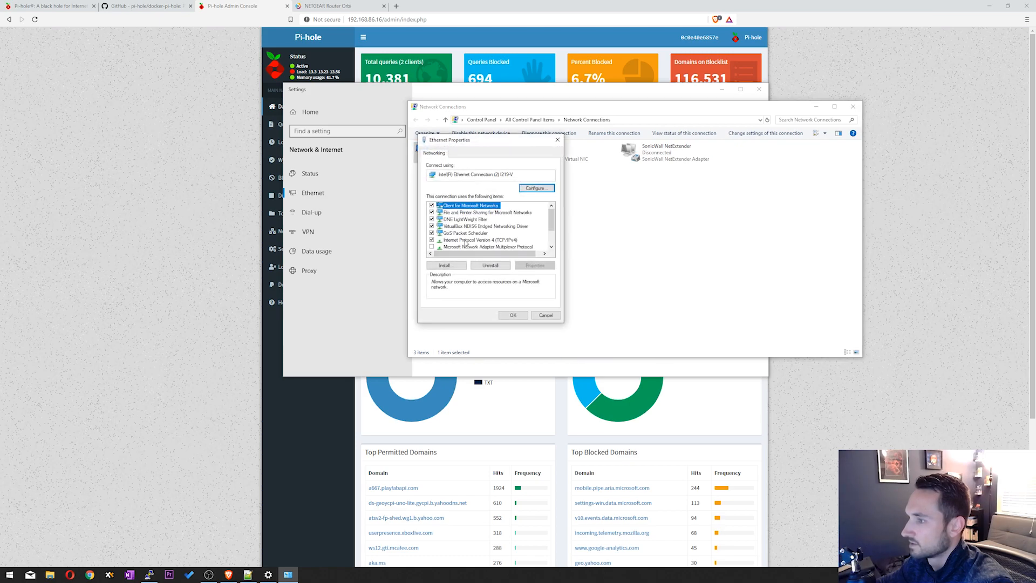
{"action": "left_click", "coordinate": [476, 239]}
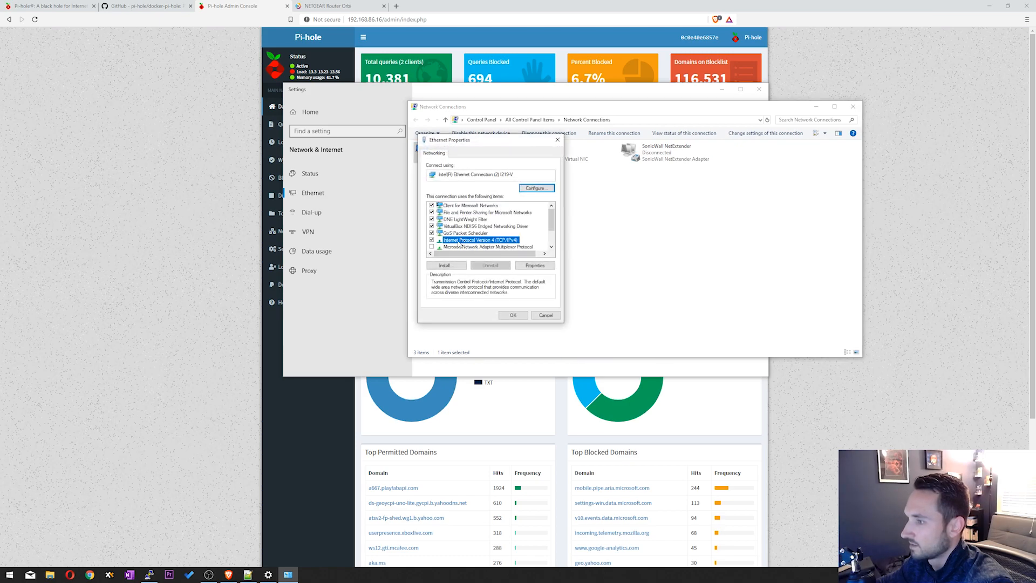
{"action": "left_click", "coordinate": [534, 265]}
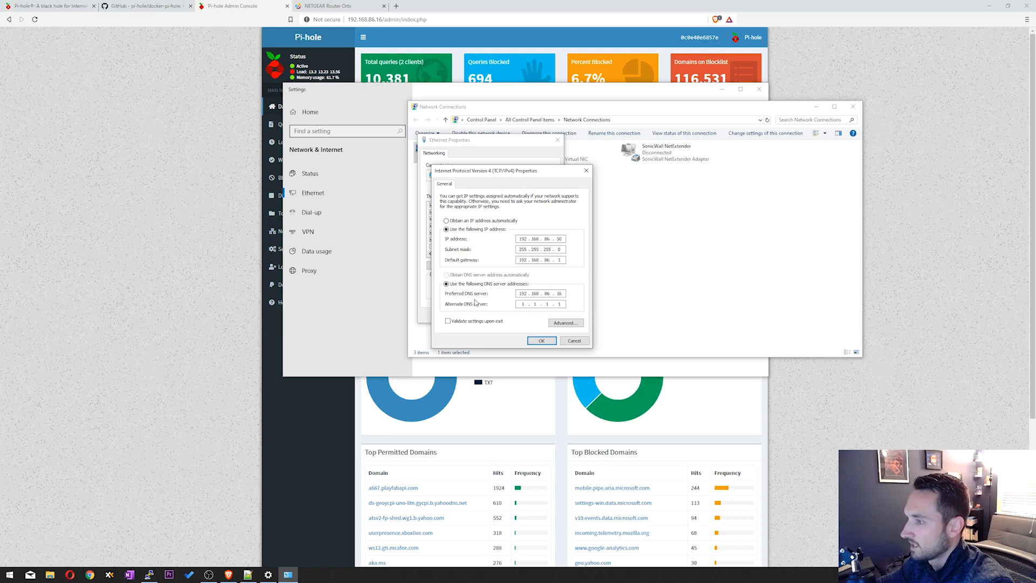
{"action": "triple_click", "coordinate": [540, 293]}
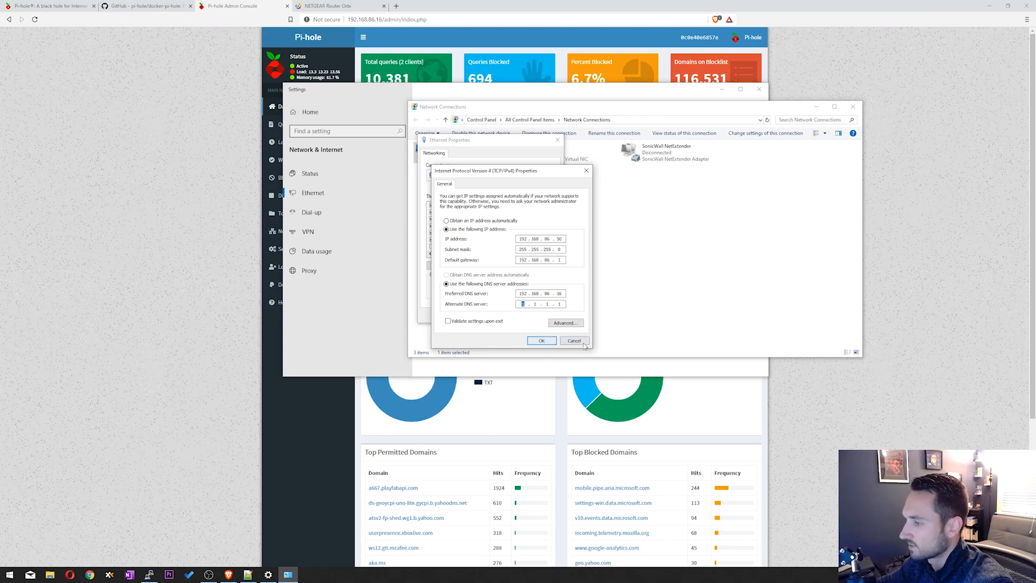
Step: Close the IPv4 properties dialog without changes to bring back the Pi-hole dashboard
{"action": "left_click", "coordinate": [541, 341]}
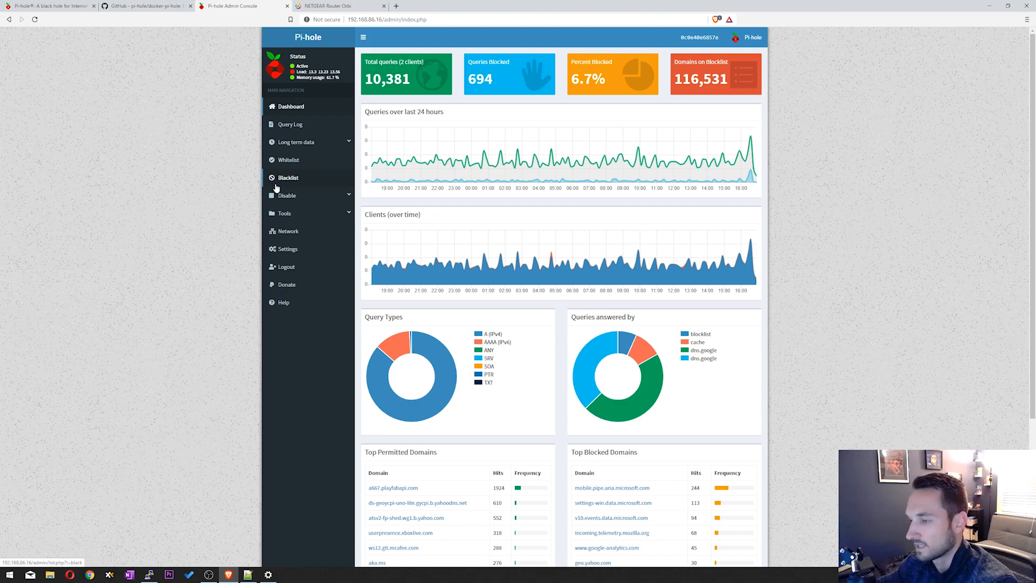
{"action": "mouse_move", "coordinate": [205, 288]}
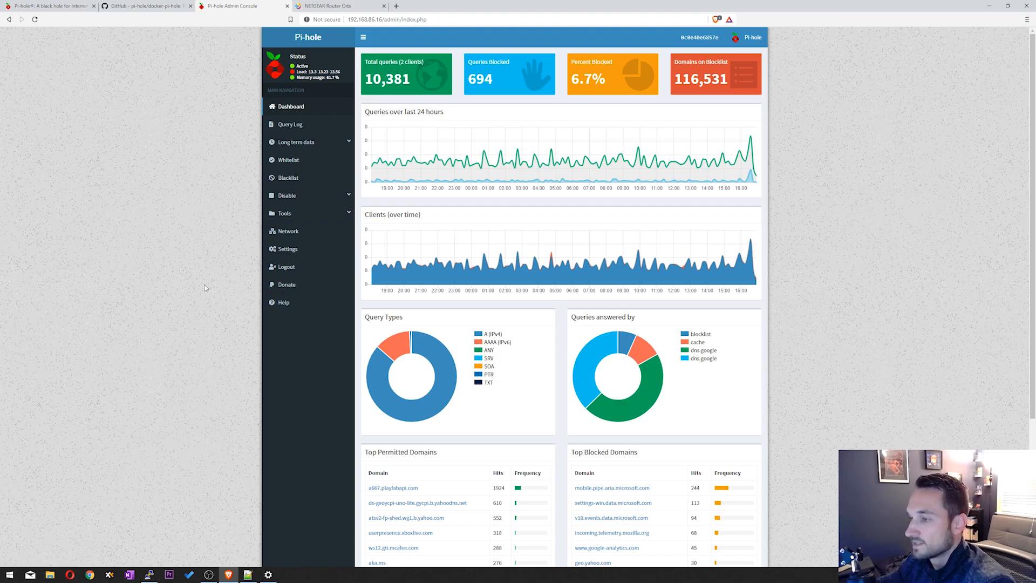
{"action": "mouse_move", "coordinate": [198, 286]}
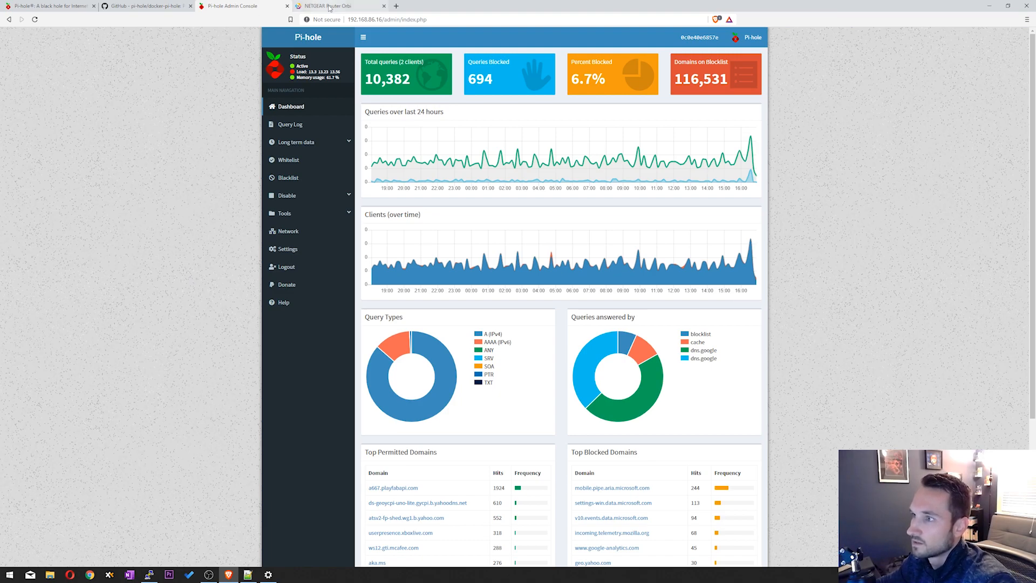
Step: Apply Orbi DNS servers 192.168.86.16 and 1.1.1.1, signing in with the admin password
{"action": "left_click", "coordinate": [336, 6]}
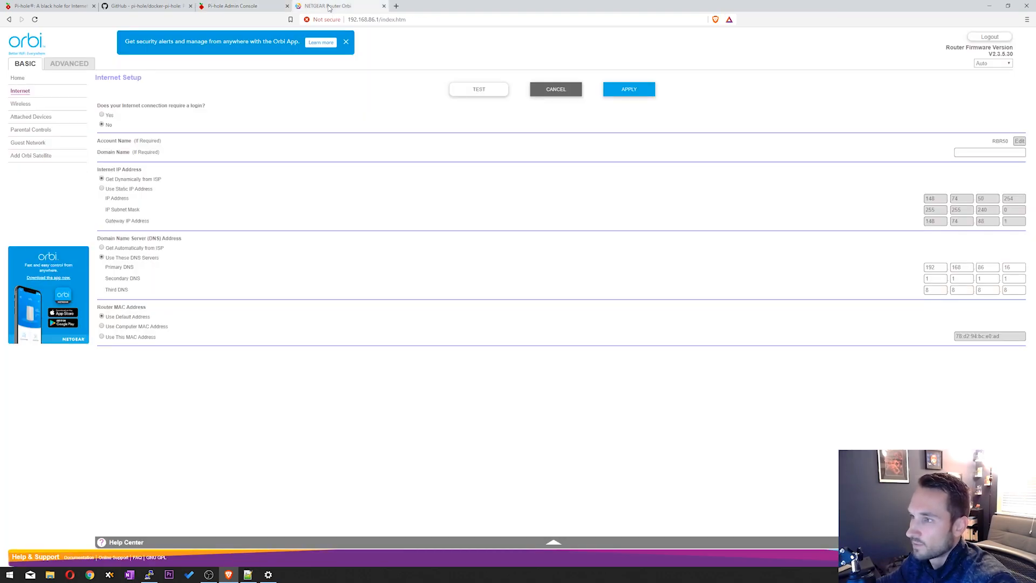
{"action": "mouse_move", "coordinate": [115, 69]}
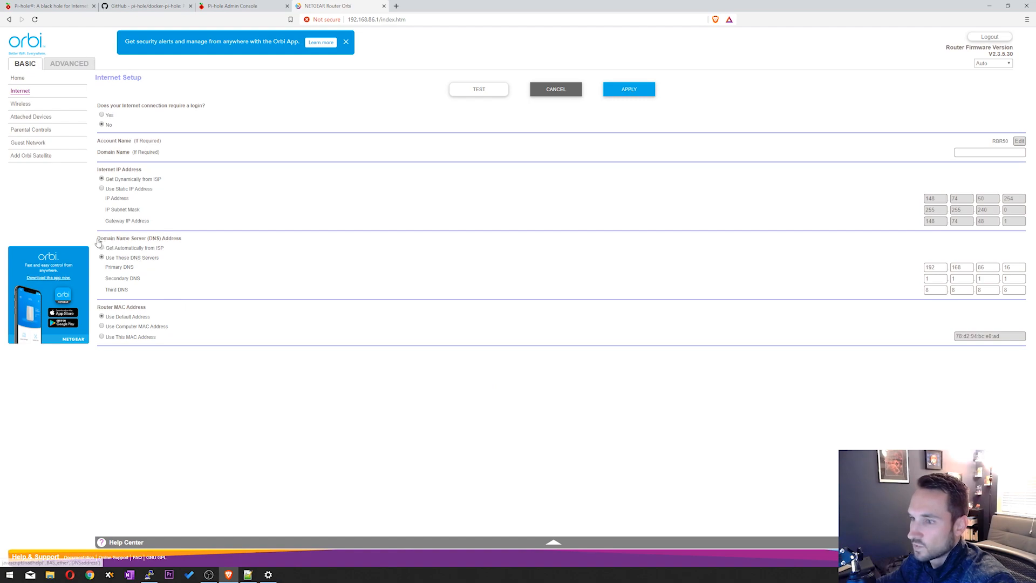
{"action": "mouse_move", "coordinate": [236, 313]}
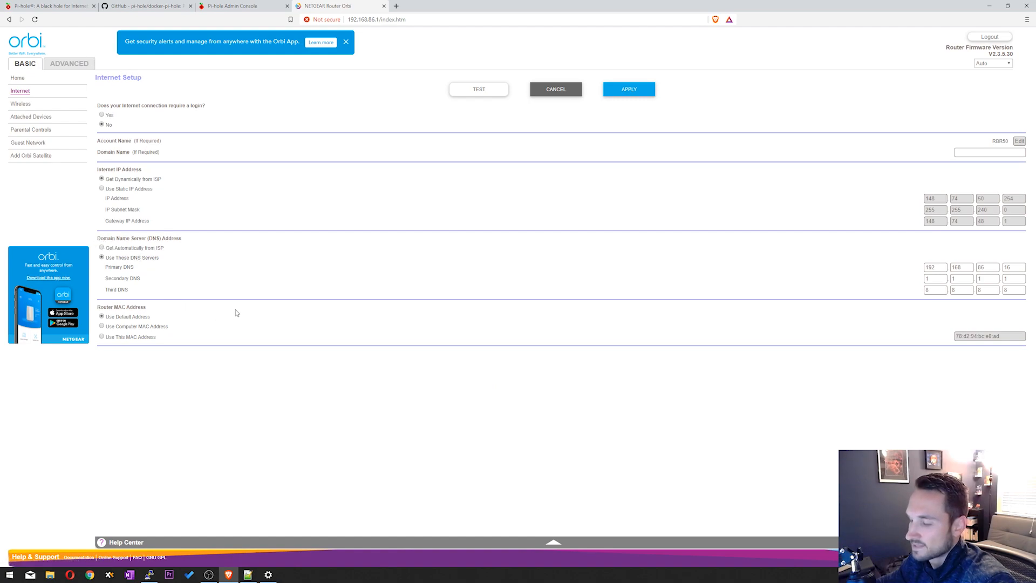
{"action": "mouse_move", "coordinate": [839, 298]}
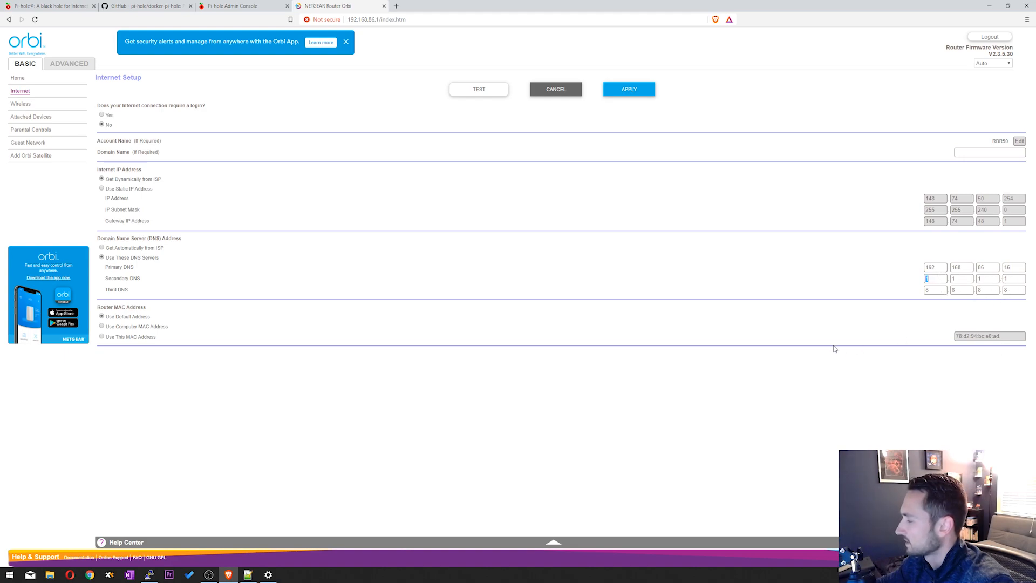
{"action": "mouse_move", "coordinate": [650, 335]}
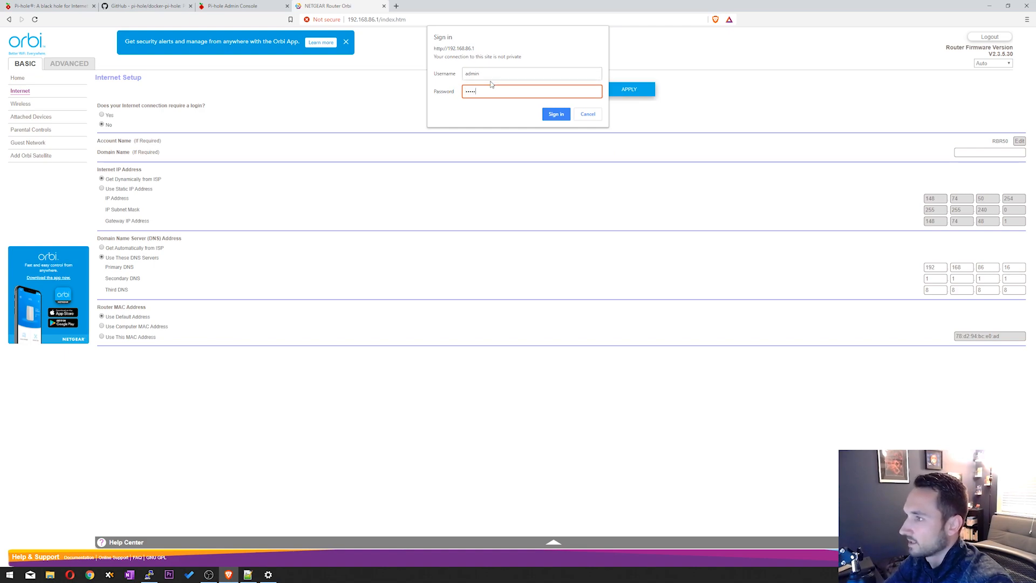
{"action": "type", "text": "••"}
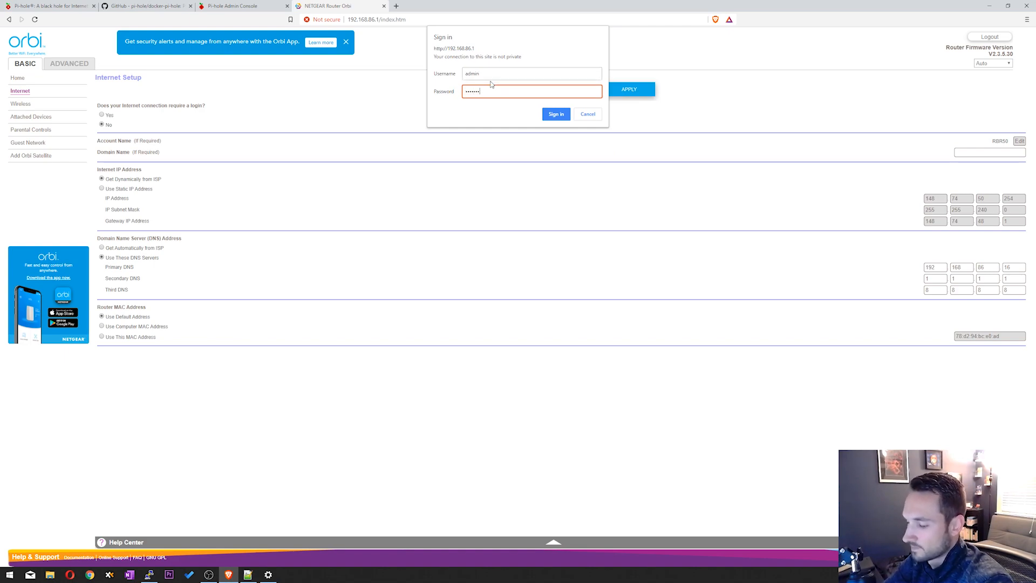
{"action": "left_click", "coordinate": [556, 114]}
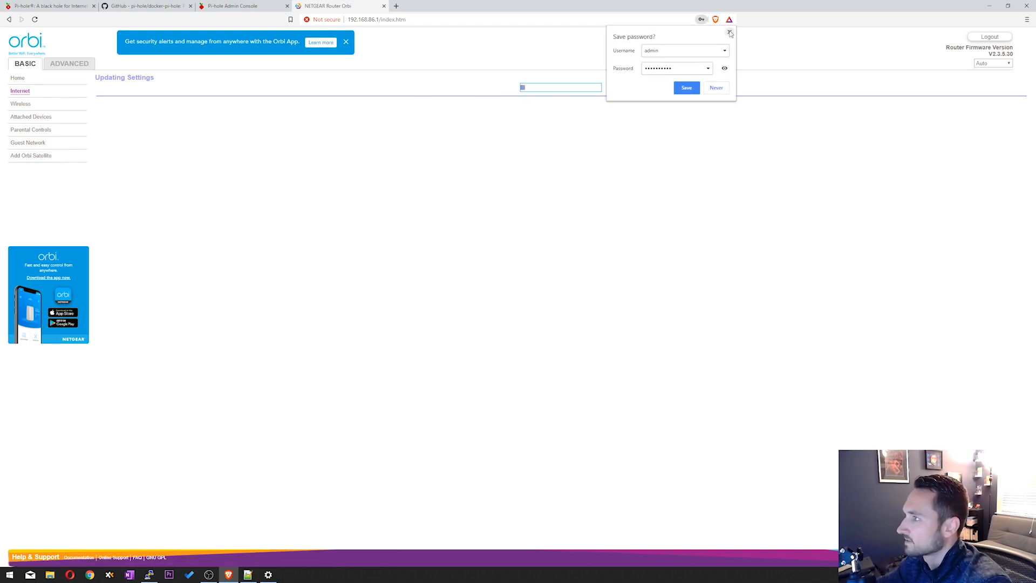
Step: Dismiss the save-password prompt, confirm Ethernet DNS 192.168.86.16/1.1.1.1, and close Network Connections
{"action": "left_click", "coordinate": [730, 33]}
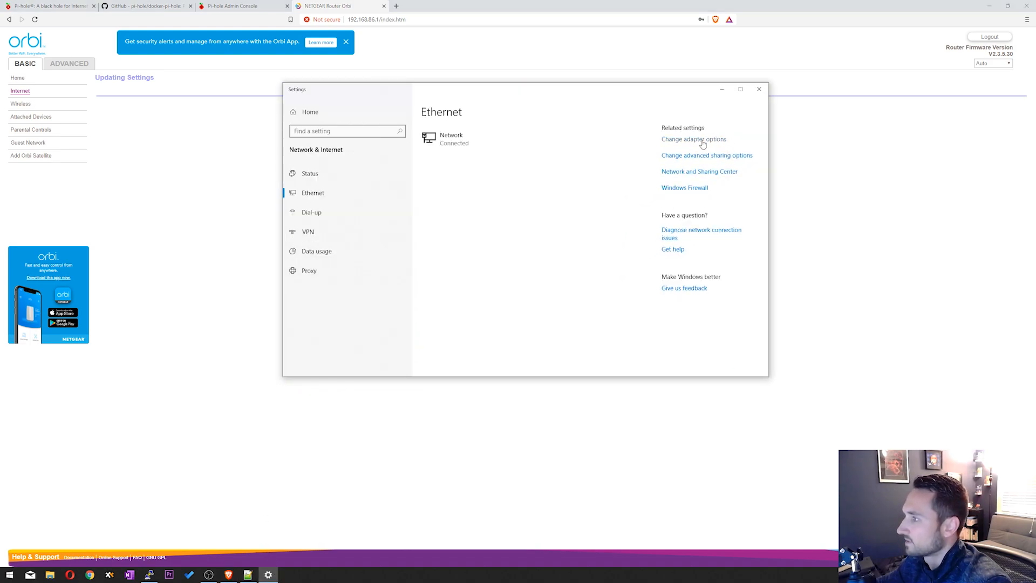
{"action": "left_click", "coordinate": [694, 139]}
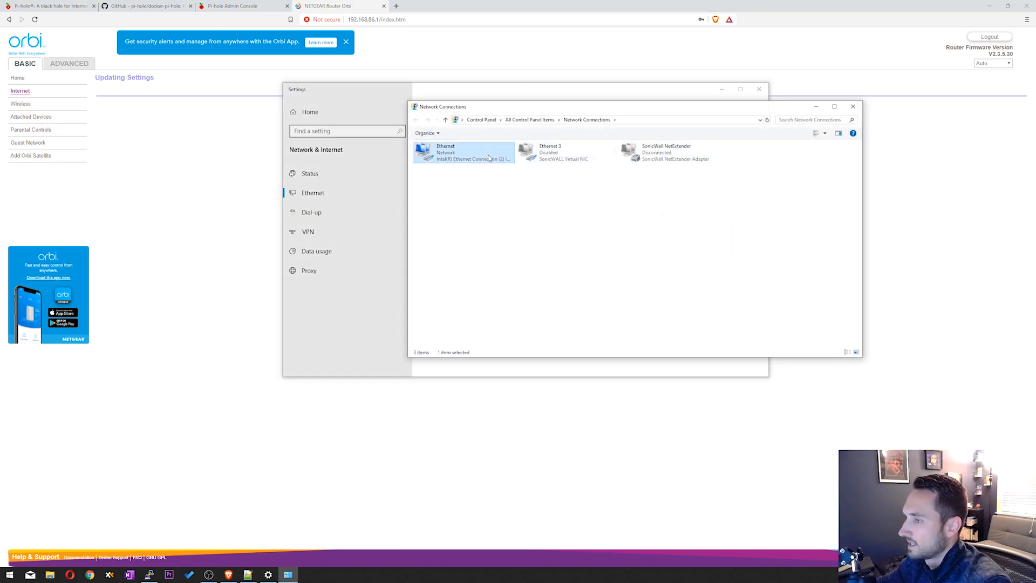
{"action": "double_click", "coordinate": [462, 153]}
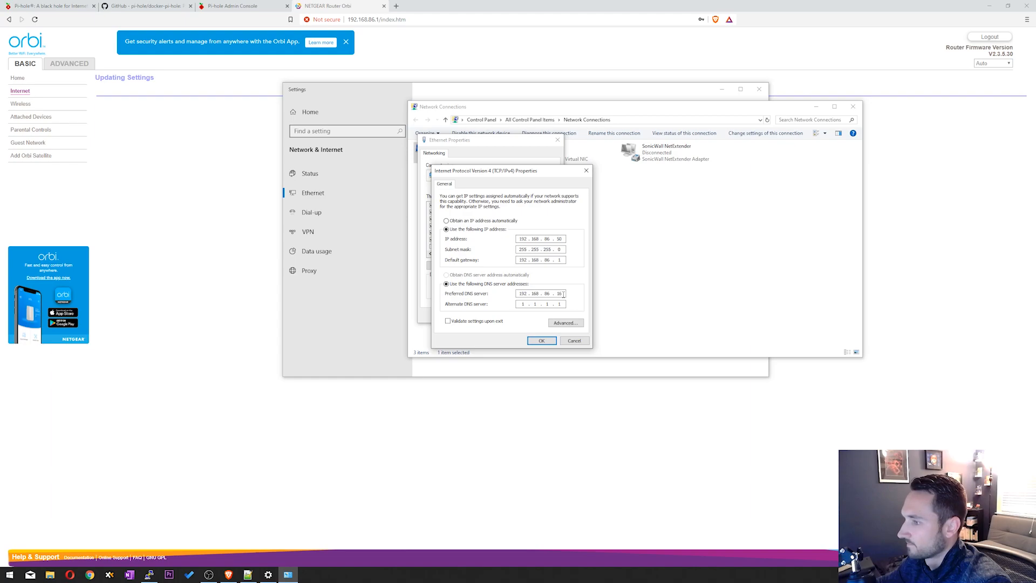
{"action": "double_click", "coordinate": [522, 293]}
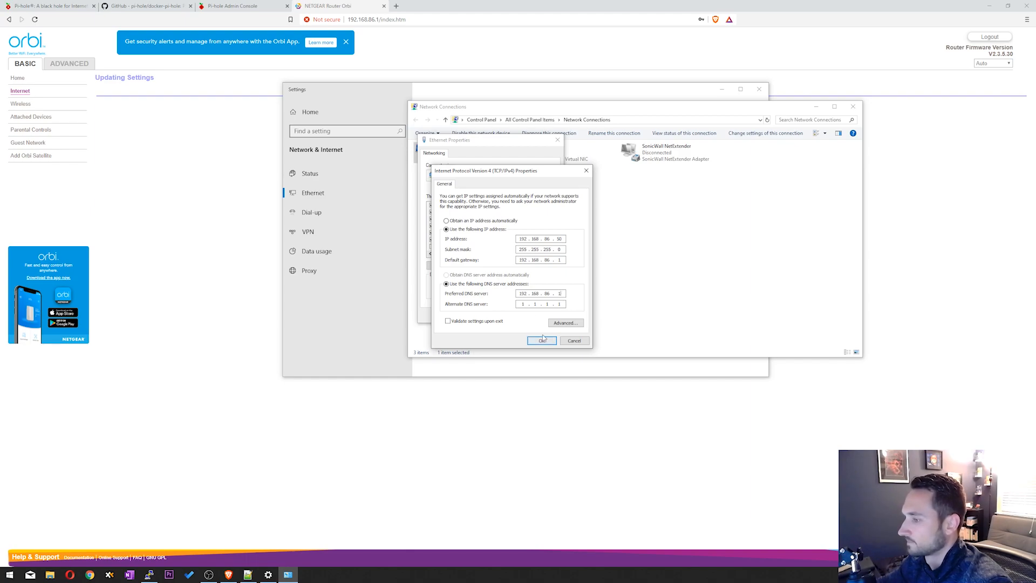
{"action": "left_click", "coordinate": [541, 340]}
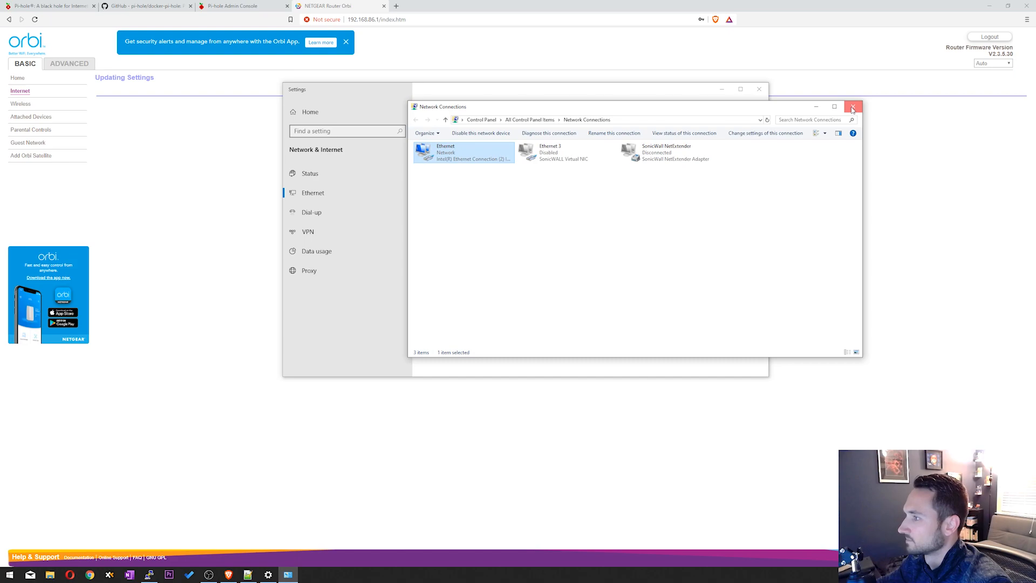
{"action": "left_click", "coordinate": [851, 106]}
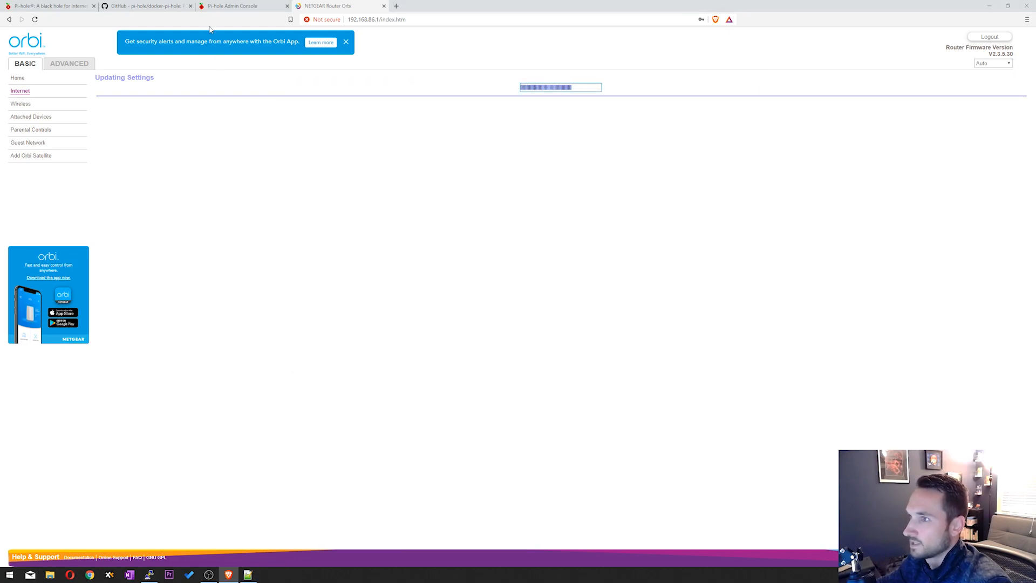
Step: Switch to the Pi-hole Admin Console tab showing 10,440 queries and 701 blocked
{"action": "left_click", "coordinate": [238, 6]}
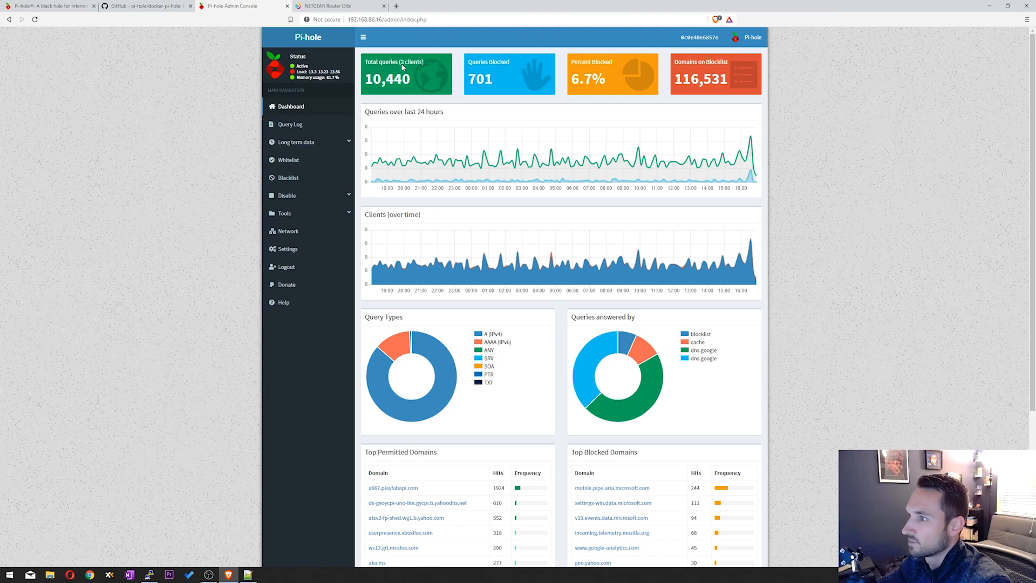
{"action": "mouse_move", "coordinate": [416, 71]}
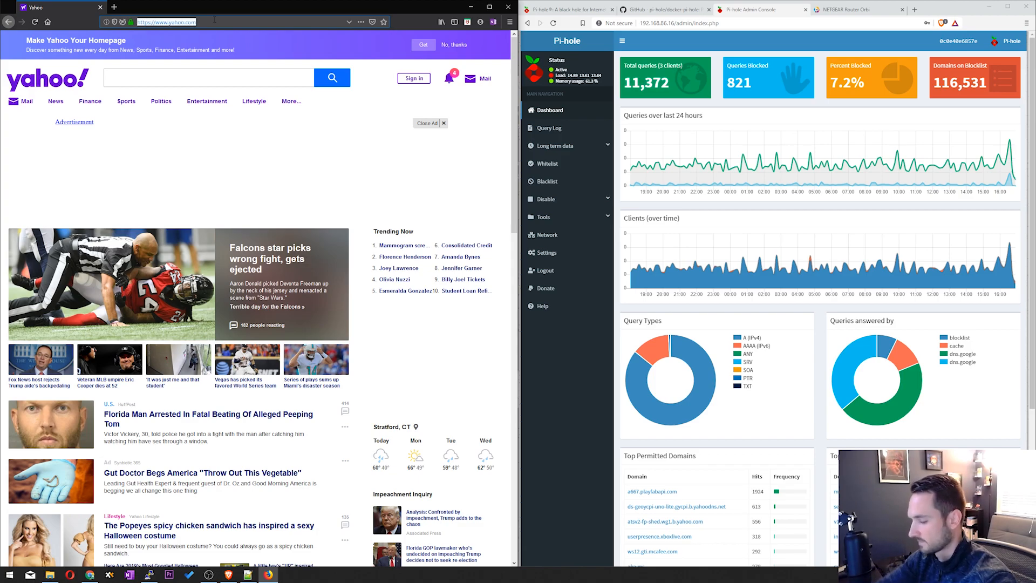
Step: Search 'buzz' in Firefox, open the BuzzFeed homepage from the results and scroll through it
{"action": "type", "text": "buzz"}
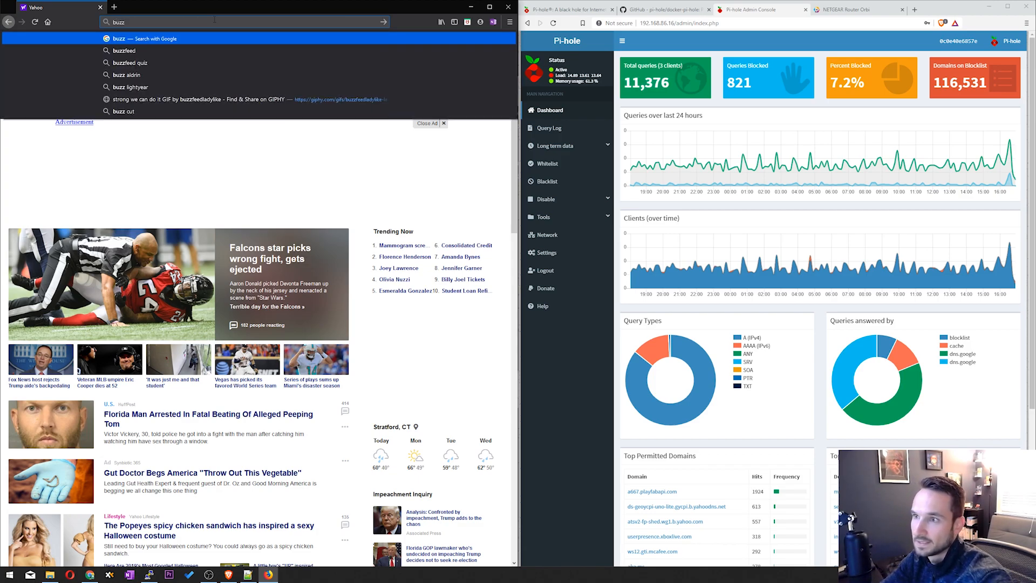
{"action": "left_click", "coordinate": [124, 50]}
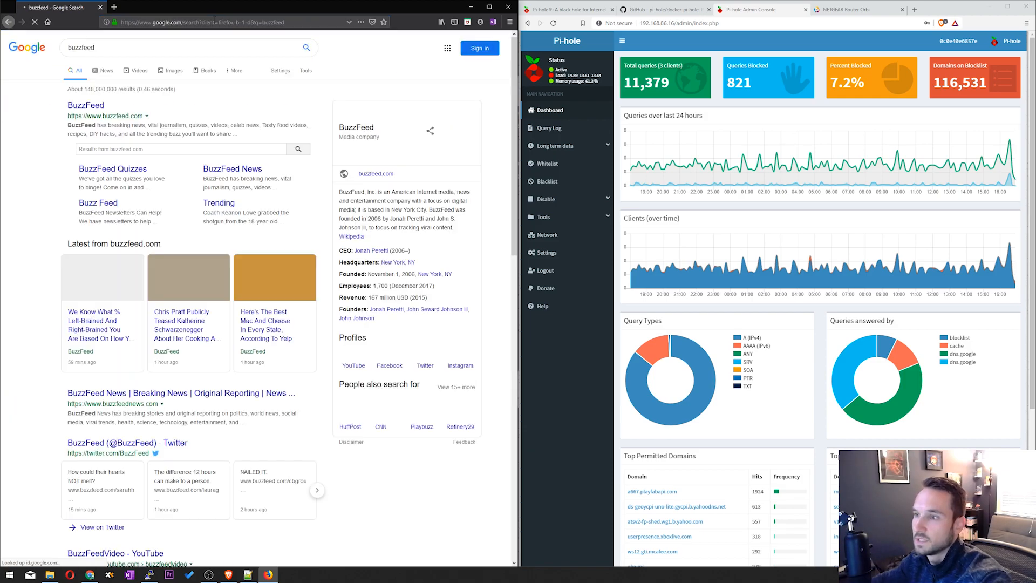
{"action": "left_click", "coordinate": [86, 116]}
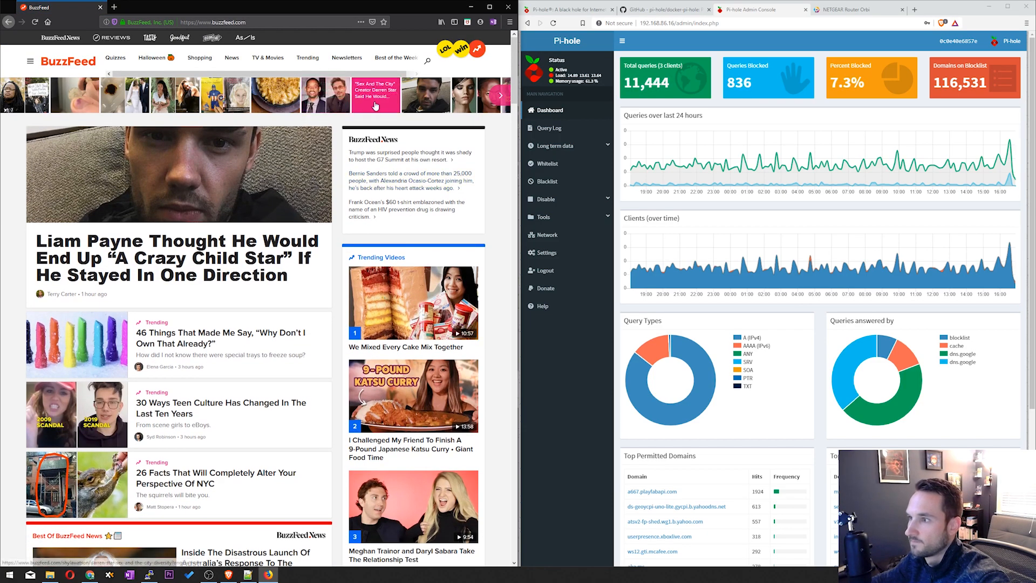
{"action": "scroll", "scroll_direction": "down", "scroll_amount": 3}
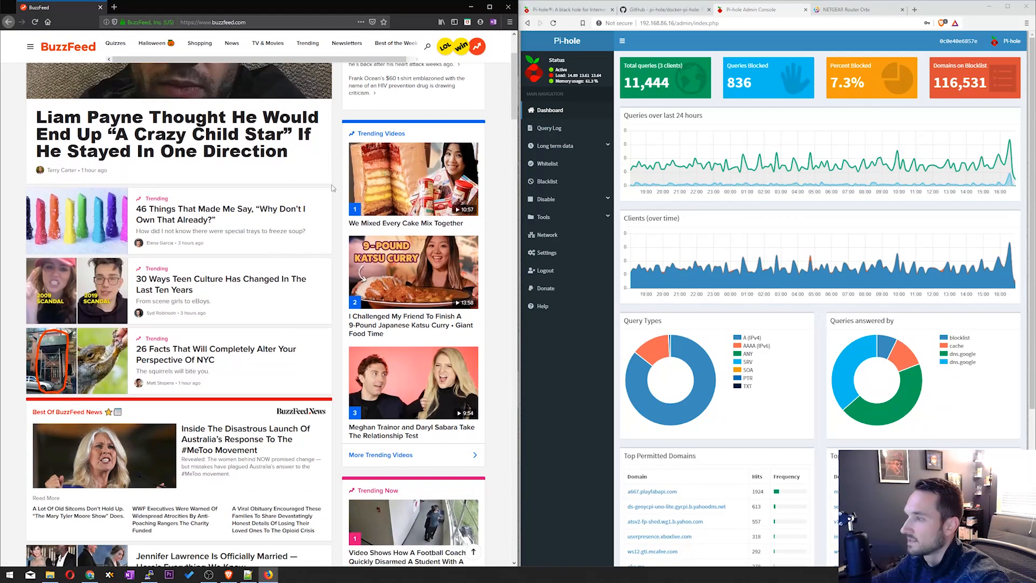
{"action": "scroll", "scroll_direction": "down", "scroll_amount": 3}
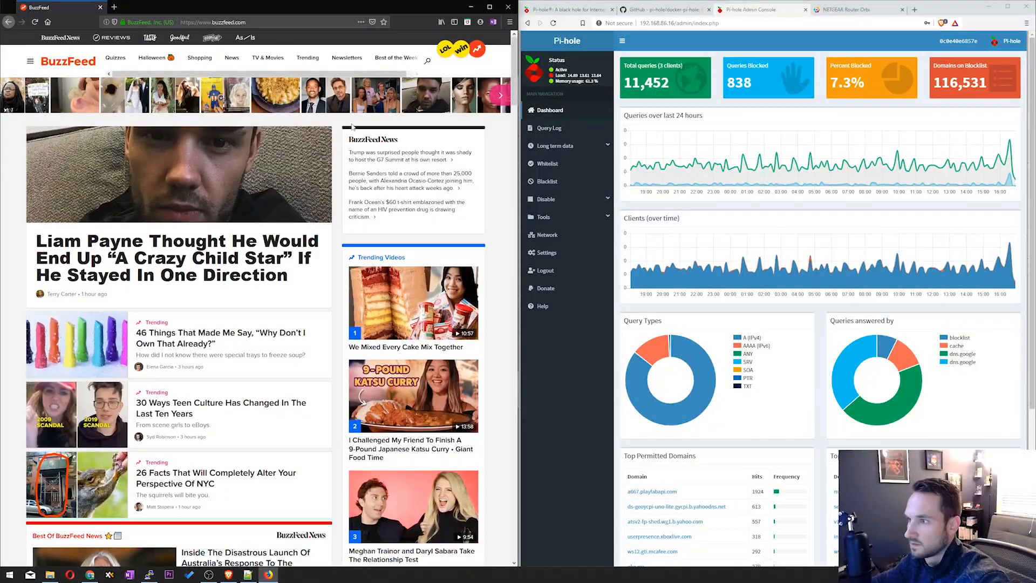
{"action": "mouse_move", "coordinate": [657, 82]}
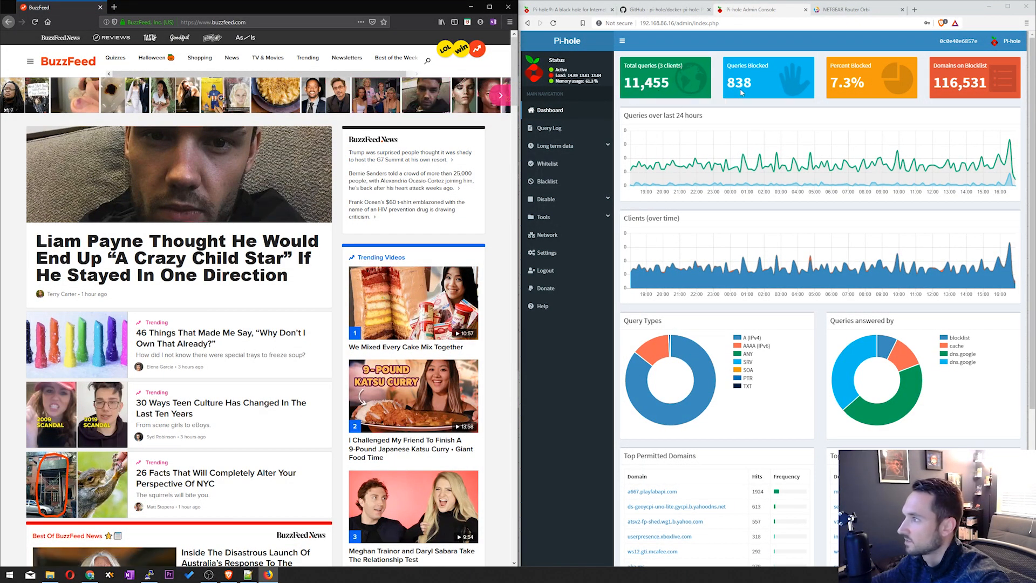
{"action": "left_click", "coordinate": [211, 21]}
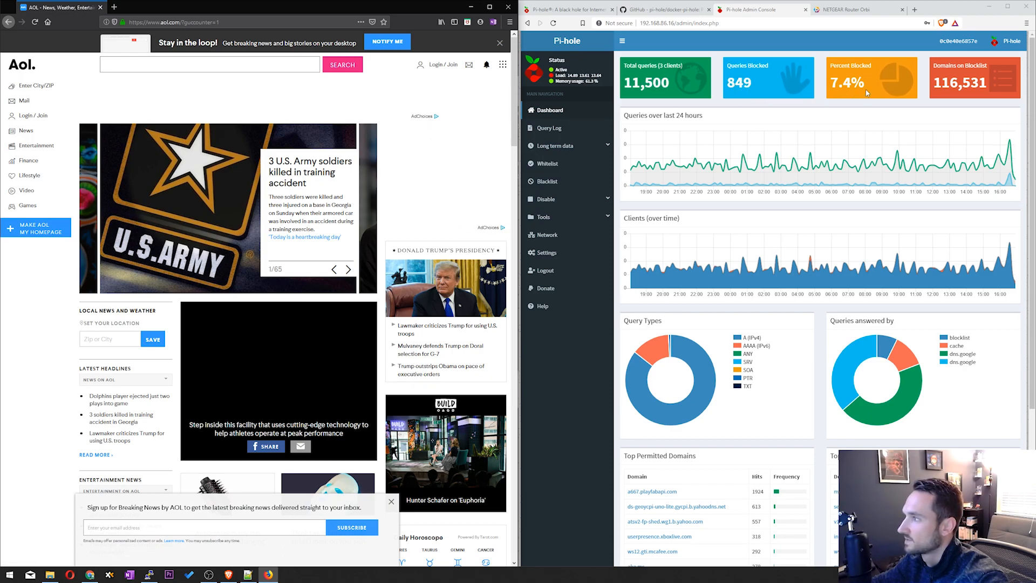
Step: Scroll down the AOL homepage and advance its headline slideshow as blocked queries reach 860
{"action": "scroll", "scroll_direction": "down", "scroll_amount": 3}
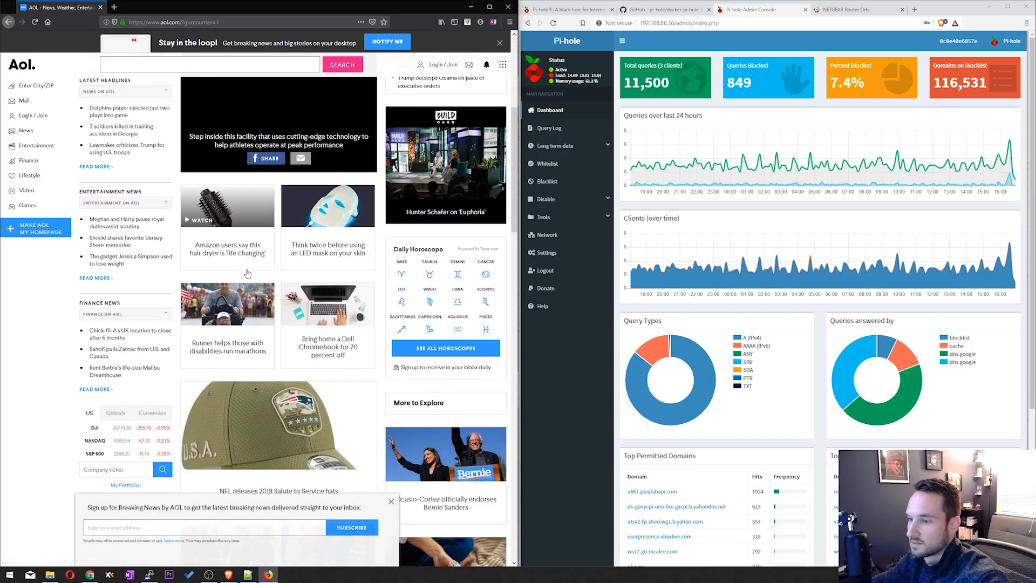
{"action": "scroll", "scroll_direction": "down", "scroll_amount": 3}
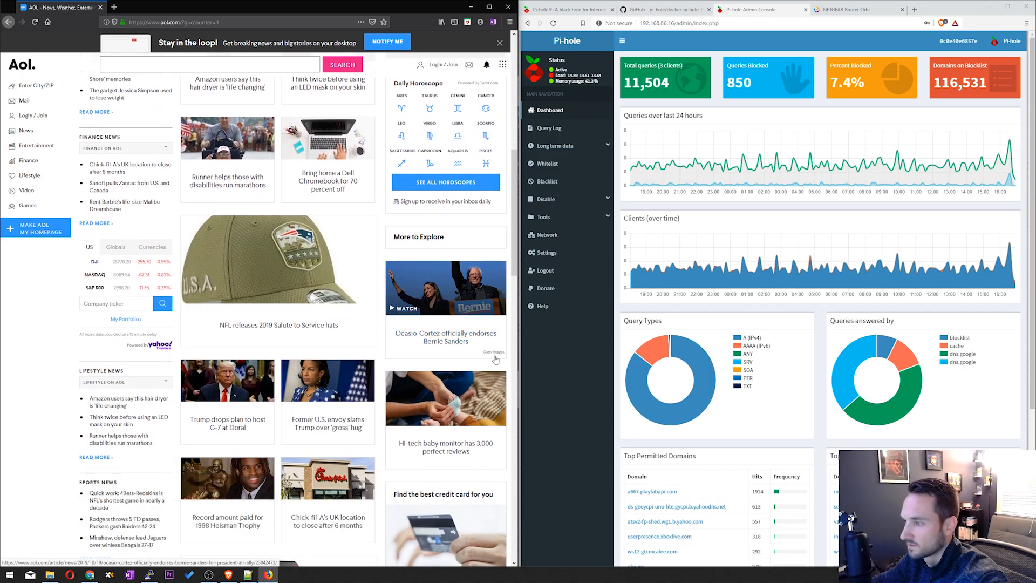
{"action": "scroll", "scroll_direction": "down", "scroll_amount": 3}
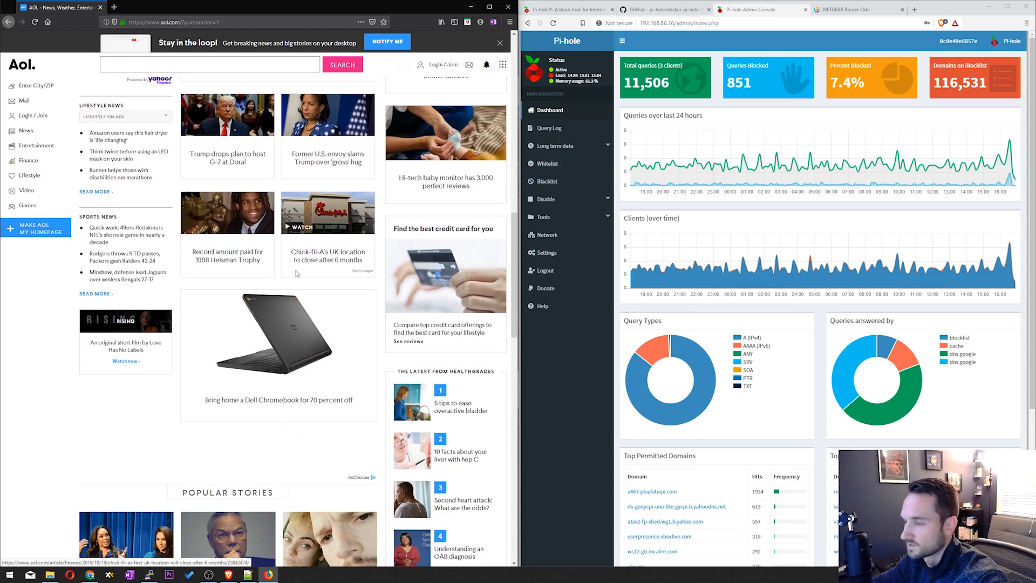
{"action": "scroll", "scroll_direction": "down", "scroll_amount": 3}
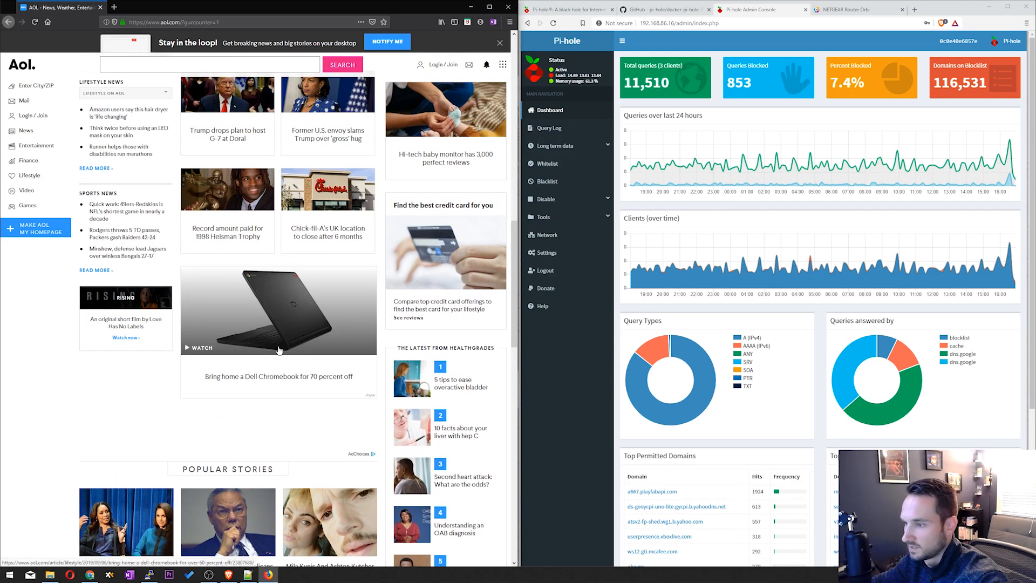
{"action": "scroll", "scroll_direction": "down", "scroll_amount": 3}
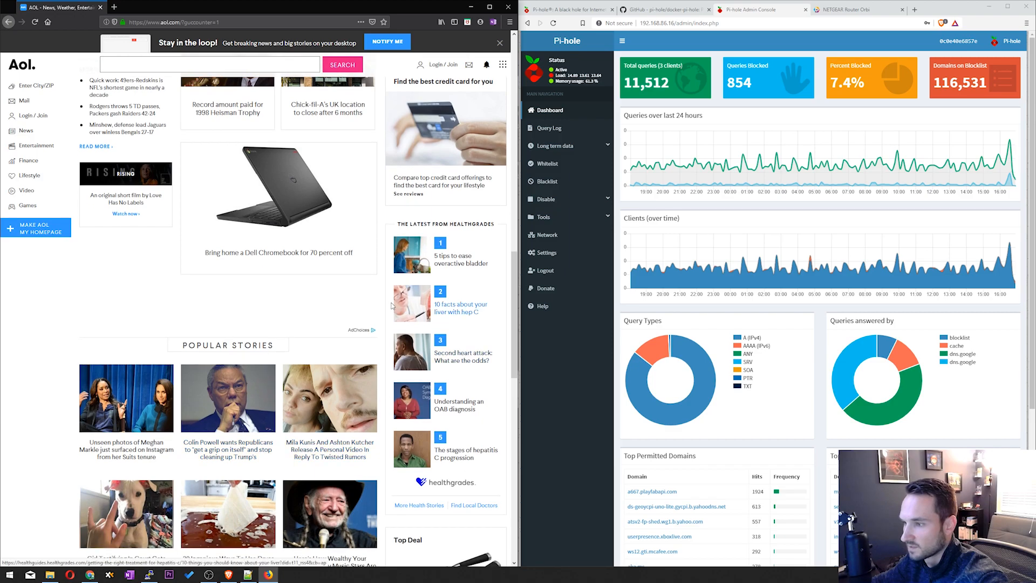
{"action": "scroll", "scroll_direction": "down", "scroll_amount": 3}
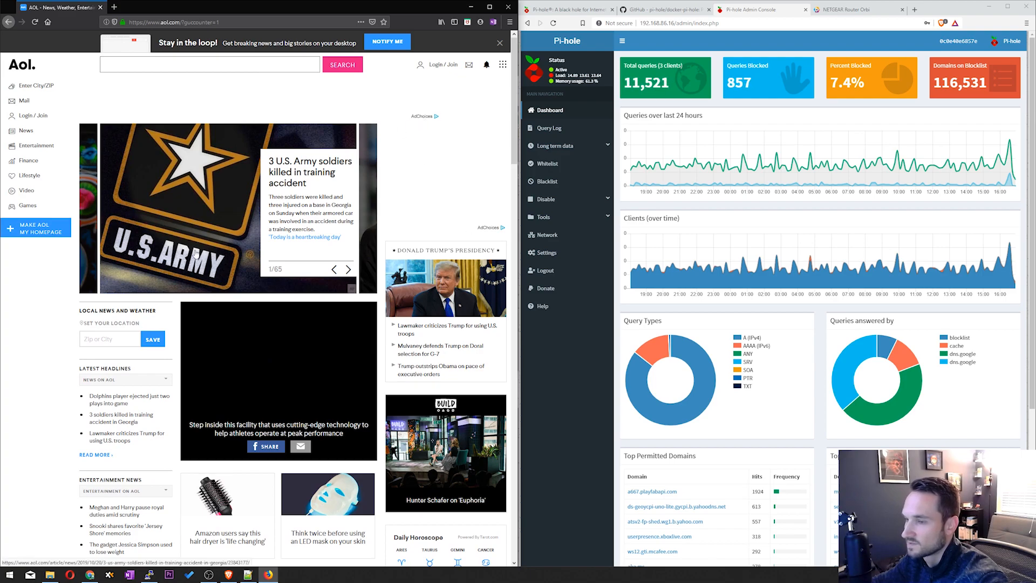
{"action": "scroll", "scroll_direction": "down", "scroll_amount": 3}
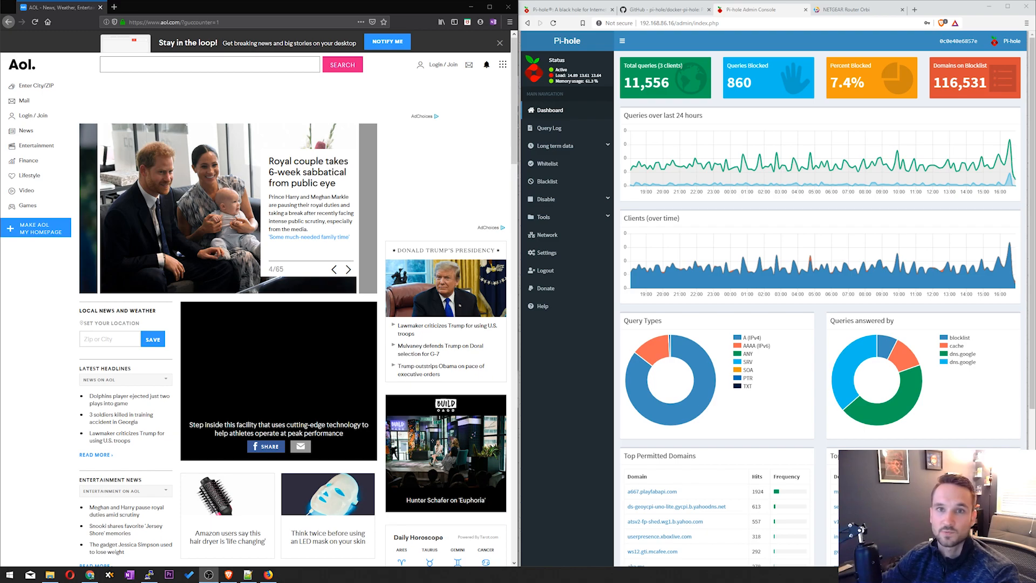
{"action": "left_click", "coordinate": [348, 269]}
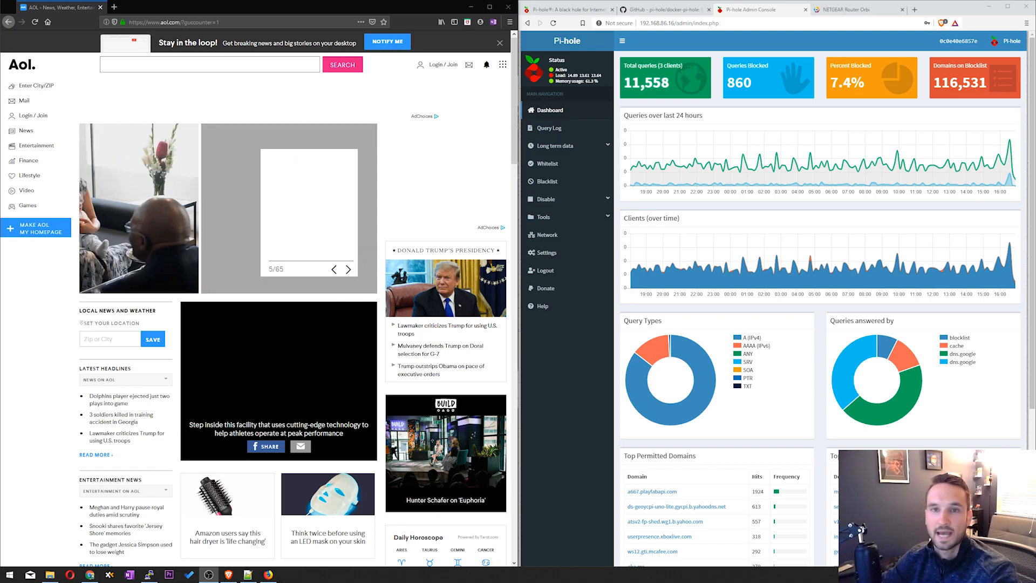